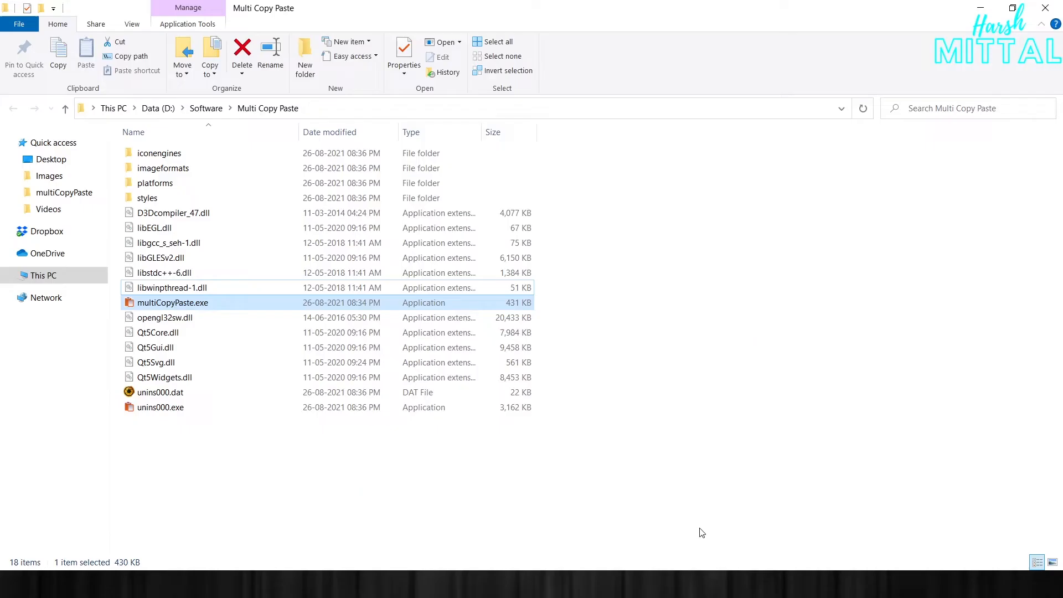
mouse_move(624, 531)
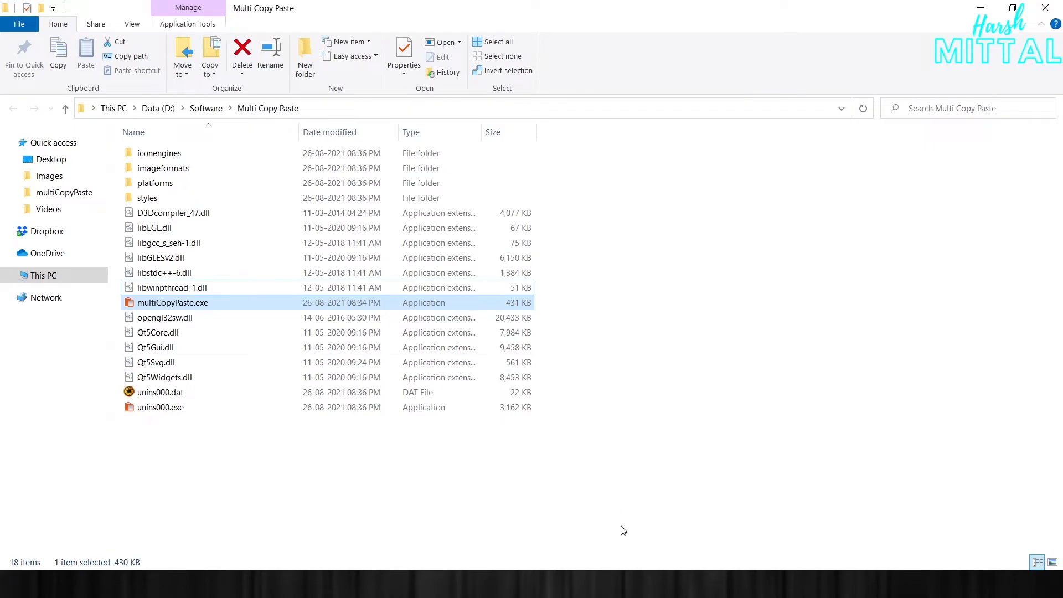
Step: Launch multiCopyPaste.exe from the Multi Copy Paste folder
double_click(173, 302)
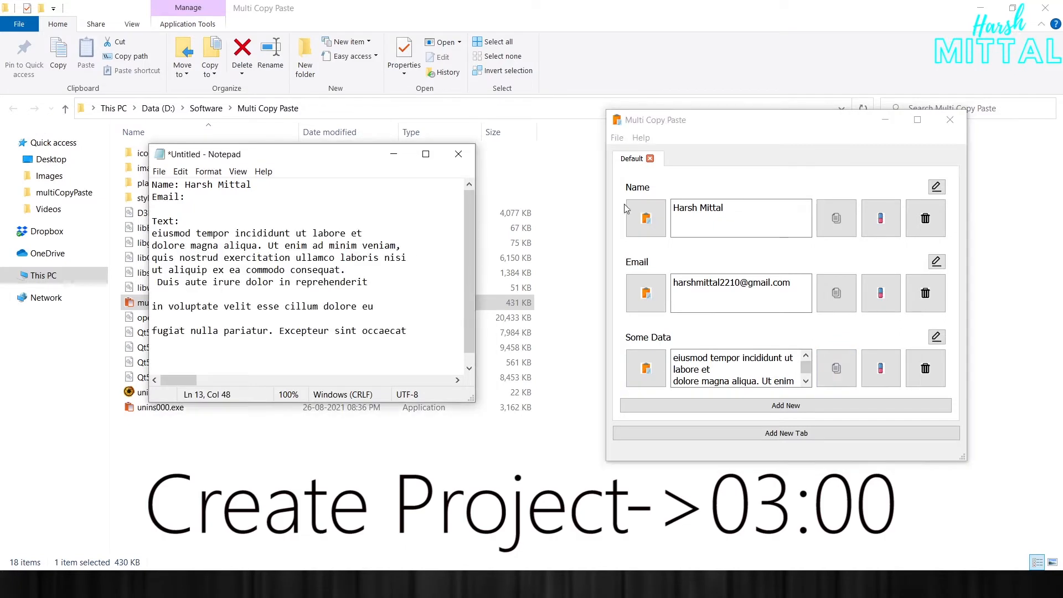
Step: Add a Website cell to the Default tab holding a web address, then close the app
click(786, 405)
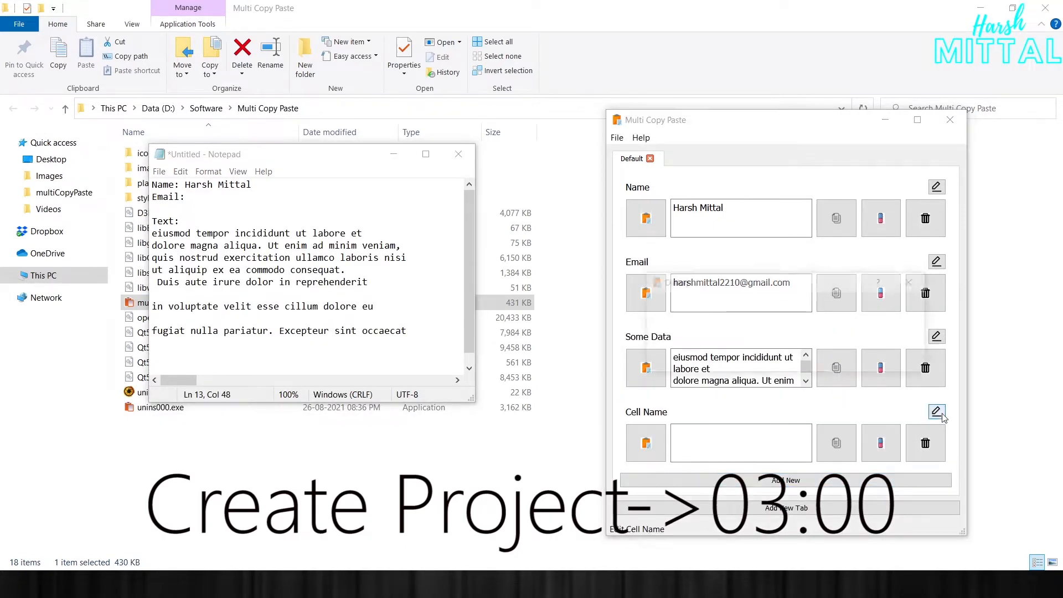
click(938, 412)
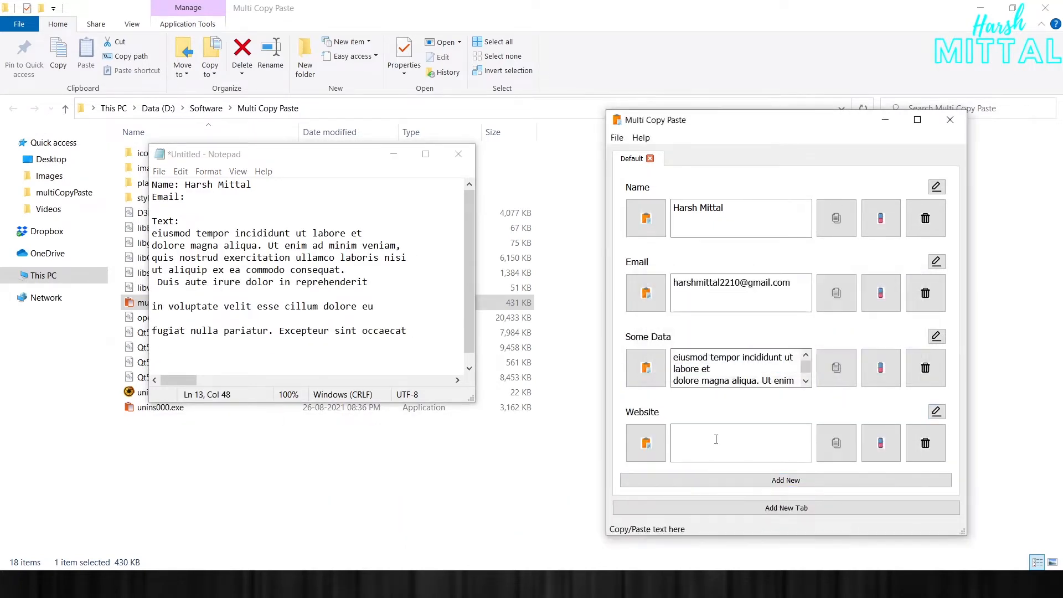
text(www.harshmittal.tech)
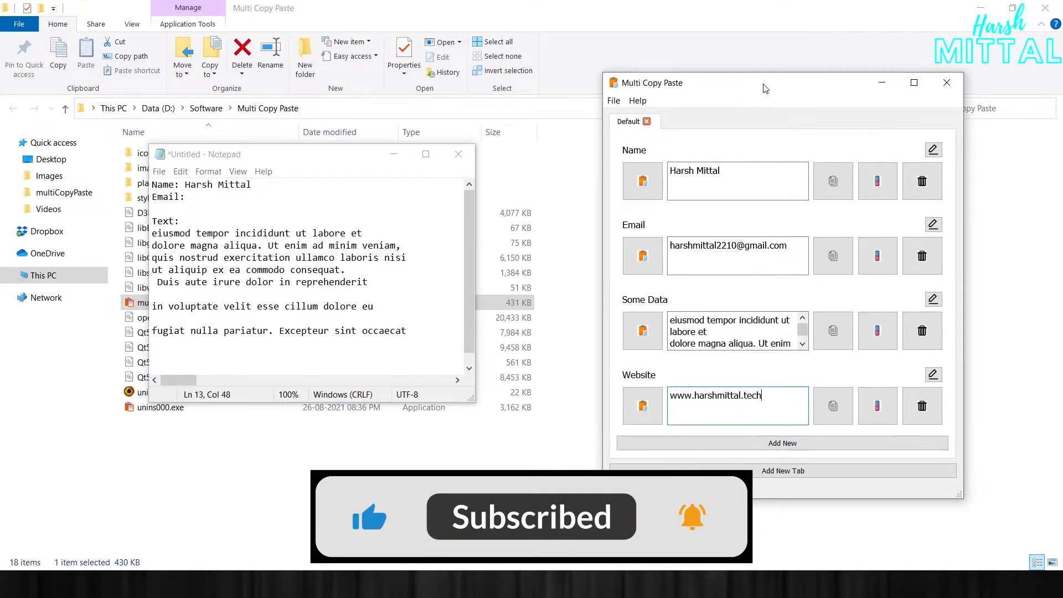
click(457, 154)
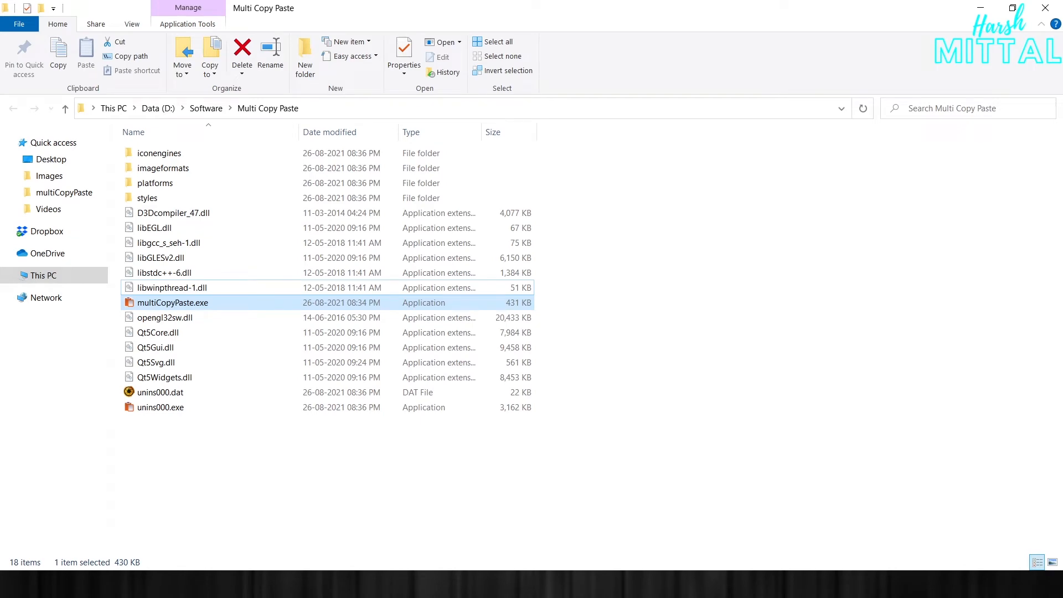
Step: Relaunch multiCopyPaste.exe so it shows an empty Default tab
double_click(173, 302)
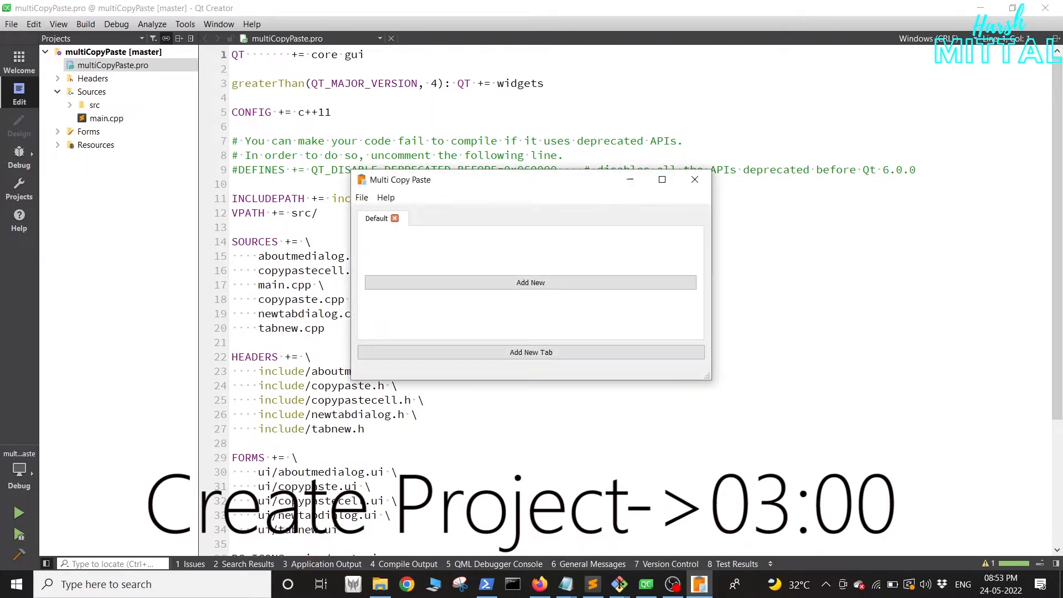
mouse_move(531, 283)
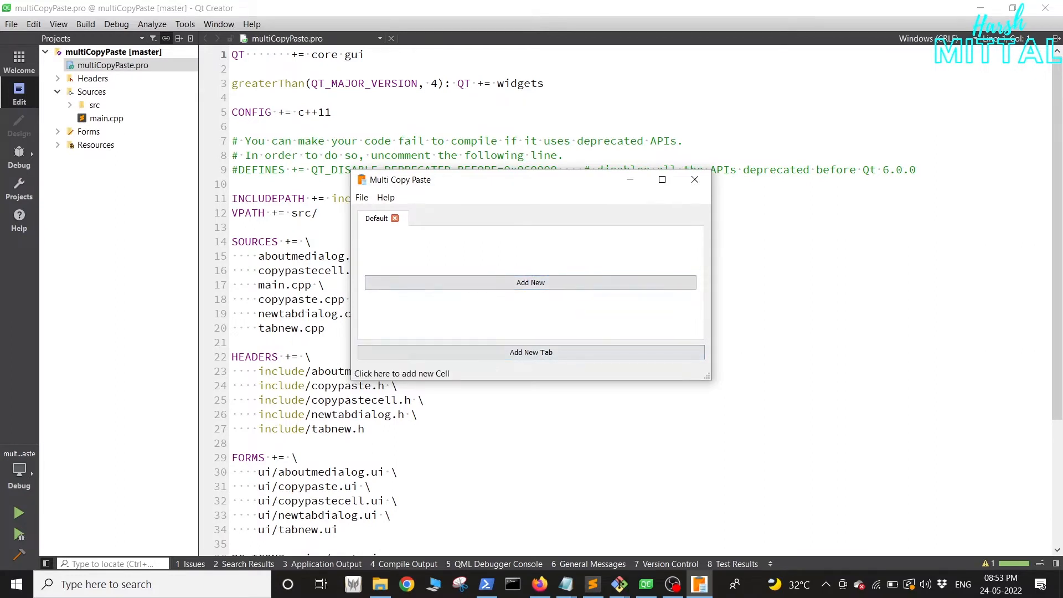
Step: Add a Test cell, copy the Name text, delete Test, add an empty cell and a second tab
click(531, 283)
text(Test)
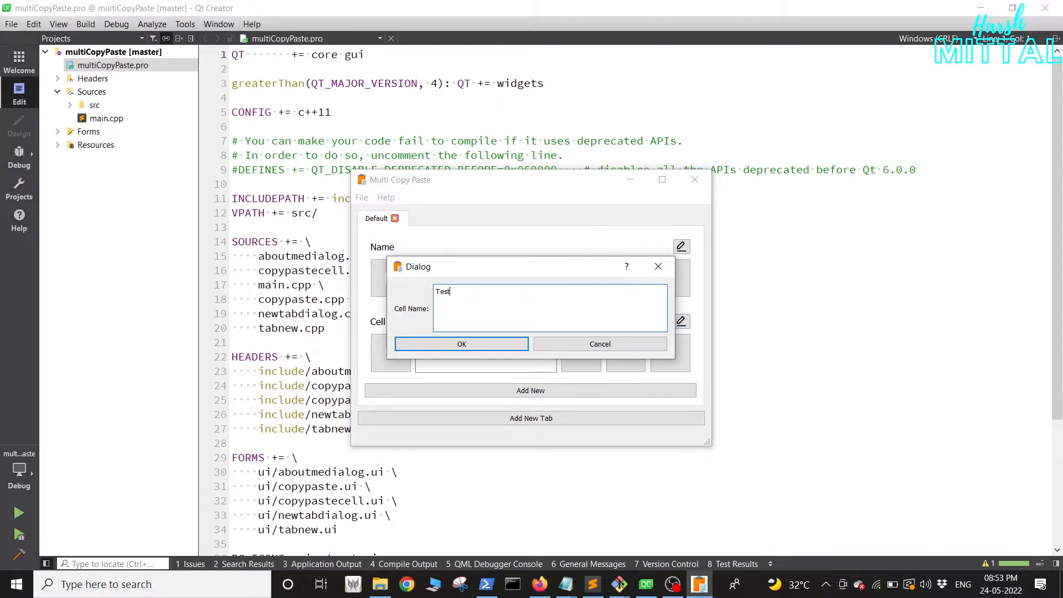
click(462, 344)
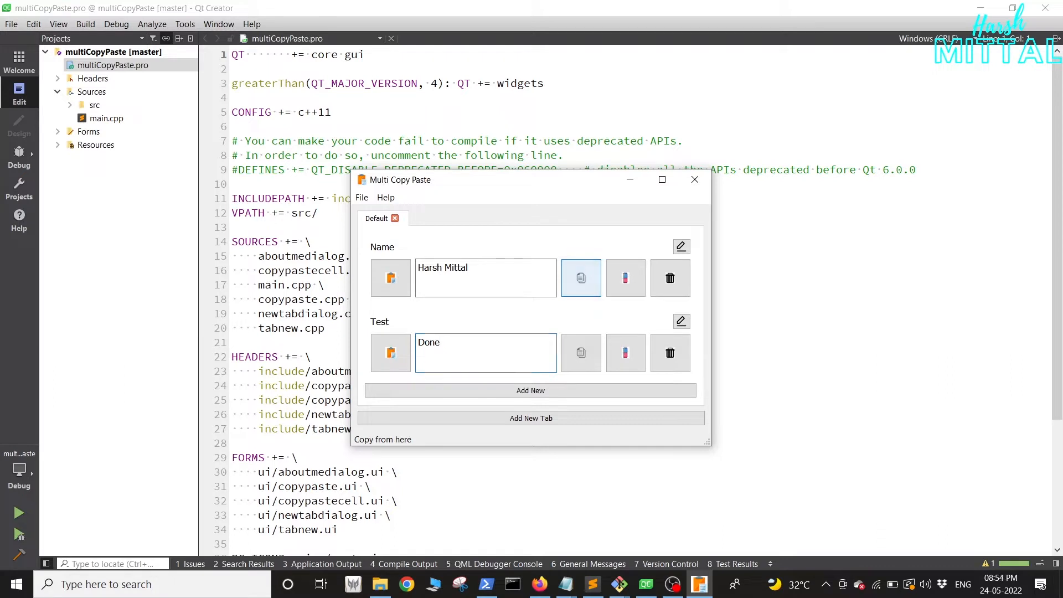
click(580, 277)
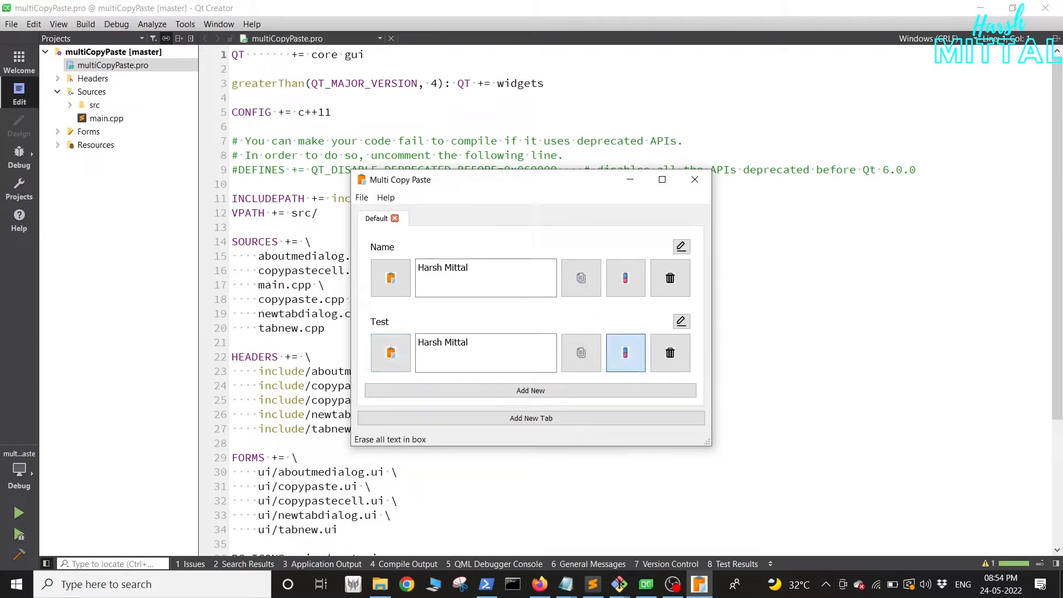
click(671, 353)
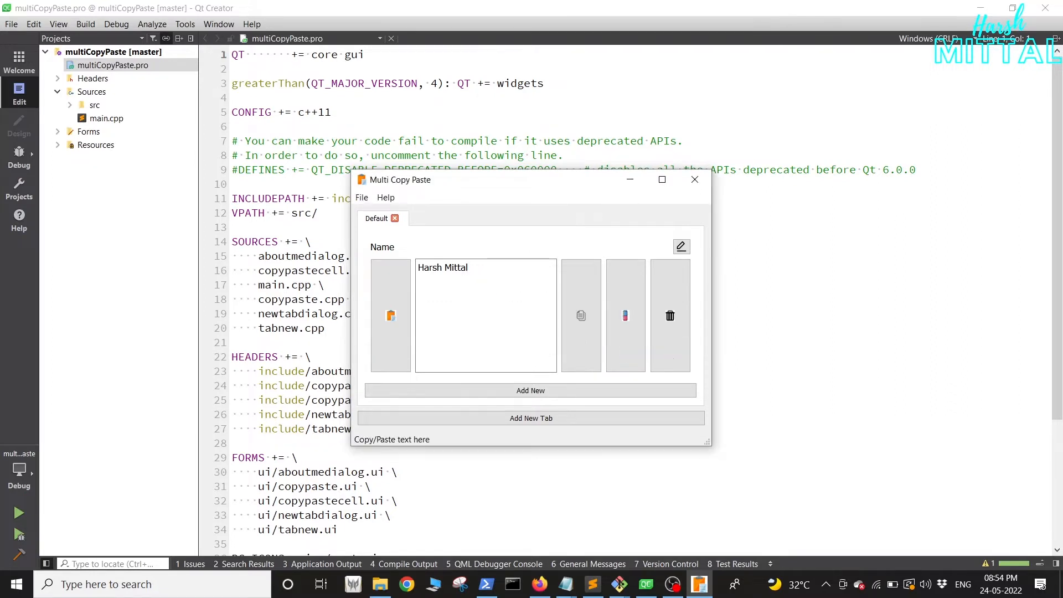
click(531, 390)
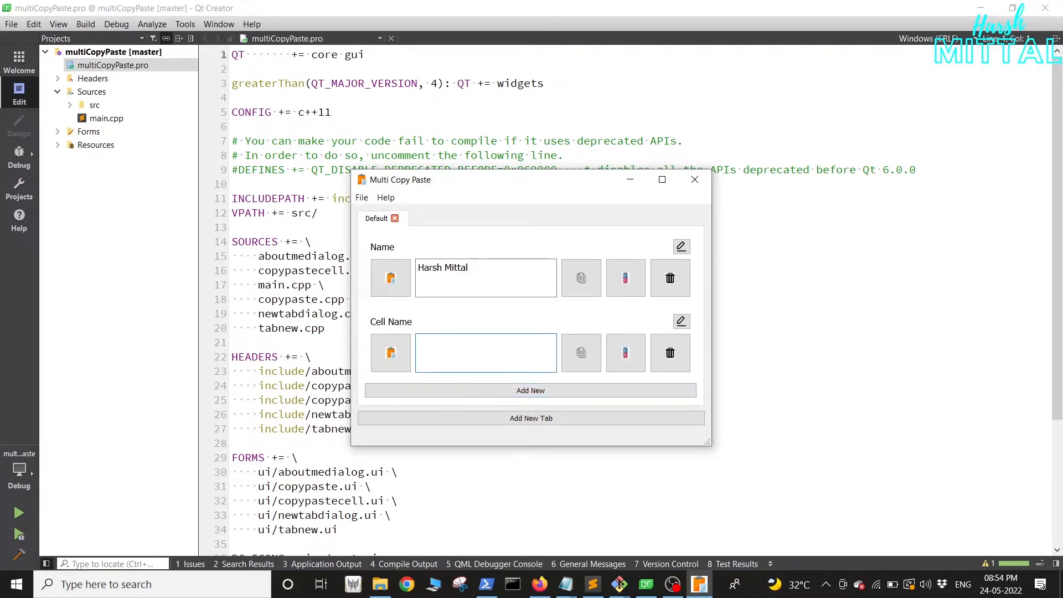
click(531, 417)
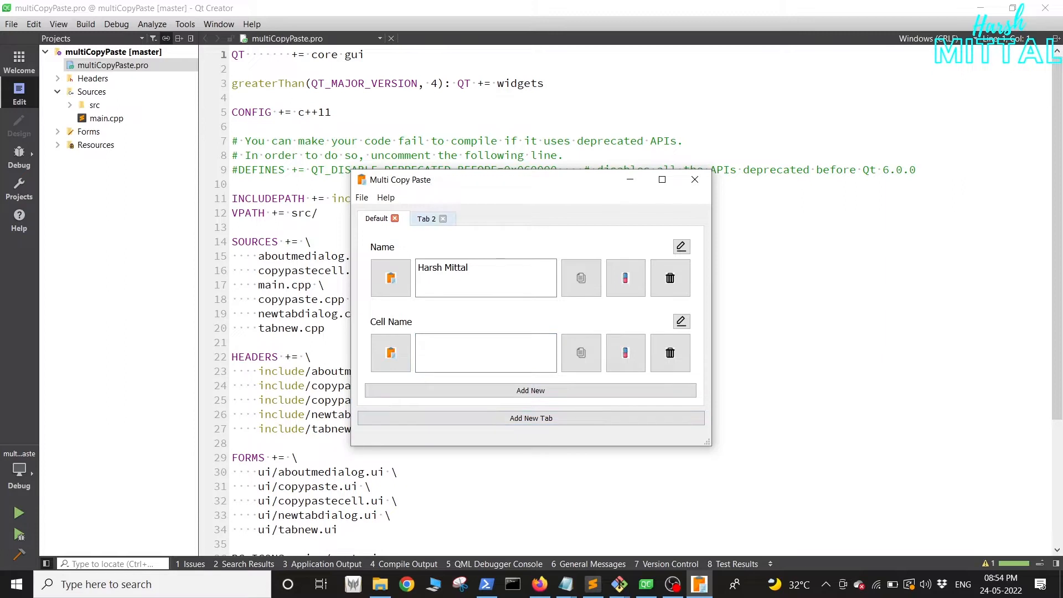
Step: Rename Tab 2 to New tab and add a Test1 cell holding Hey plus an empty cell
click(531, 418)
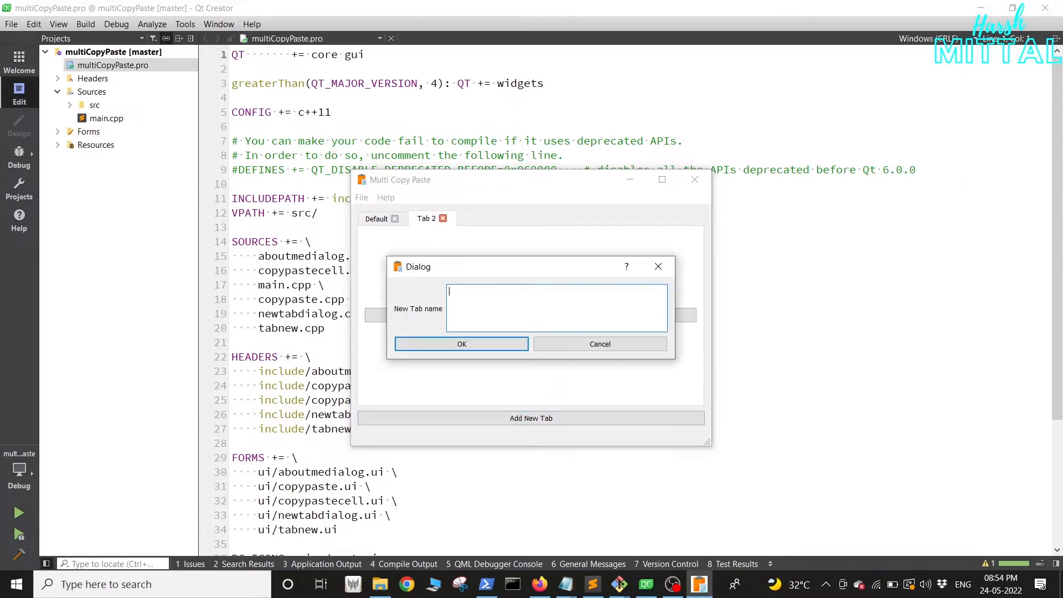
text(N)
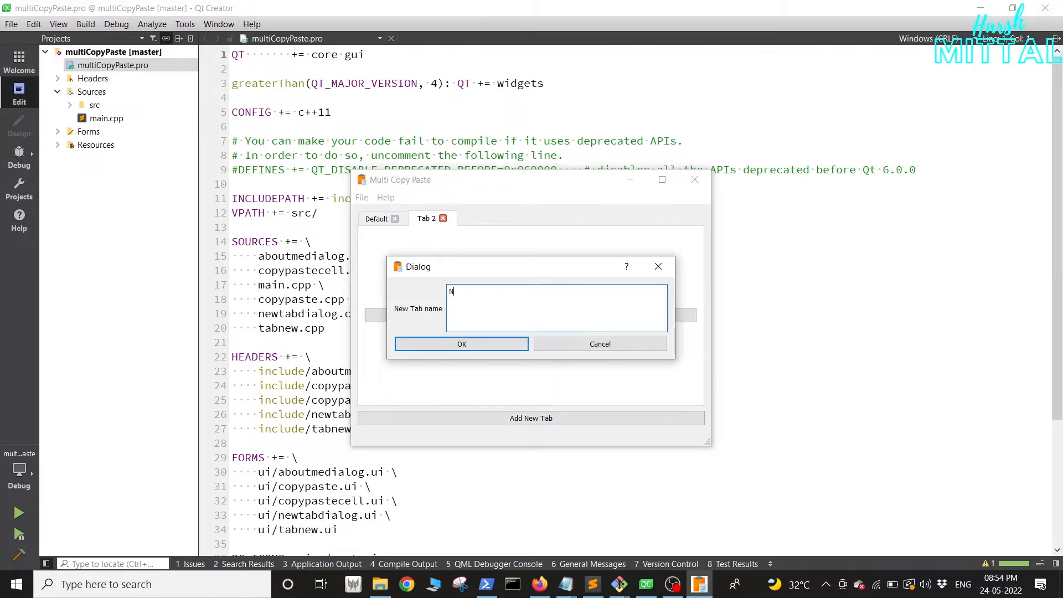
click(461, 343)
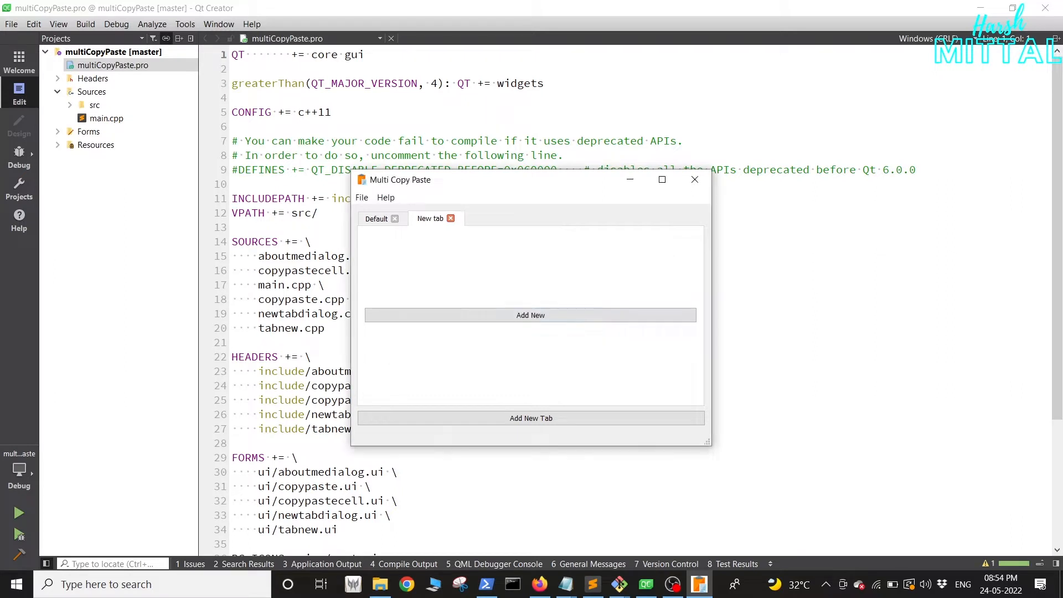
click(531, 314)
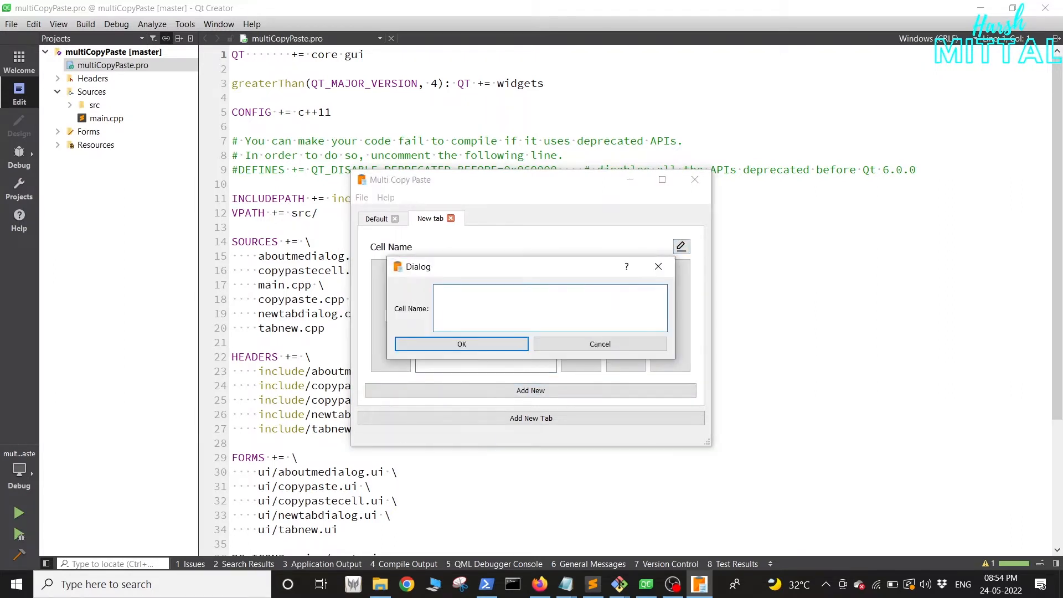
click(462, 343)
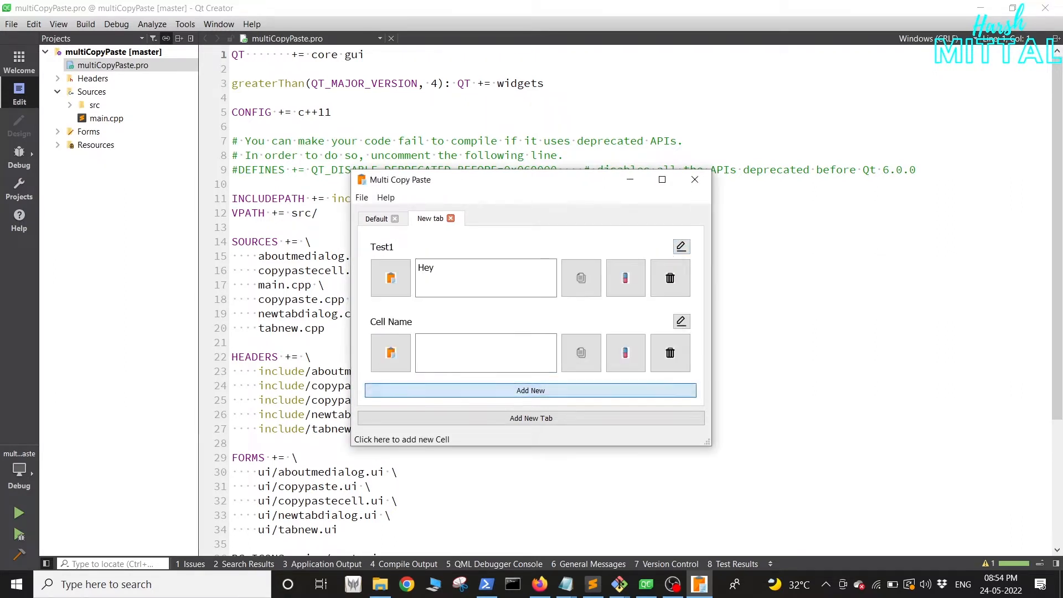
click(362, 198)
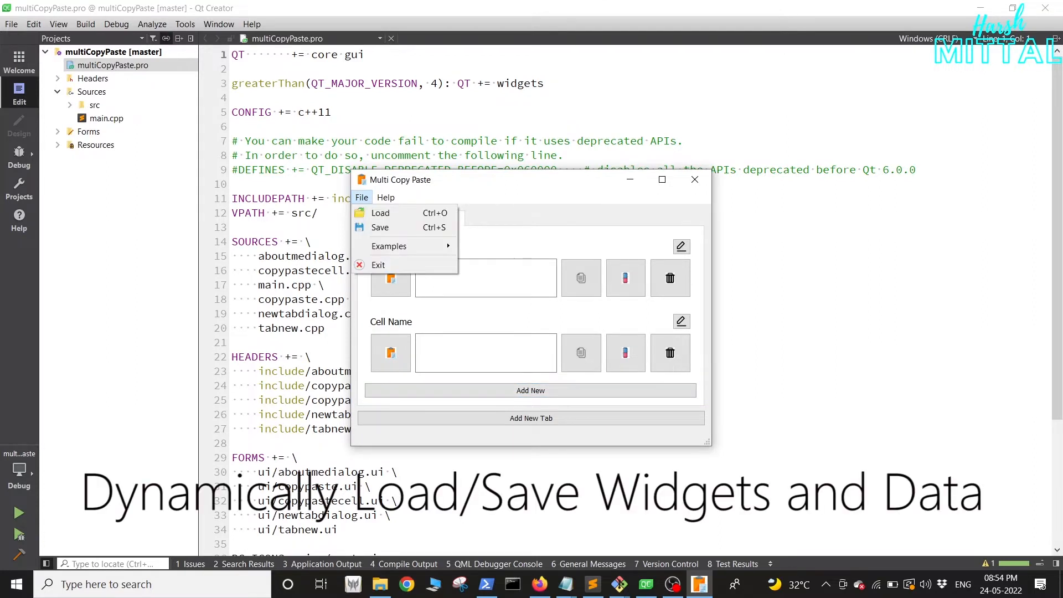
Step: Save the tabs to a JSON file, reload it and browse the loaded Default and New tabs
click(380, 227)
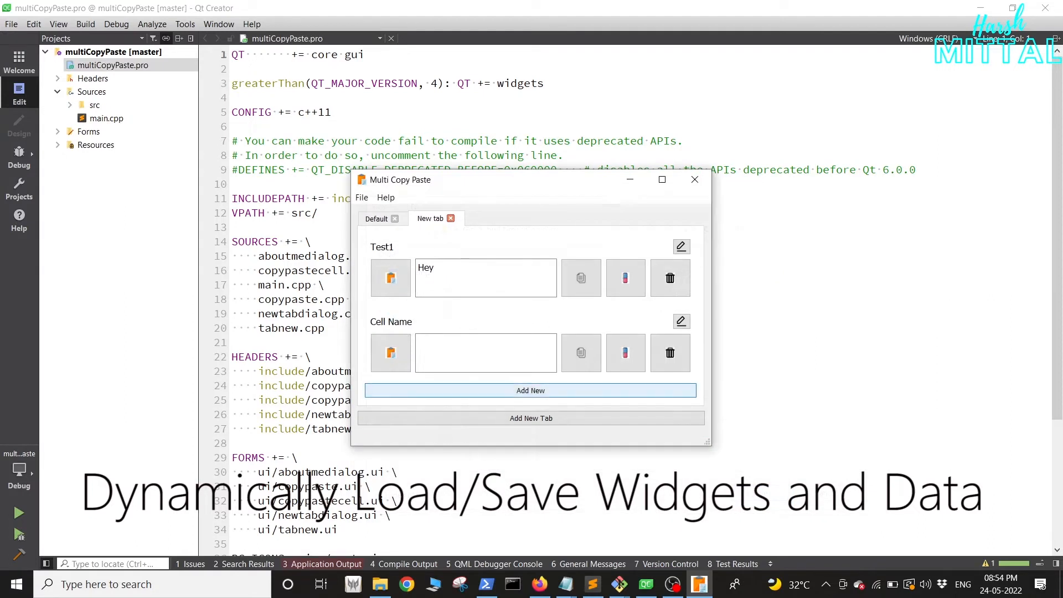
click(694, 179)
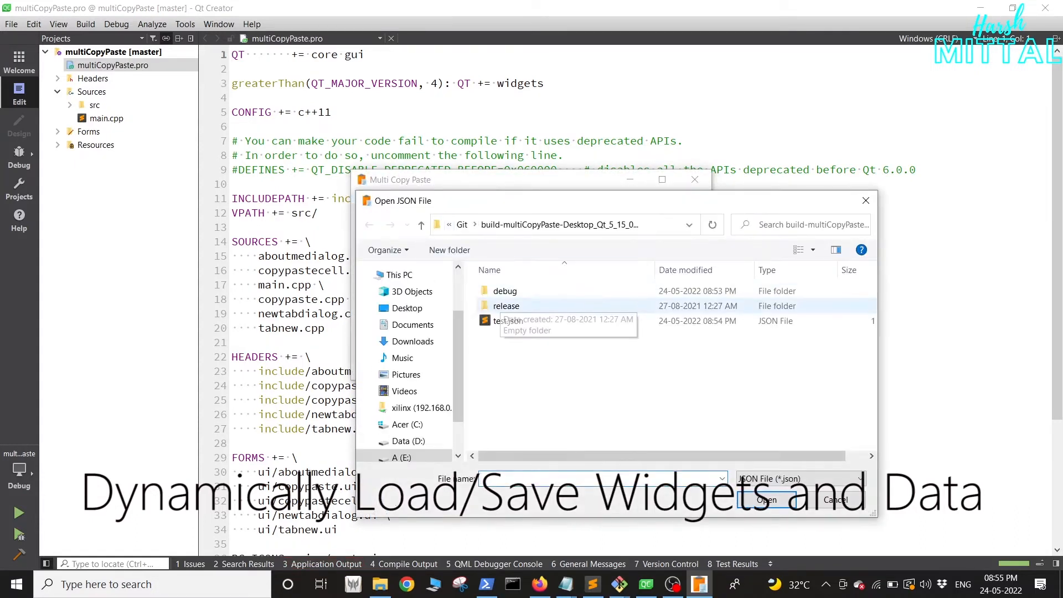
click(836, 500)
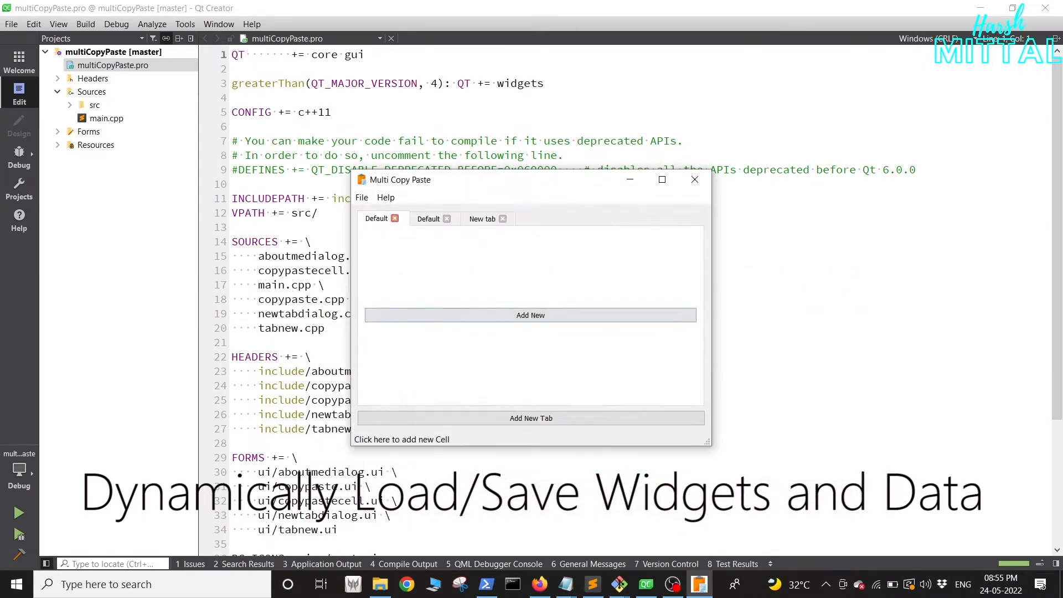
click(428, 218)
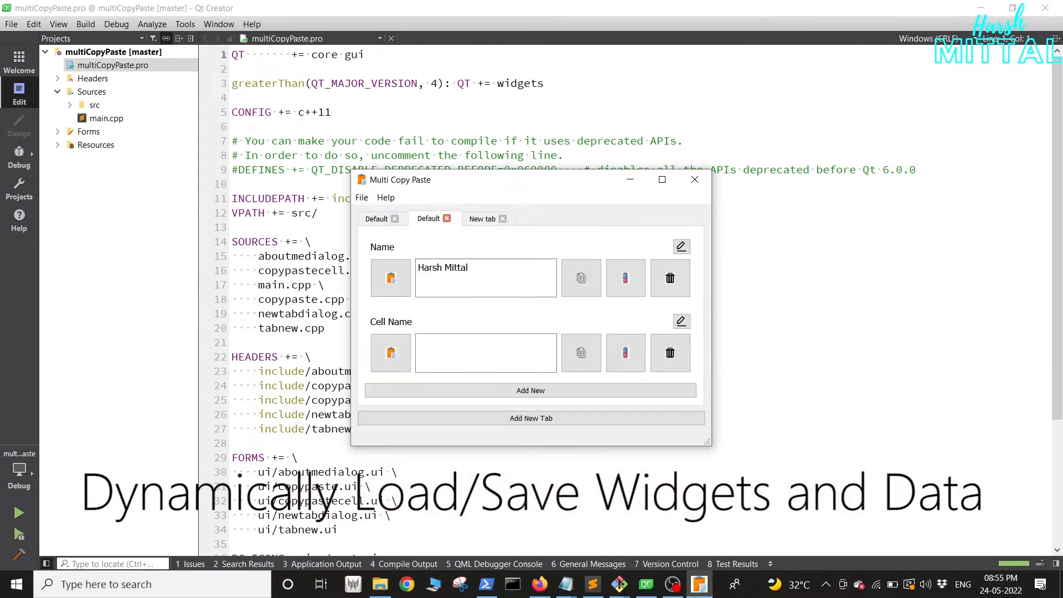
click(483, 218)
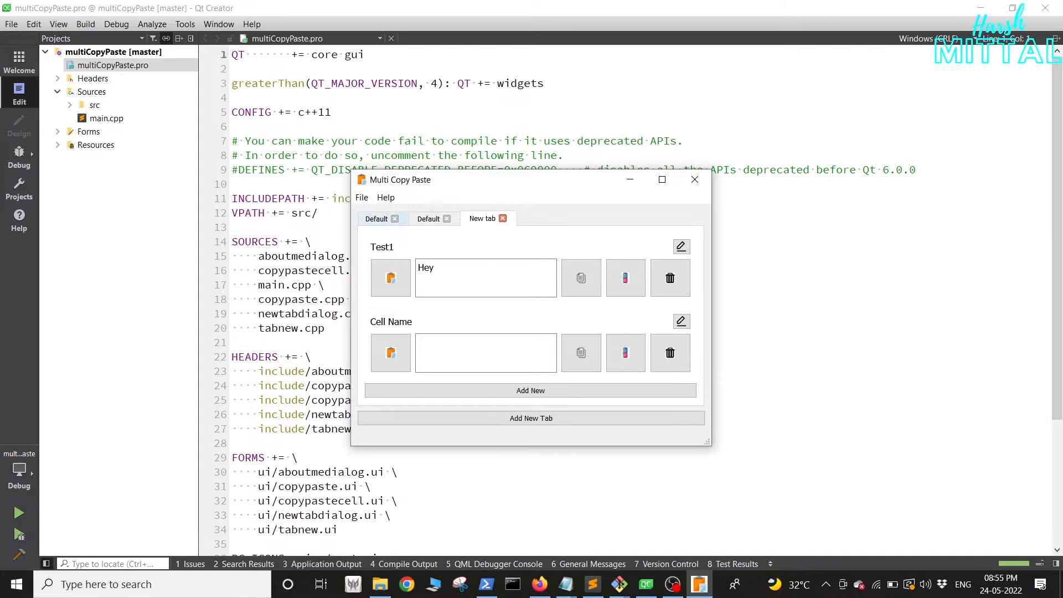
Step: Load more tabs with contact details and view the Basic (C++) snippets tab
click(362, 197)
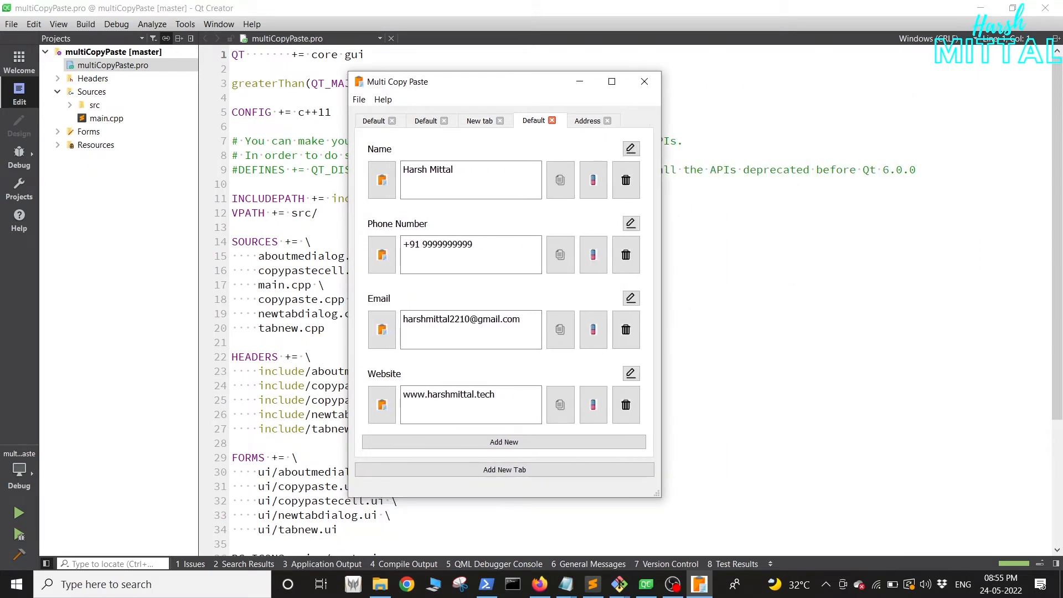
click(359, 98)
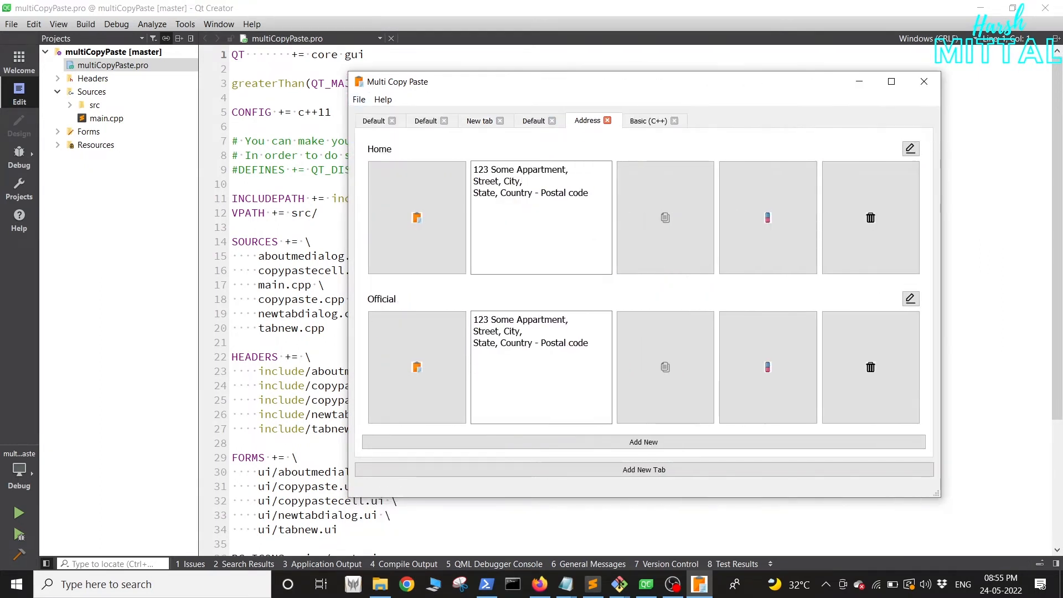
click(648, 120)
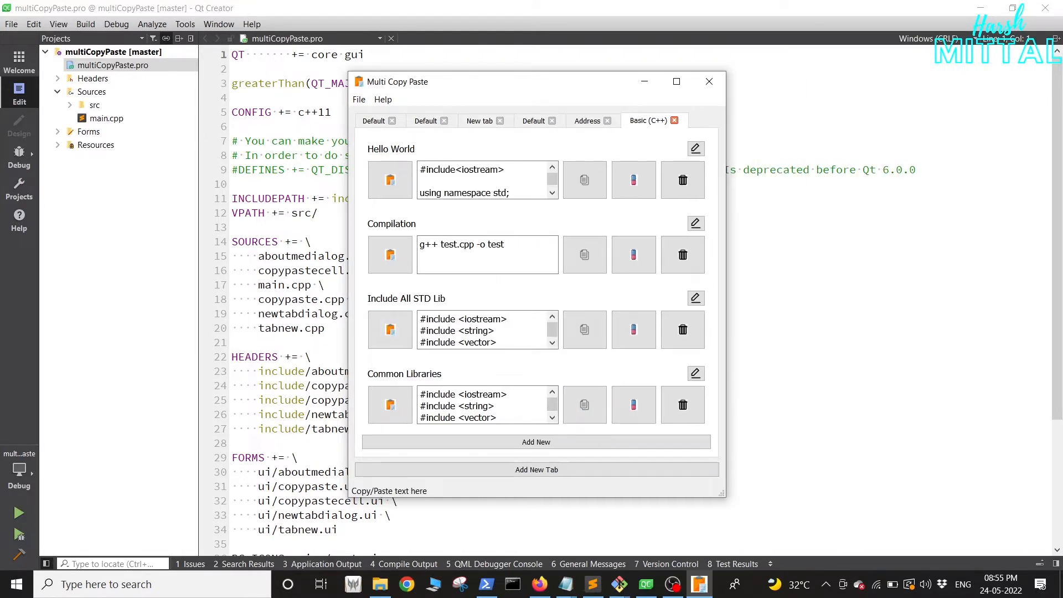
click(359, 99)
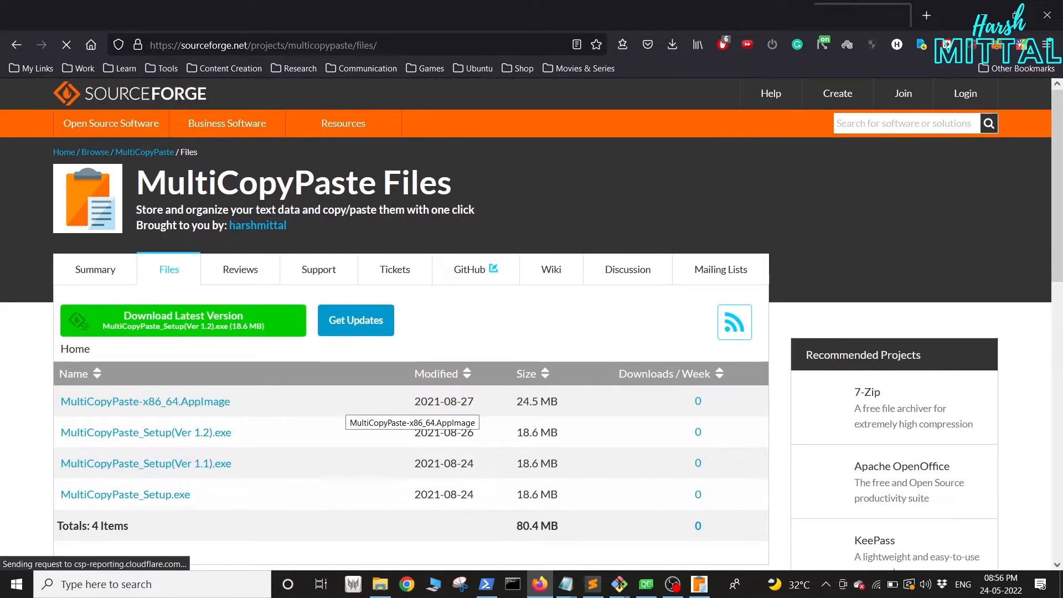
Step: Scroll the SourceForge summary page and go to the project's GitHub repository
scroll(down, 3)
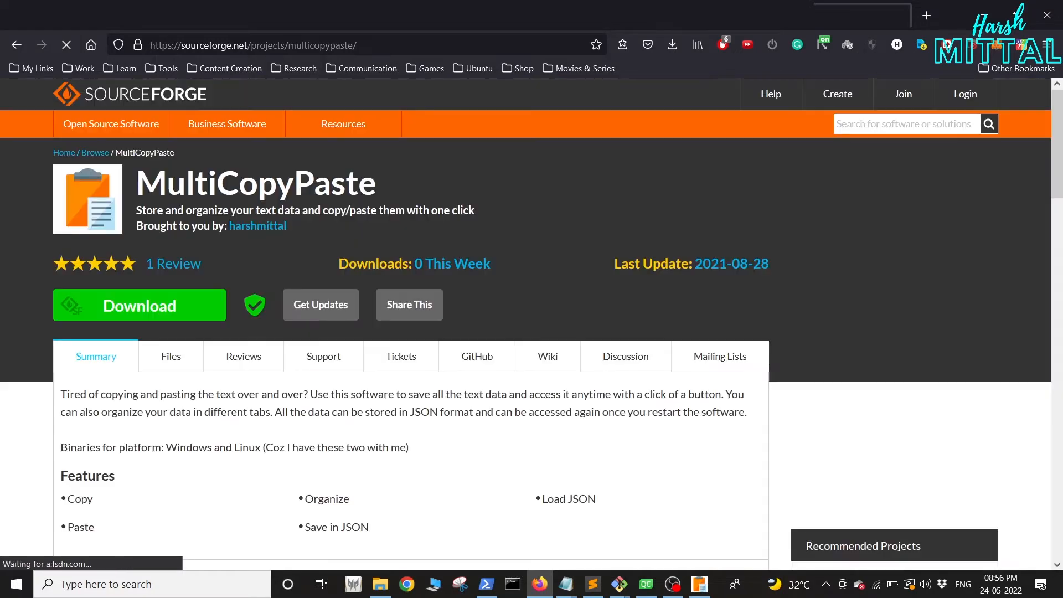
scroll(down, 3)
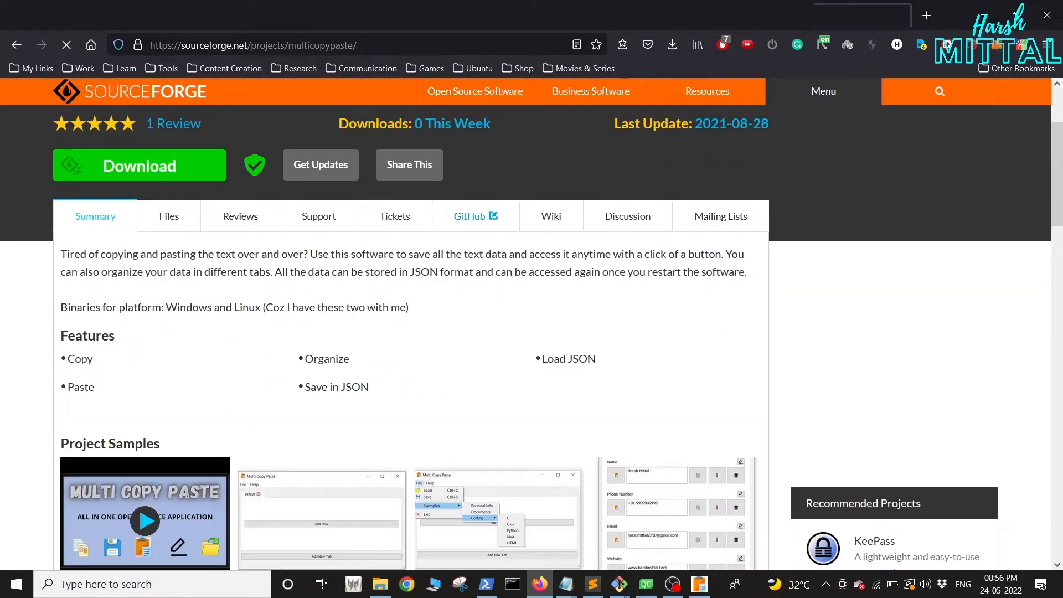
click(469, 216)
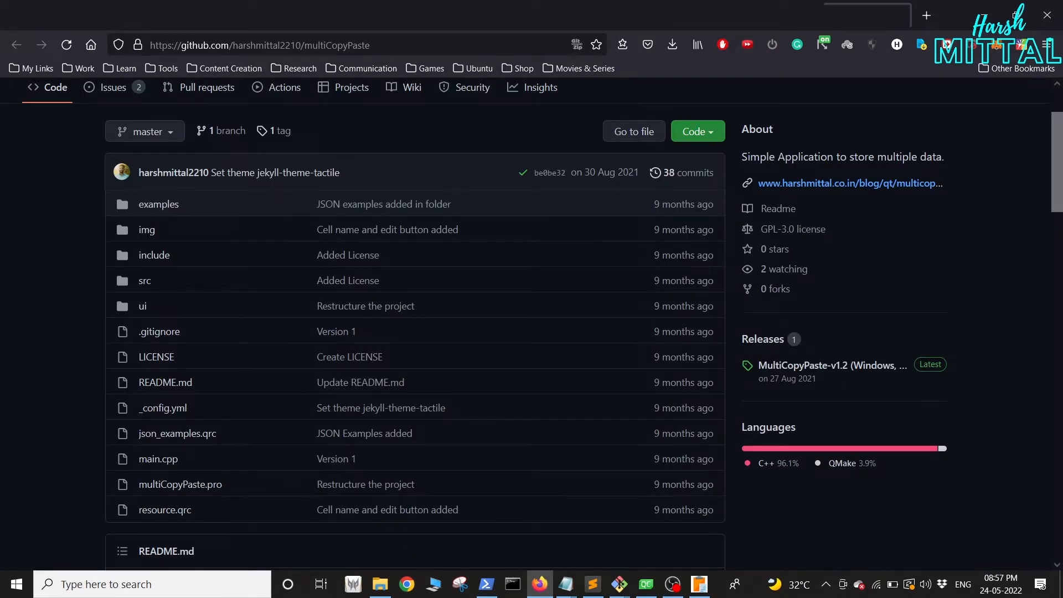
Step: Scroll through the multiCopyPaste GitHub repository file listing
scroll(down, 3)
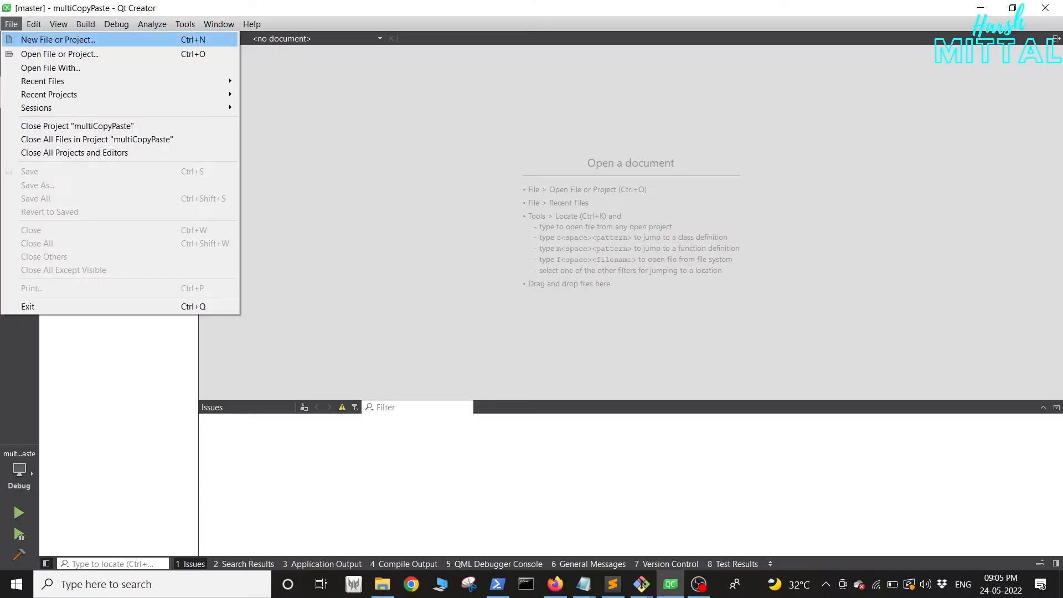
Step: Start a Qt Widgets project named multiCopyPaste_YT with main window class CopyPaste
click(57, 40)
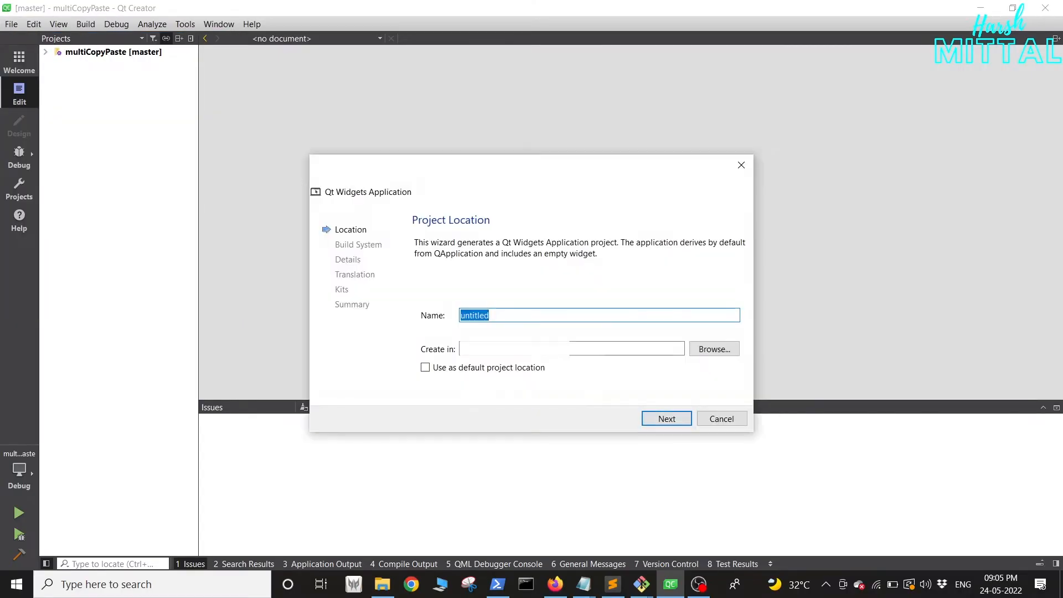
text(multiCopyPaste)
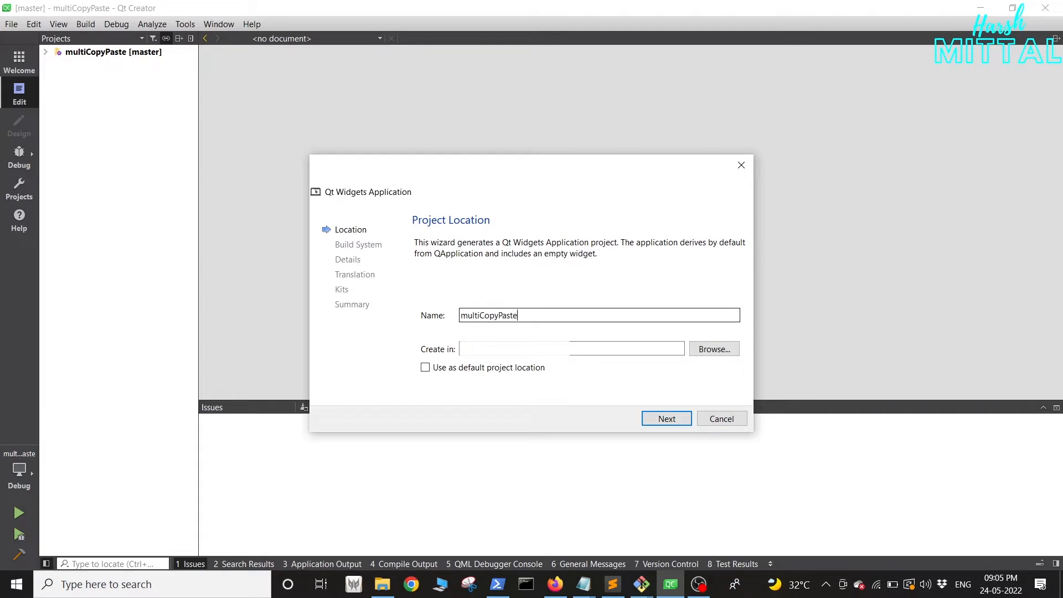
text(_YT)
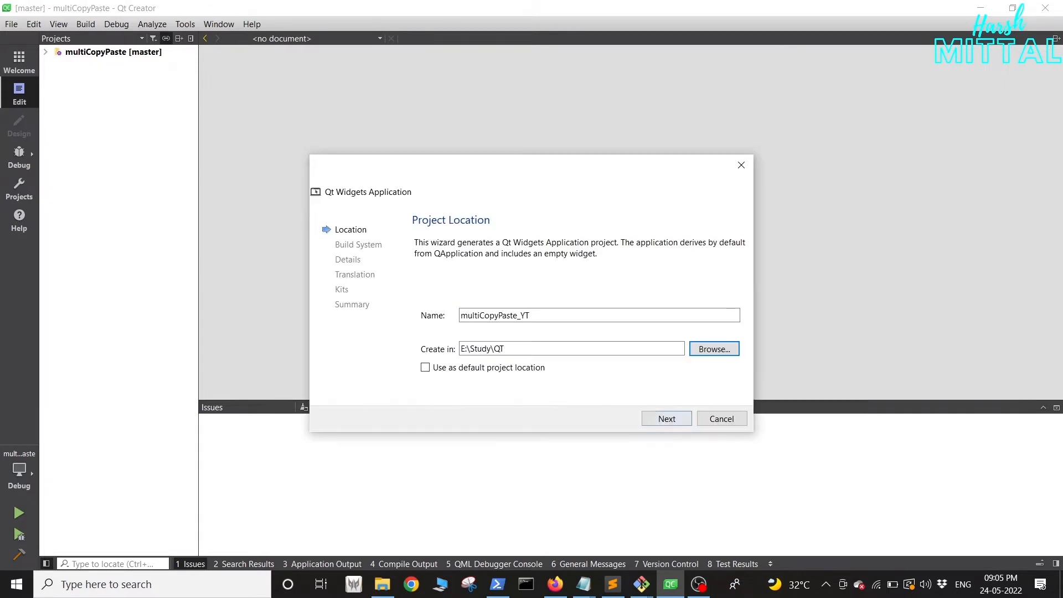
click(666, 419)
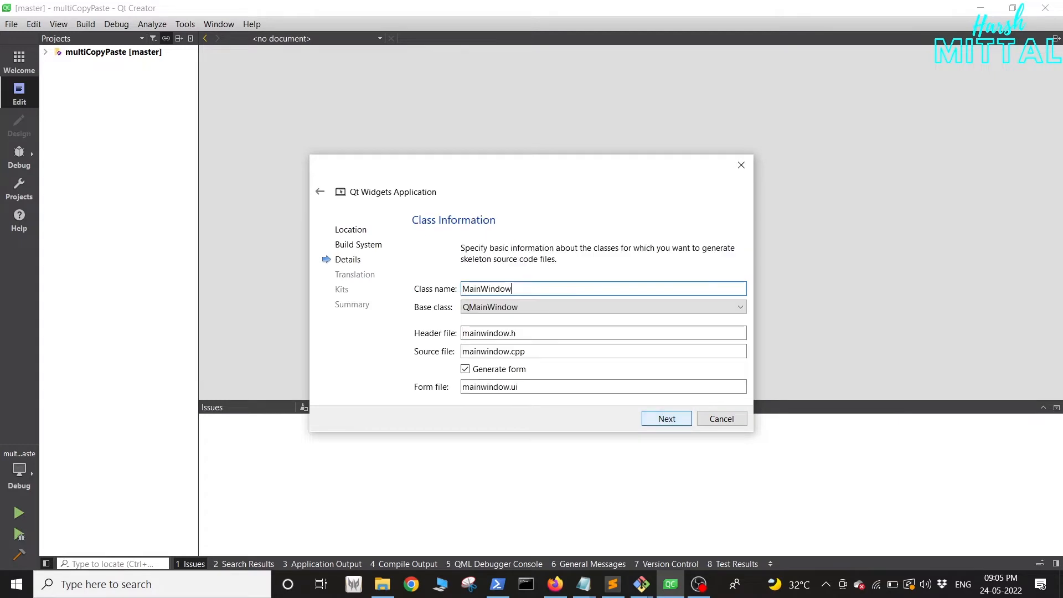
text(CopyPaste)
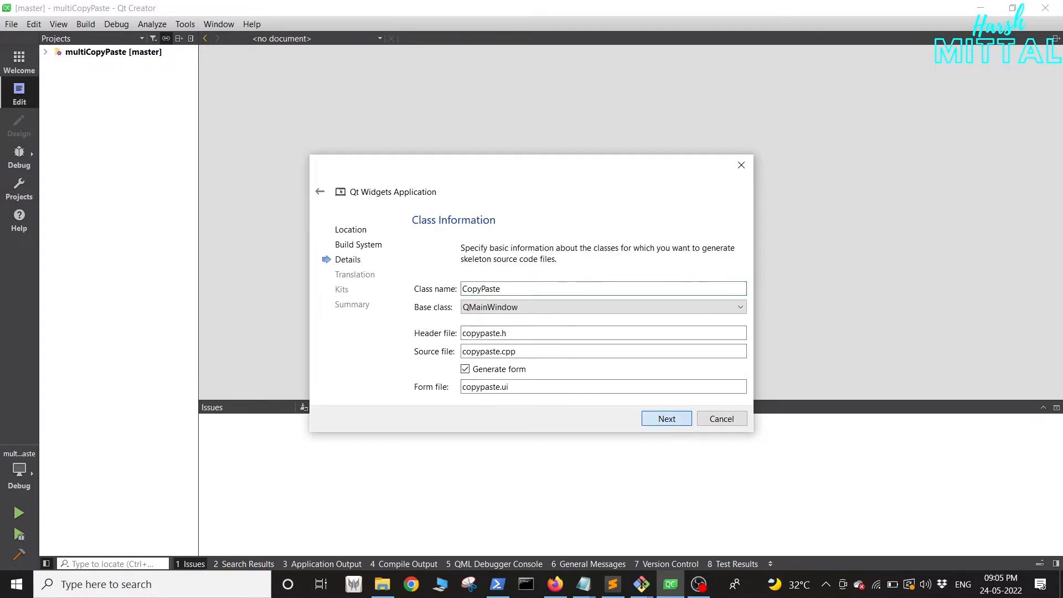
Step: Select the Desktop Qt 5.15.0 MinGW 64-bit kit and finish creating the project
click(665, 419)
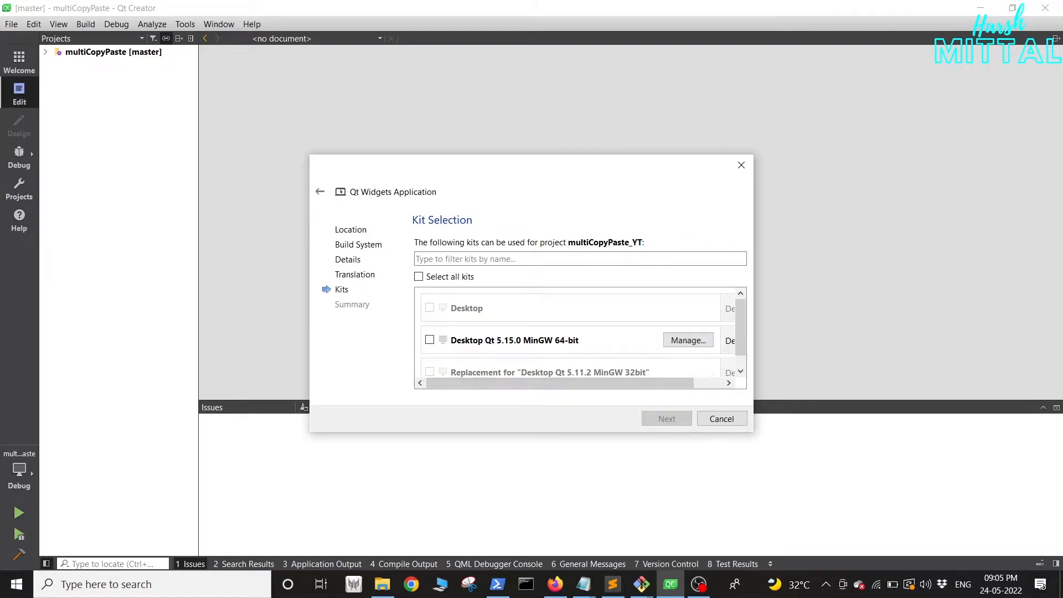
click(430, 340)
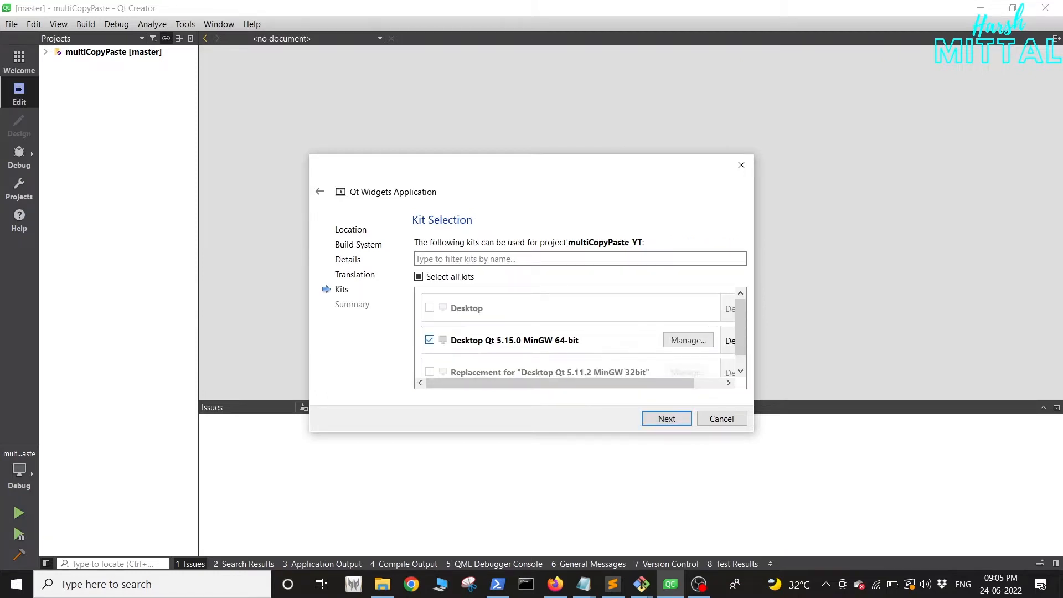
click(666, 419)
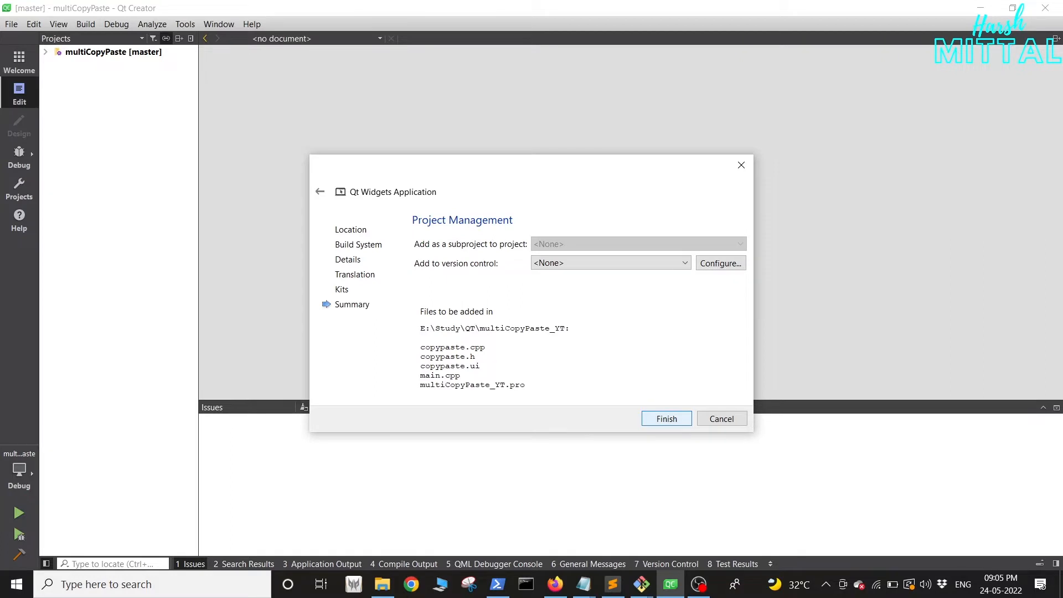
click(608, 264)
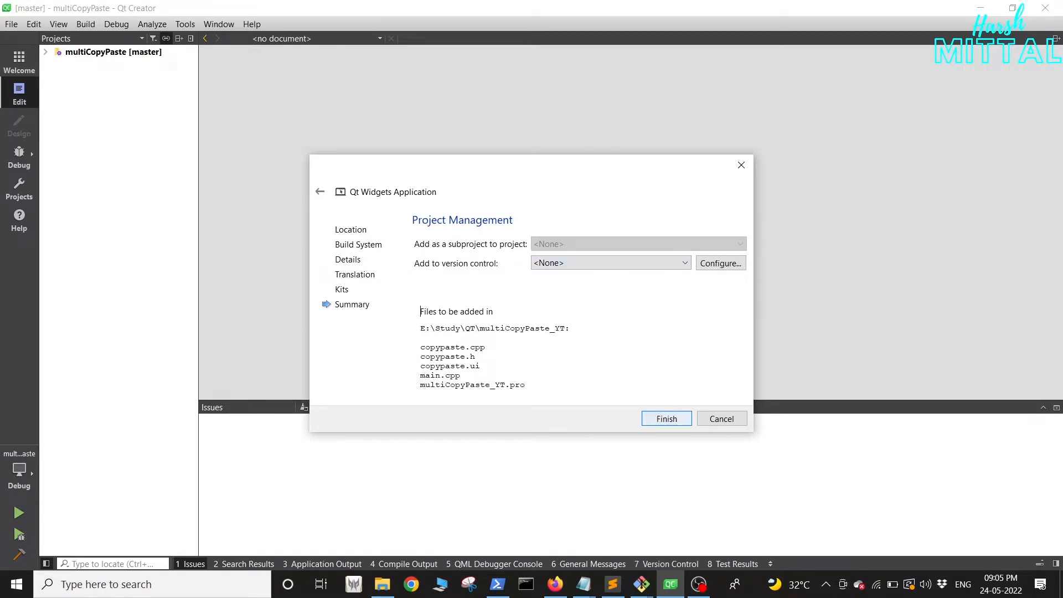
click(665, 418)
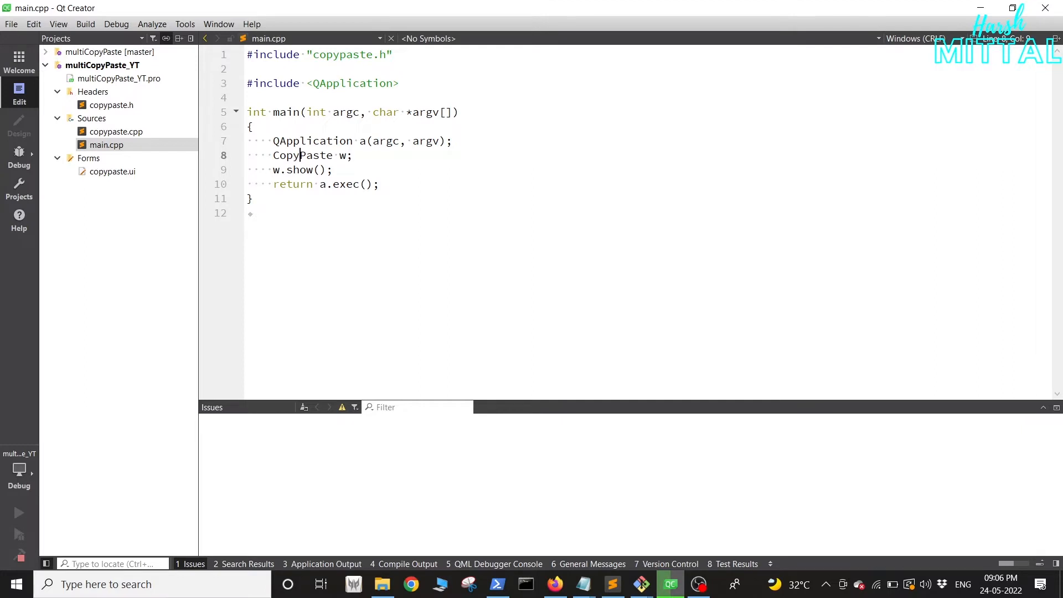
Step: Open the multiCopyPaste_YT project folder in Explorer
click(19, 513)
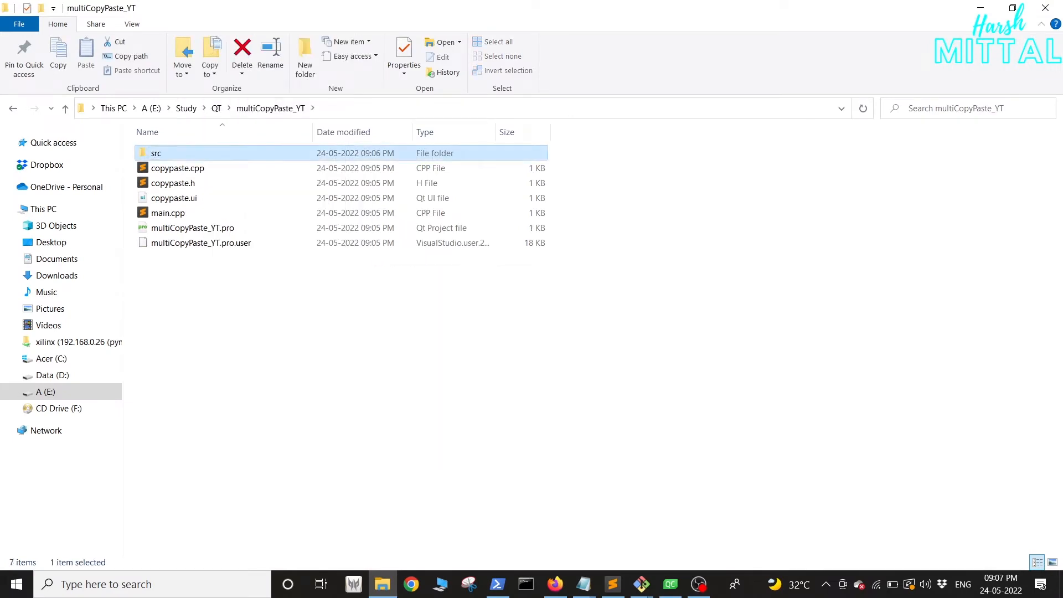
Step: Create the include folder and move copypaste.h into it
text(include)
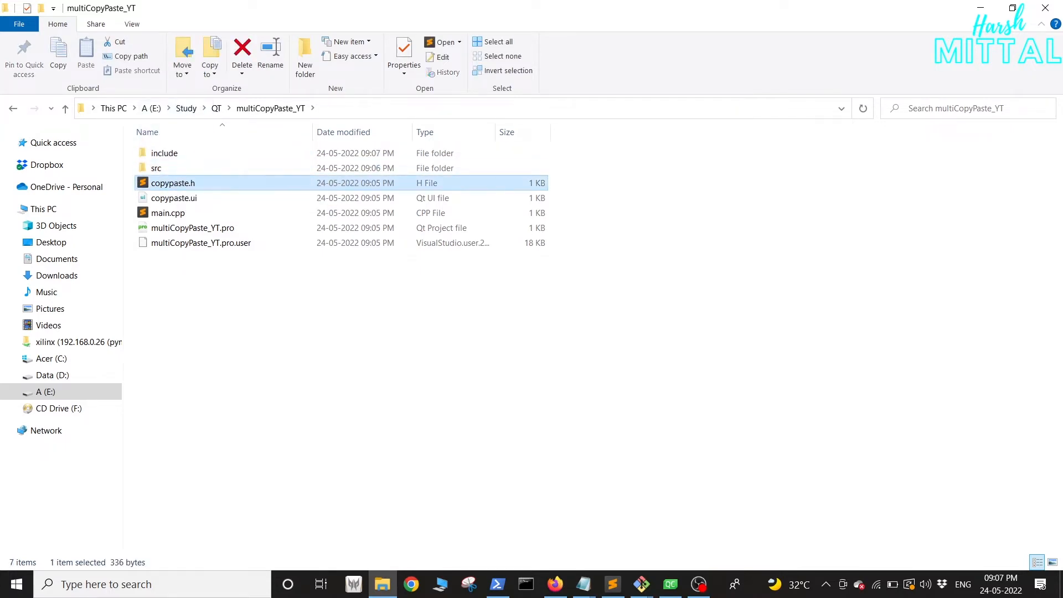
click(242, 54)
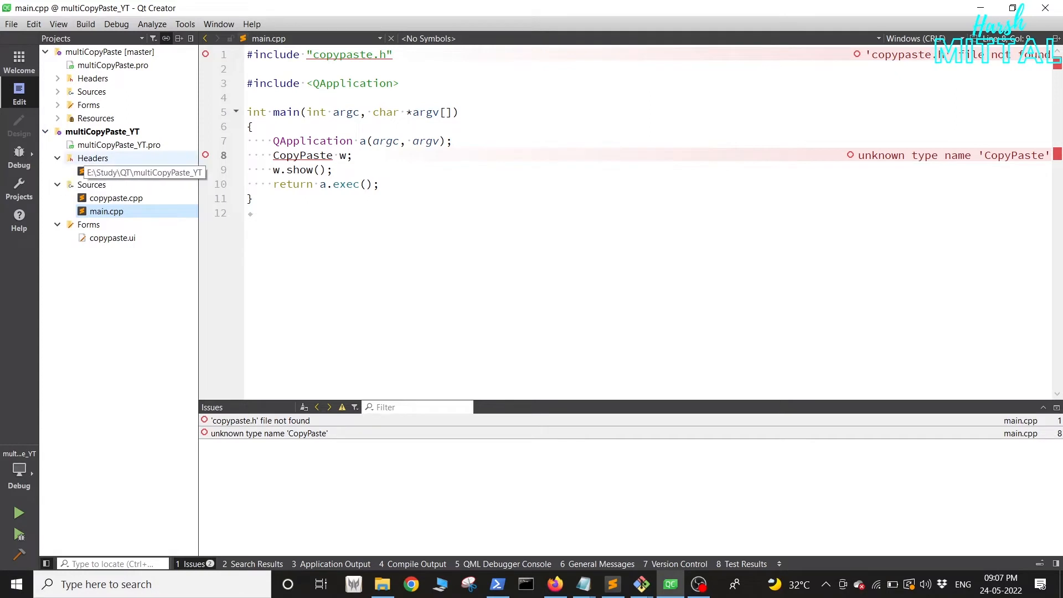
Step: In multiCopyPaste_YT.pro add INCLUDEPATH += include/, VPATH src/ and prefix forms with ui/
double_click(118, 144)
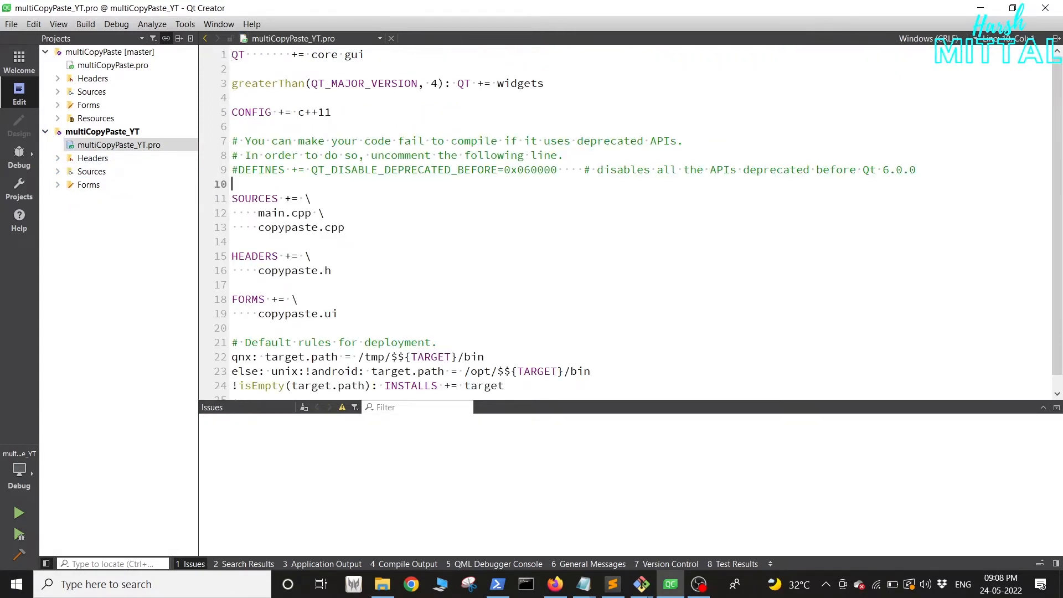
text(INCLUDEPATH += include/)
text(VPATH += src/)
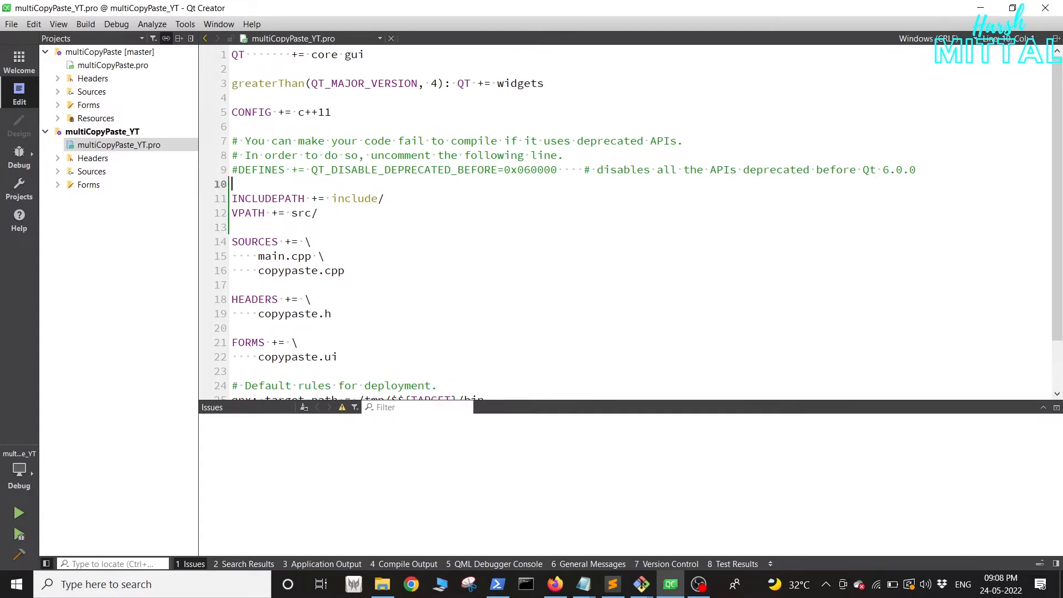
scroll(down, 3)
text(in)
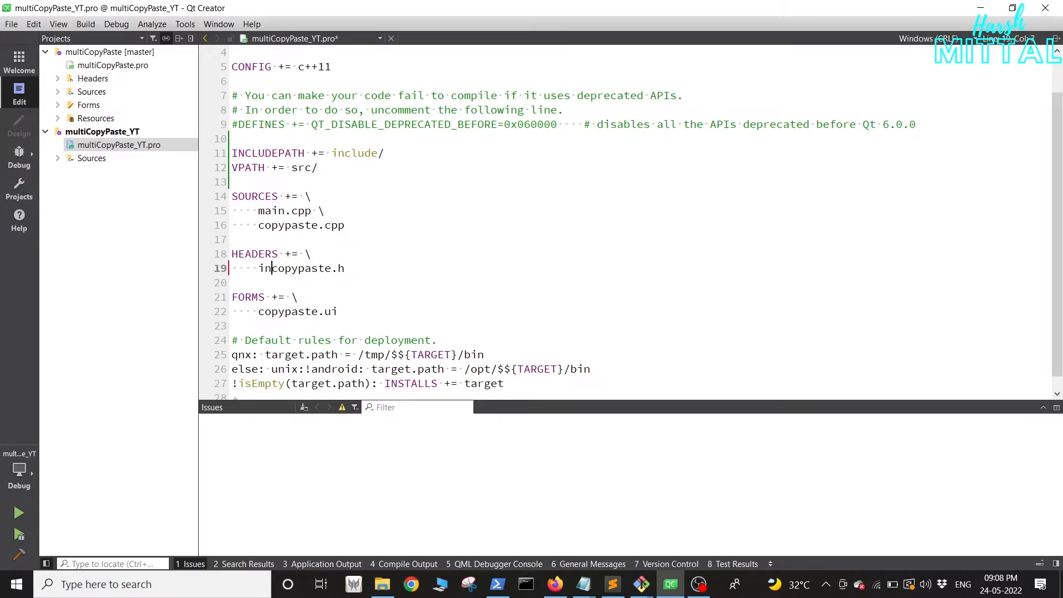
text(lude/)
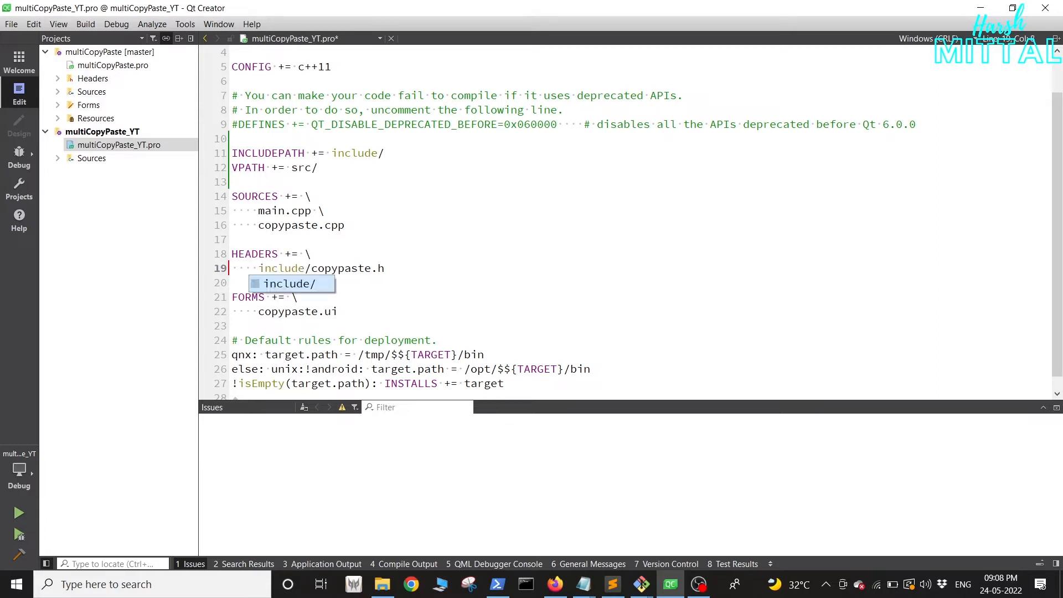
text(ui/)
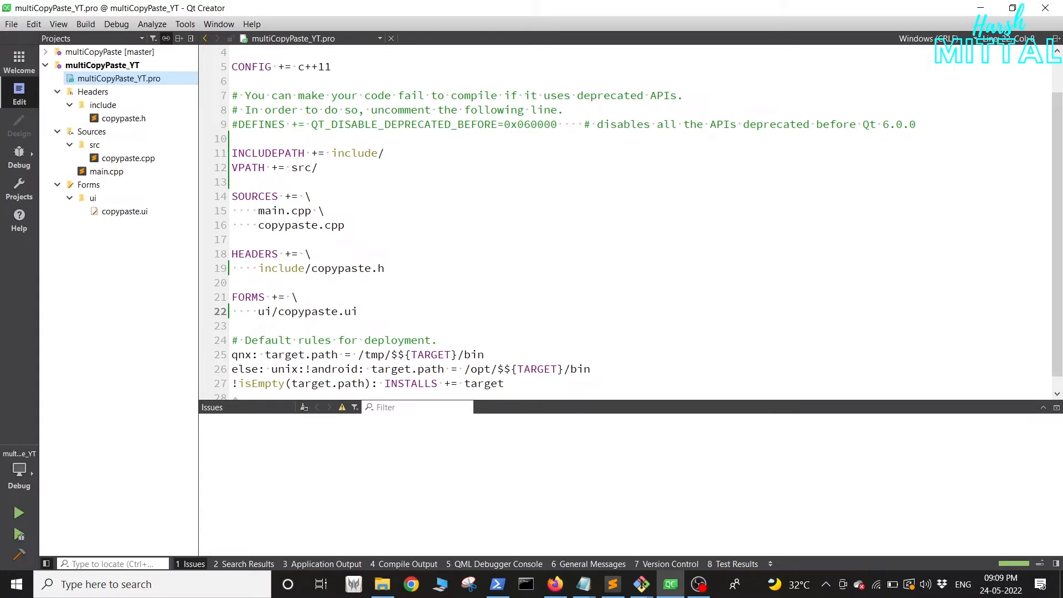
Step: Open copypaste.ui so the empty CopyPaste form shows in the designer
click(124, 211)
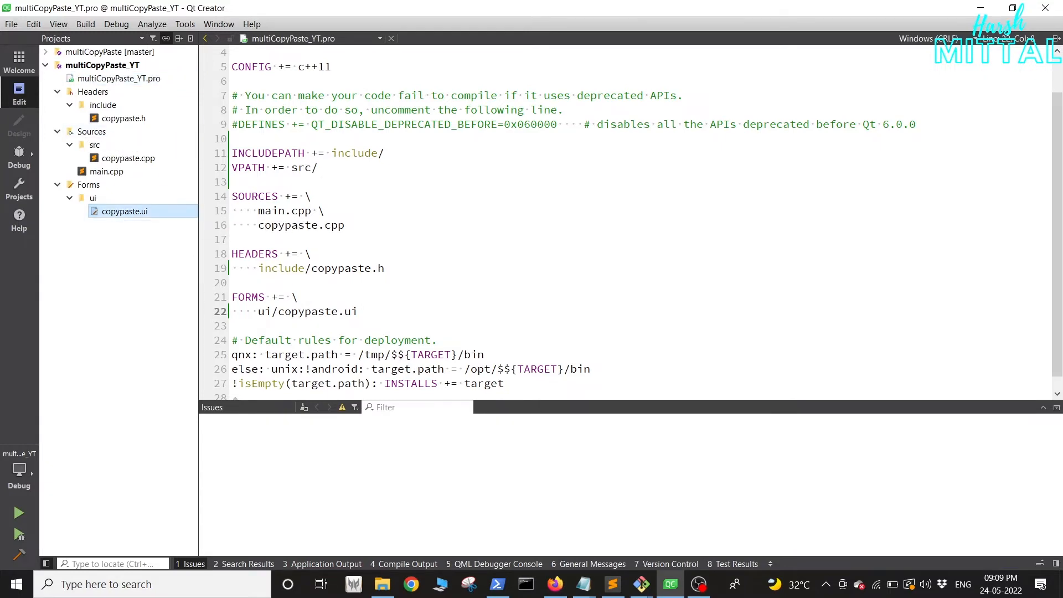
double_click(125, 212)
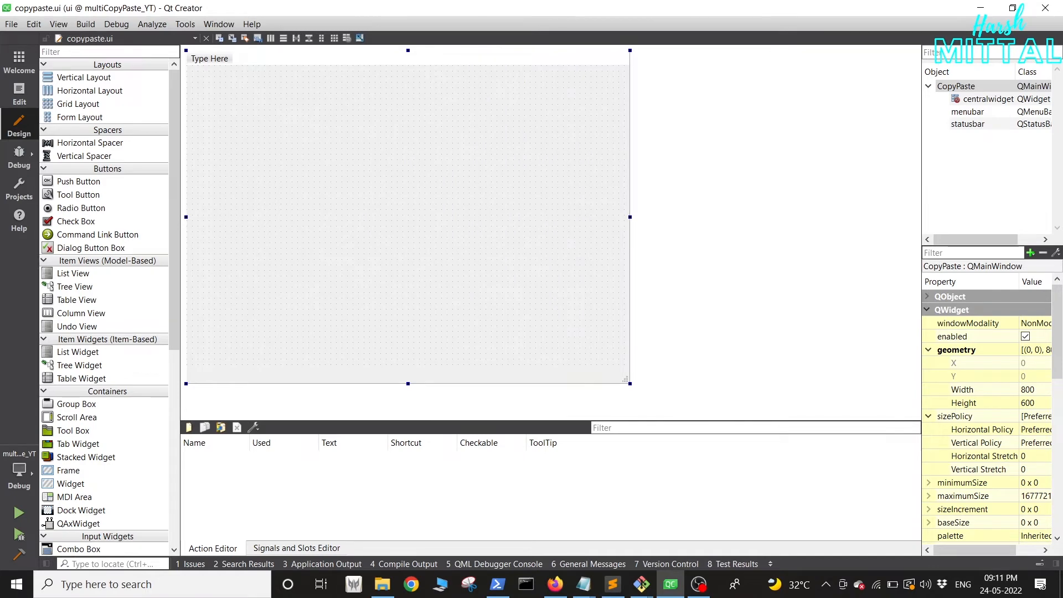
Step: Add a File menu to the form's menu bar with Load and Save entries
text(Fil)
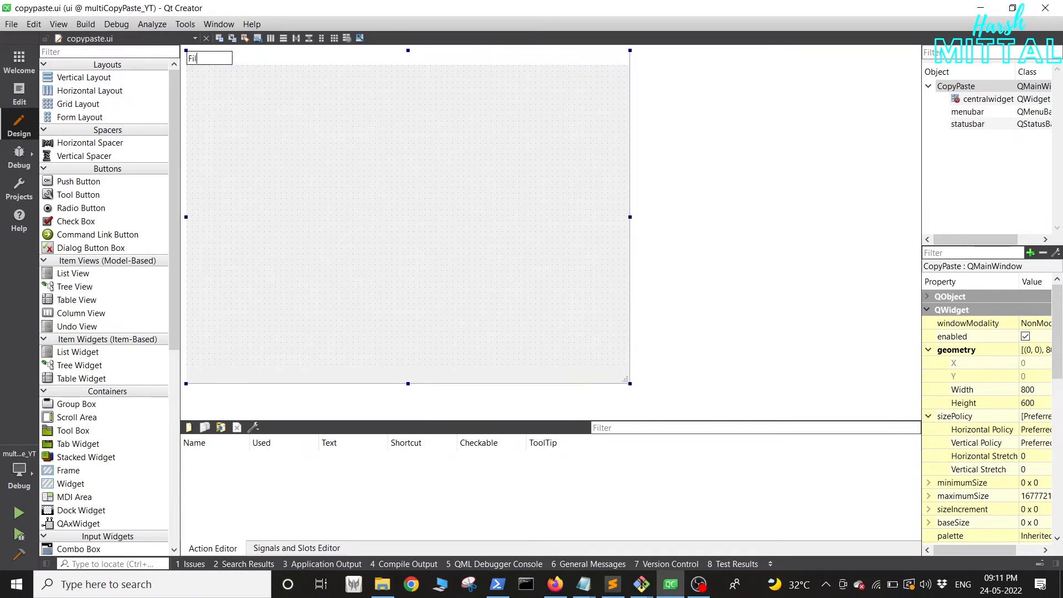
text(File)
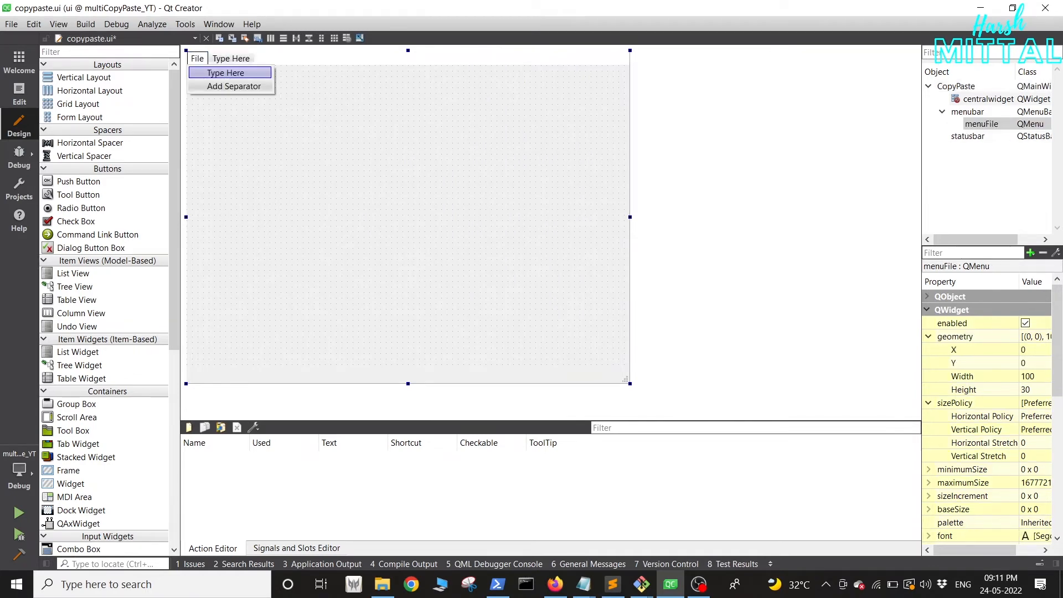
double_click(226, 73)
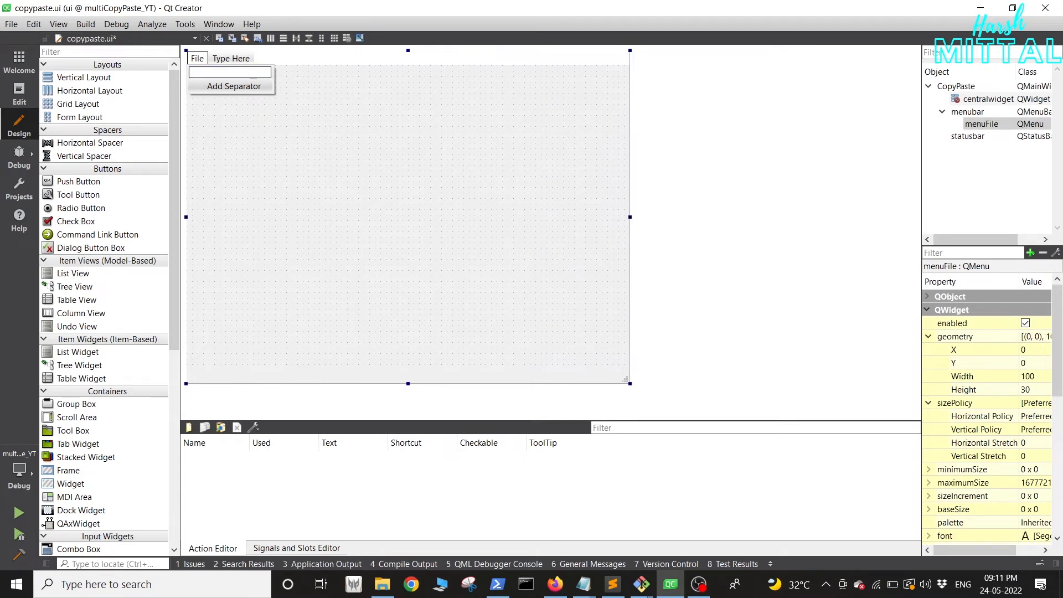
text(Load)
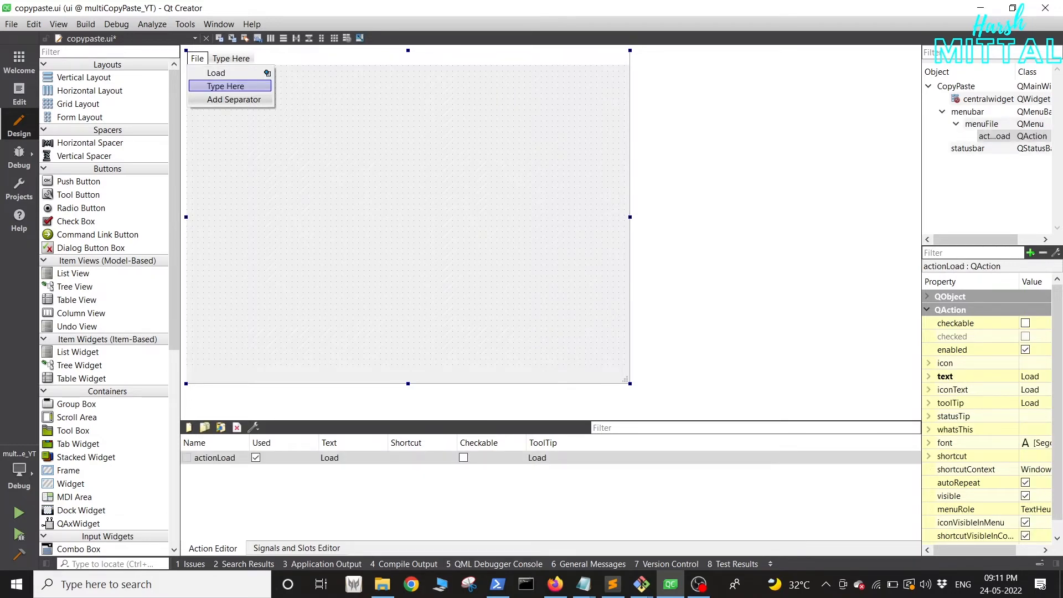
text(Sa)
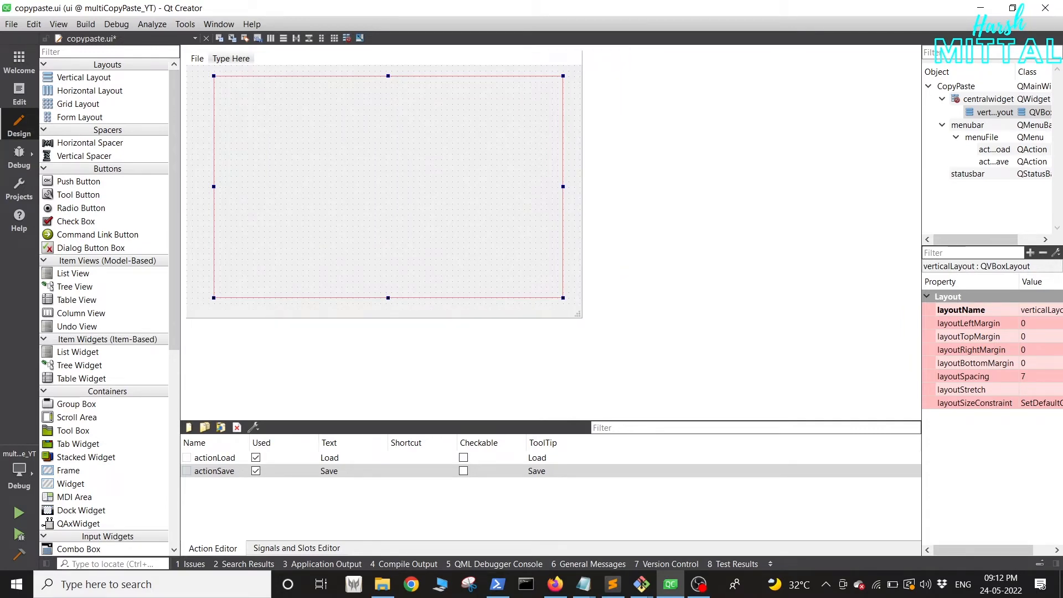
Step: Place a tab widget and an Add New Tab push button, renamed newTabButton
scroll(down, 3)
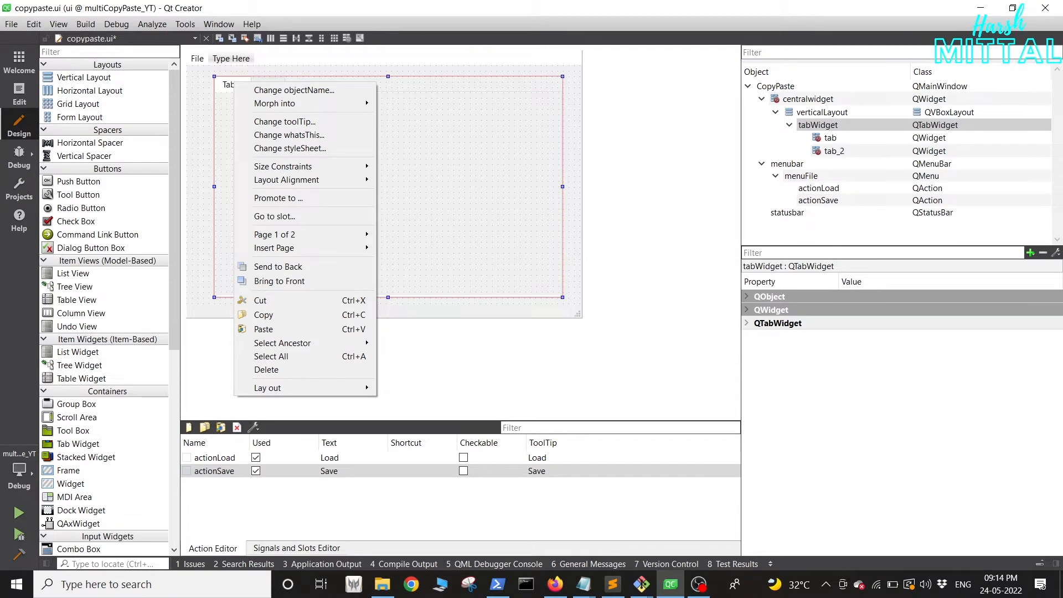
mouse_move(273, 234)
text(Add New Tab)
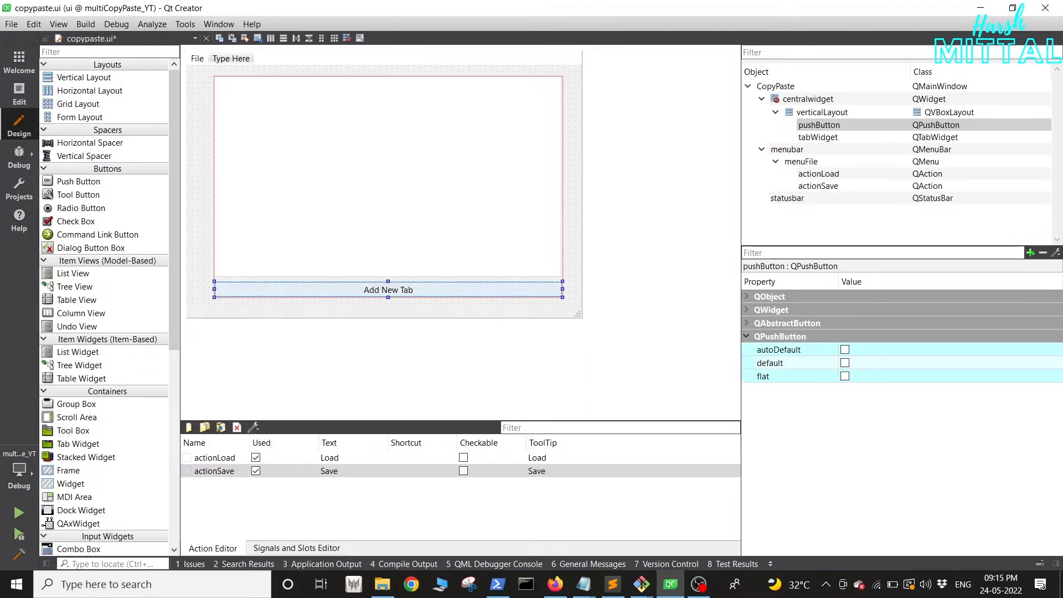
click(819, 126)
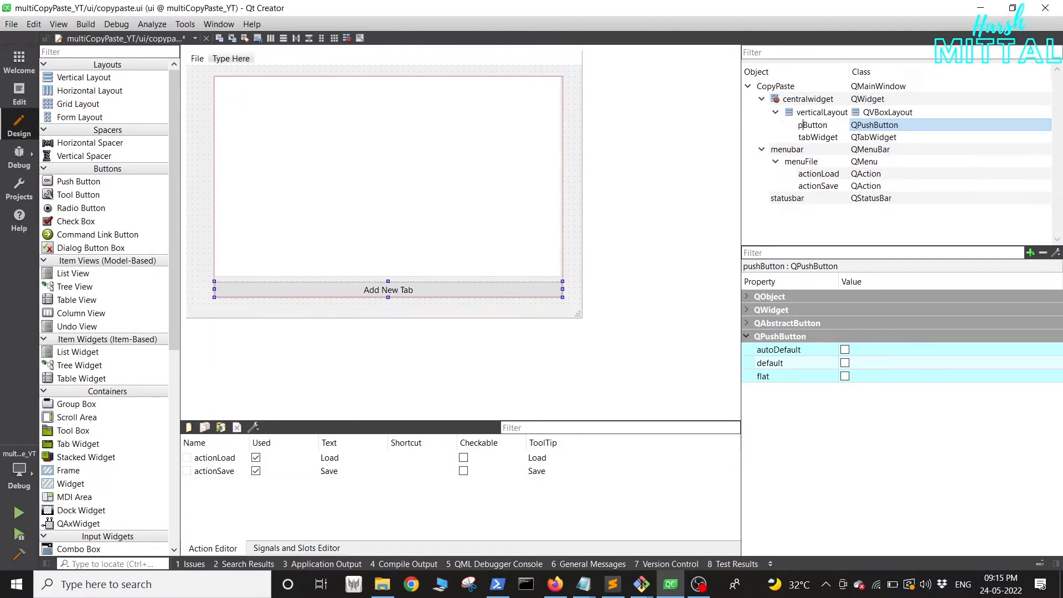
text(newTabButton)
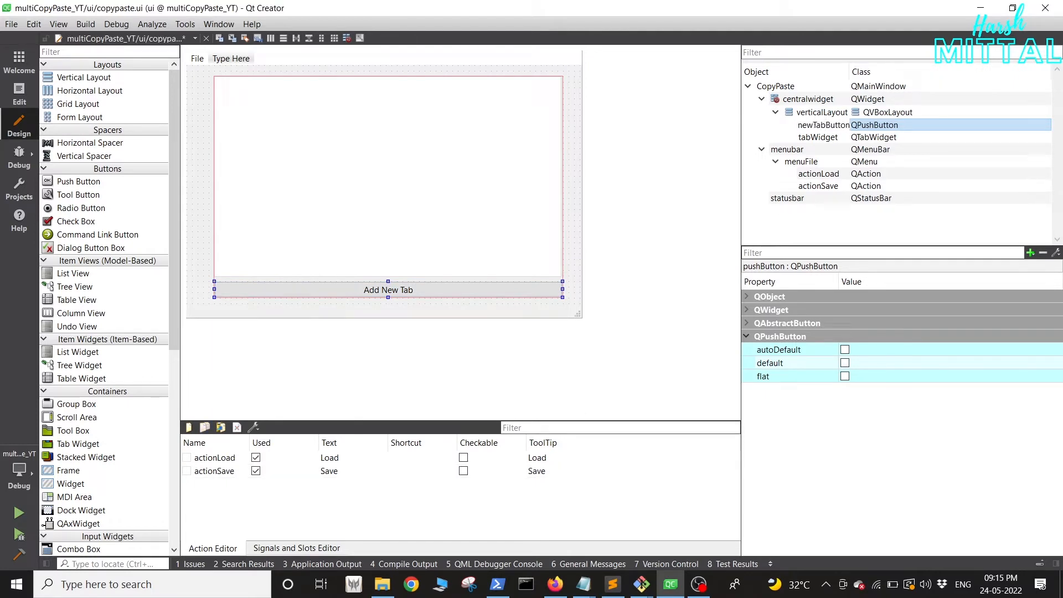
double_click(823, 125)
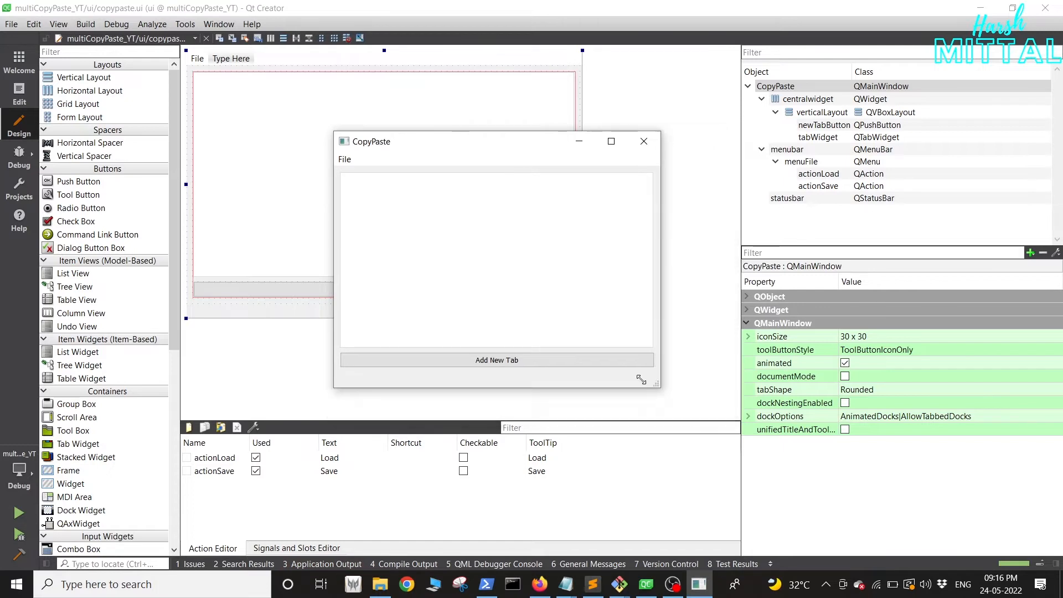
Step: Resize the running form preview window before closing it
drag(642, 380, 691, 413)
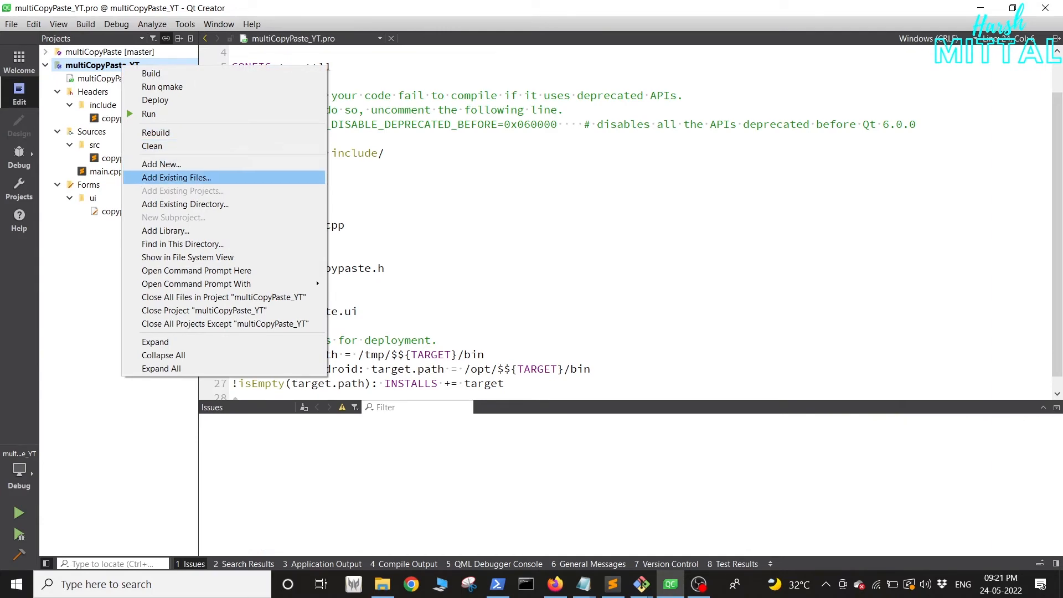
Step: Add a Widget-based Qt Designer Form Class named TabNew to the project
click(161, 164)
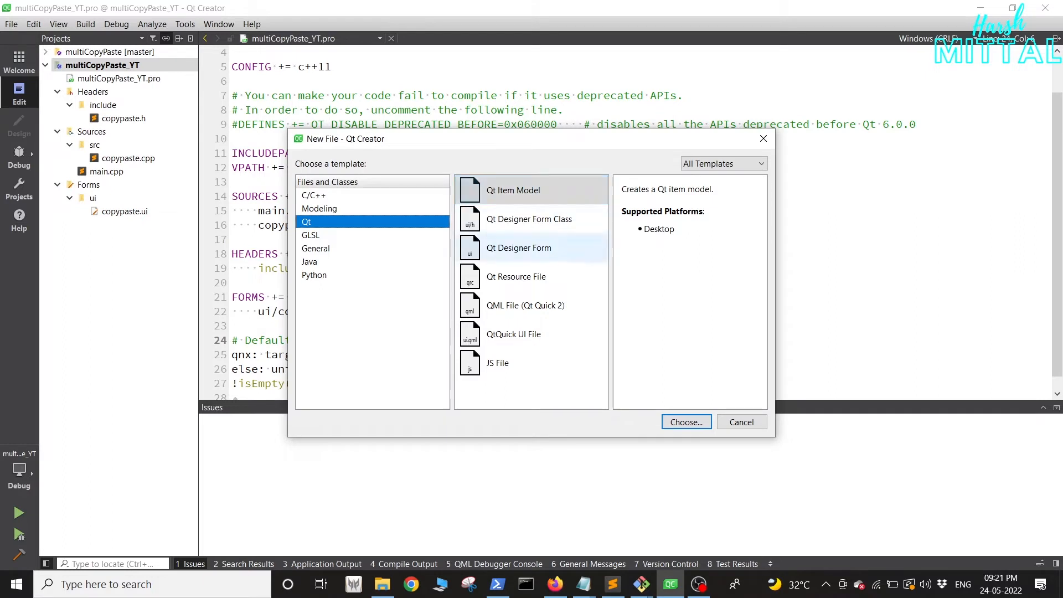
click(530, 219)
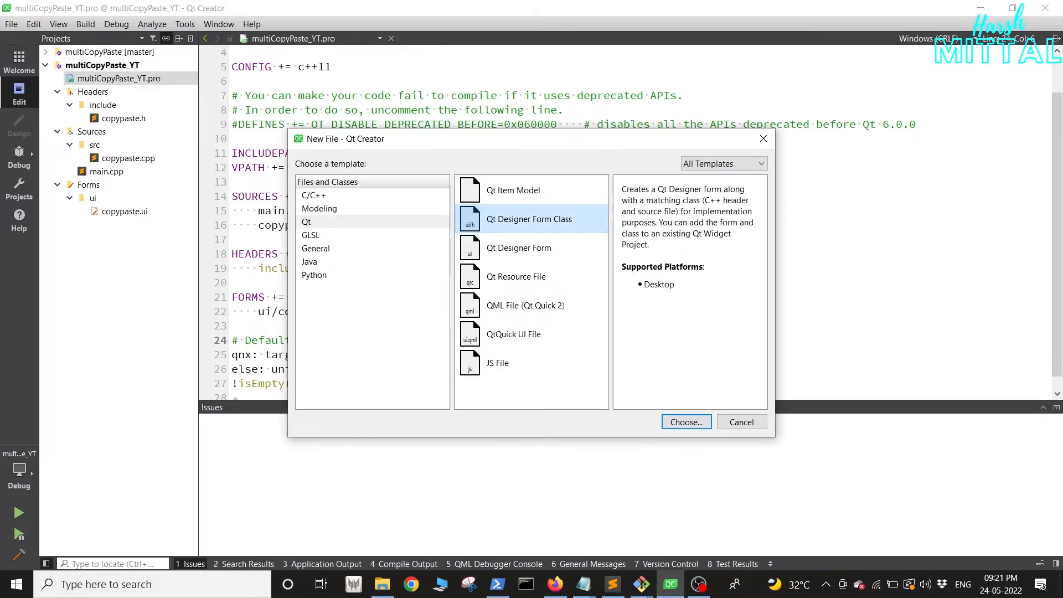
click(686, 422)
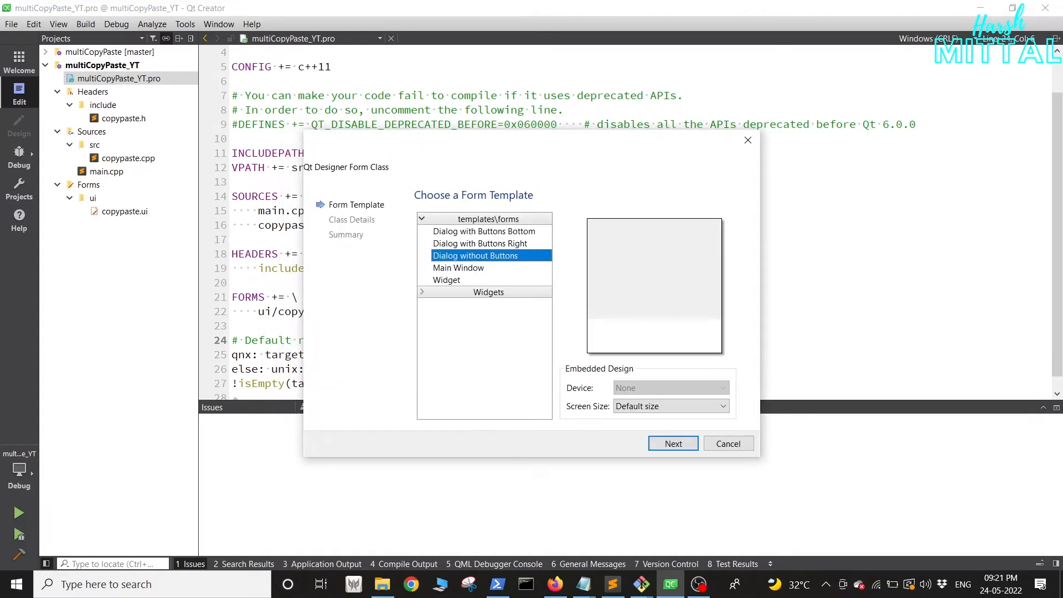
click(446, 280)
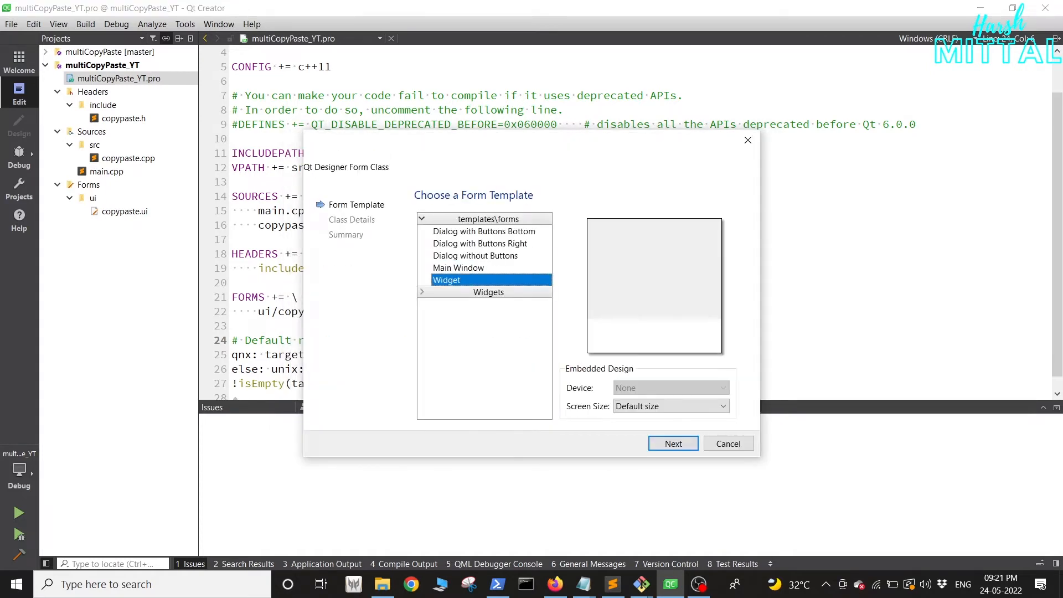
click(672, 443)
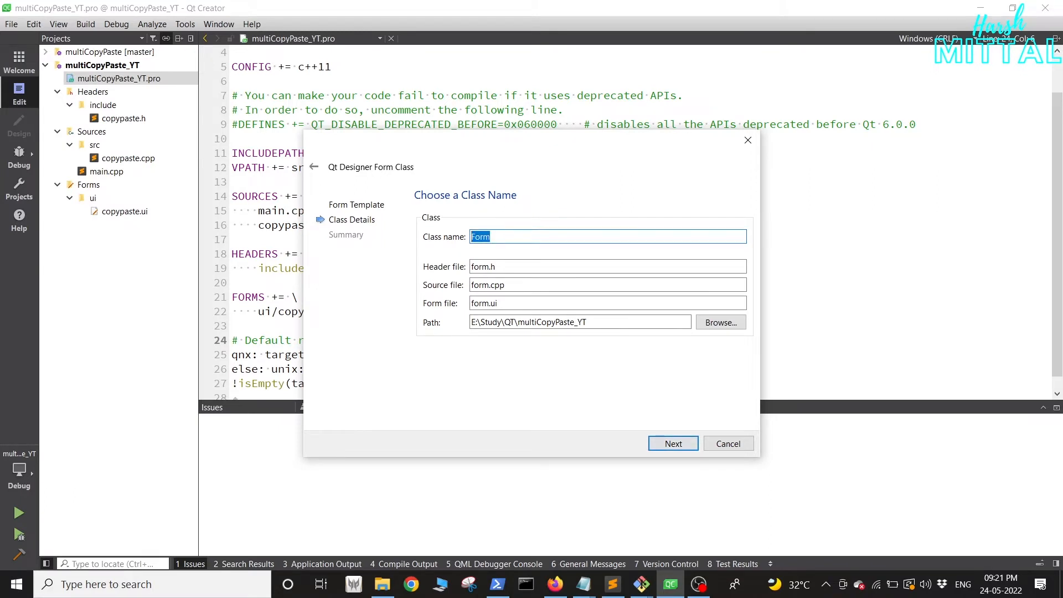
text(TabNew)
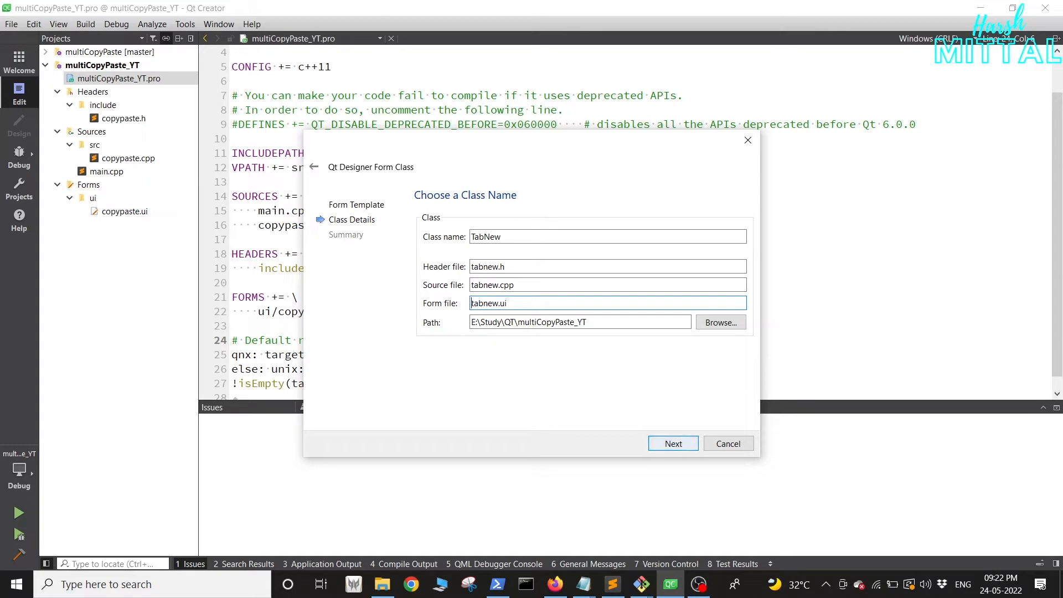
click(672, 443)
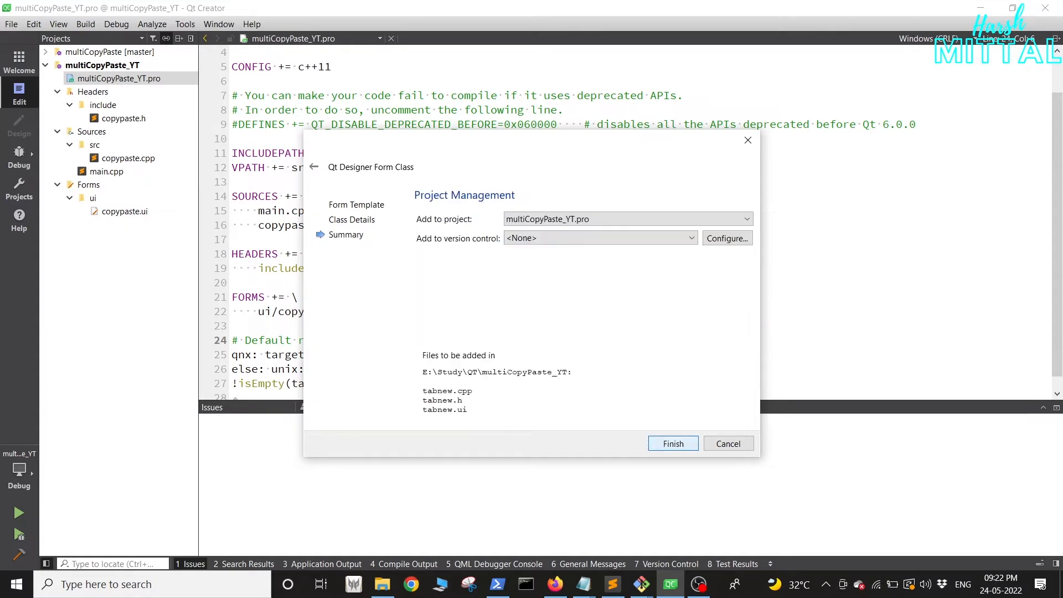
click(673, 443)
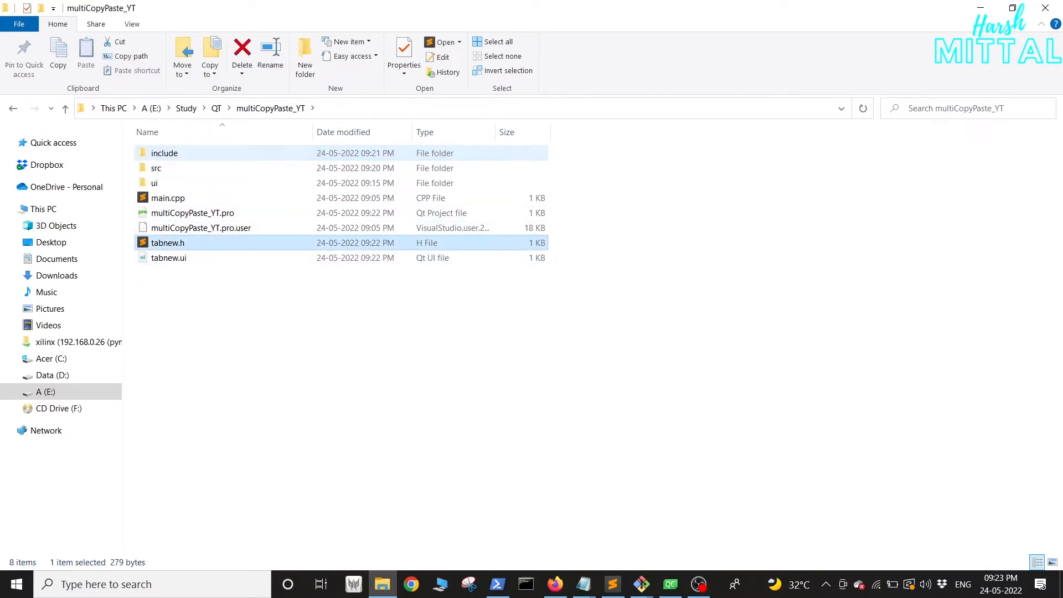
Step: Move the TabNew files into include, src and ui, fix their .pro paths, and open tabnew.ui
click(242, 54)
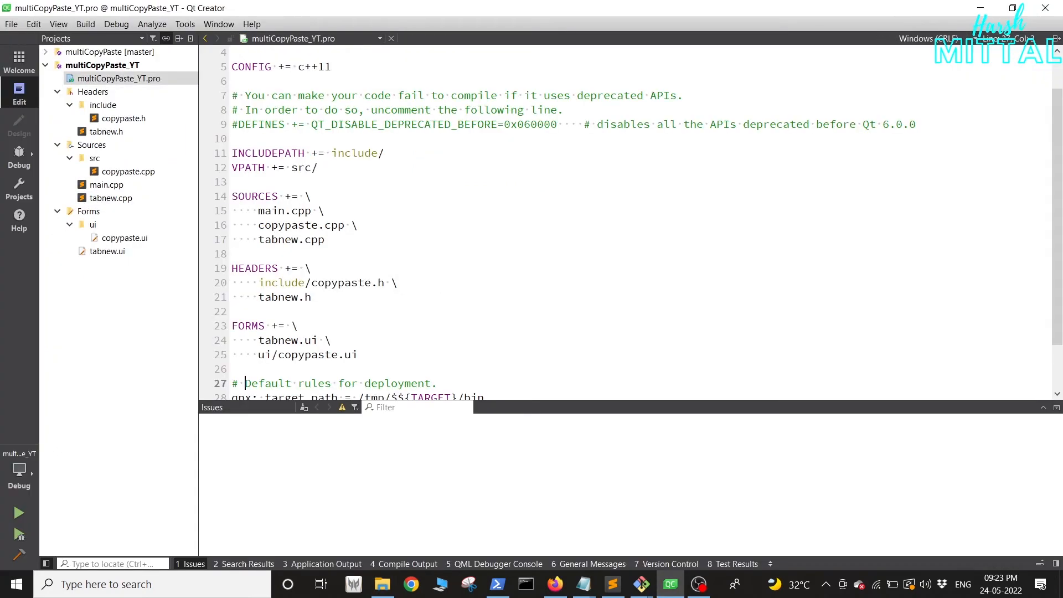
double_click(280, 282)
text(ui/)
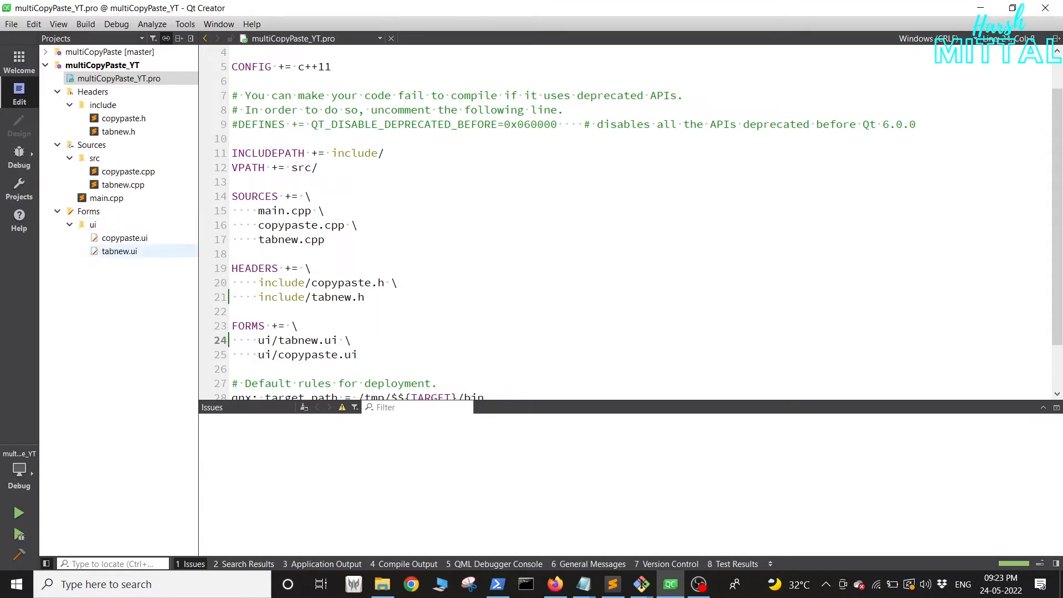
mouse_move(120, 252)
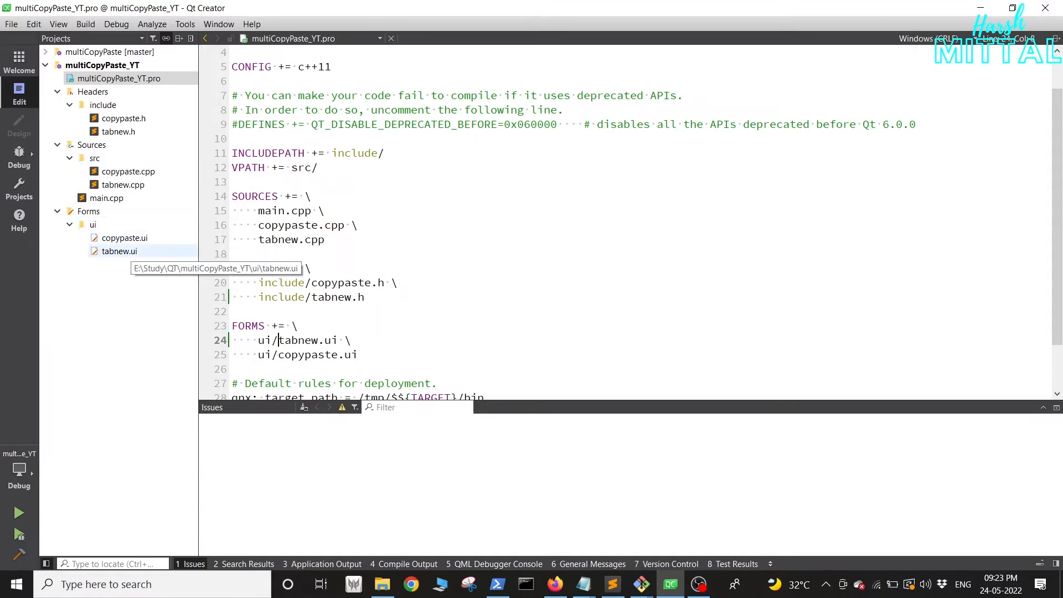
double_click(119, 251)
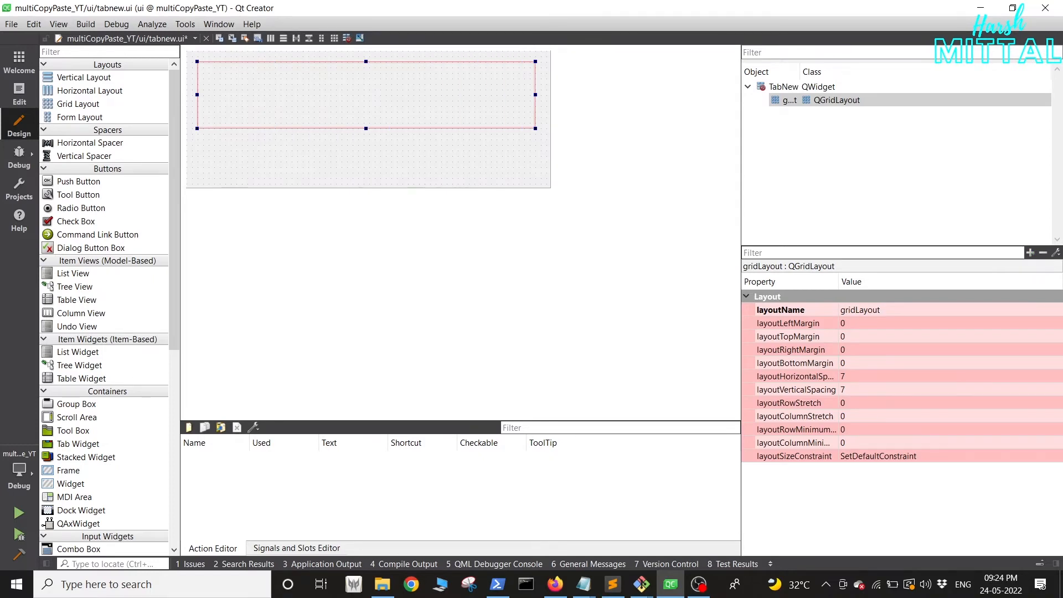
Step: Add a grid layout named cellLayout above an Add New Cell button named addButton
scroll(down, 3)
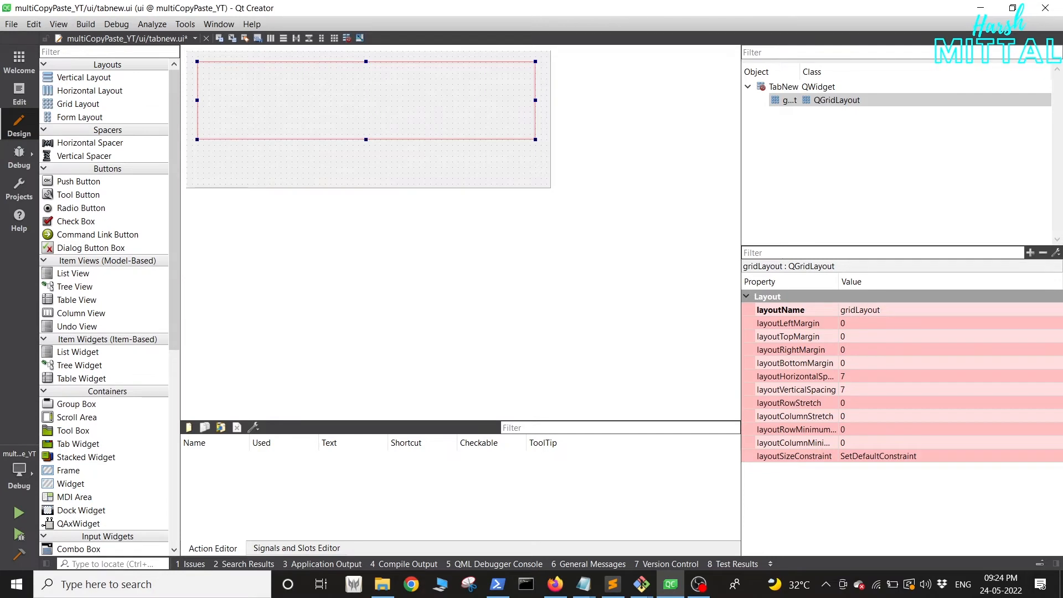
drag(78, 181, 339, 159)
text(Add New Cell)
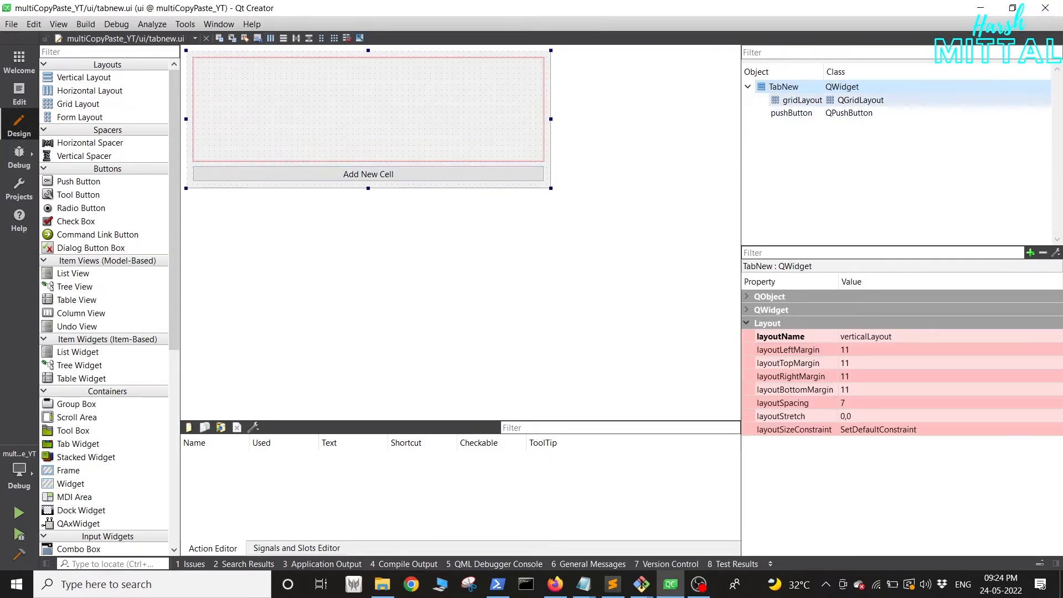
click(808, 100)
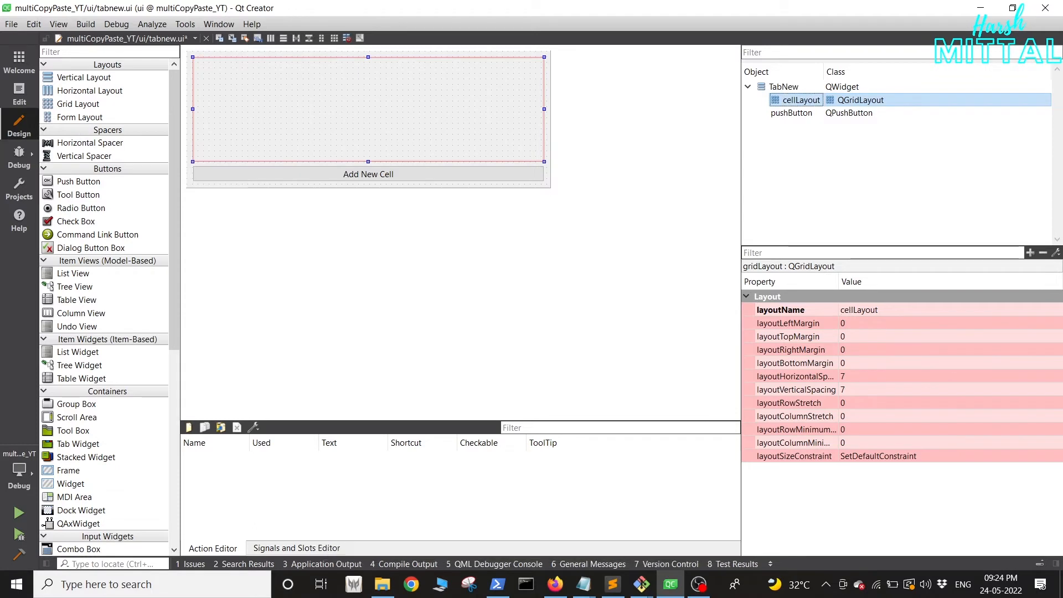
click(791, 113)
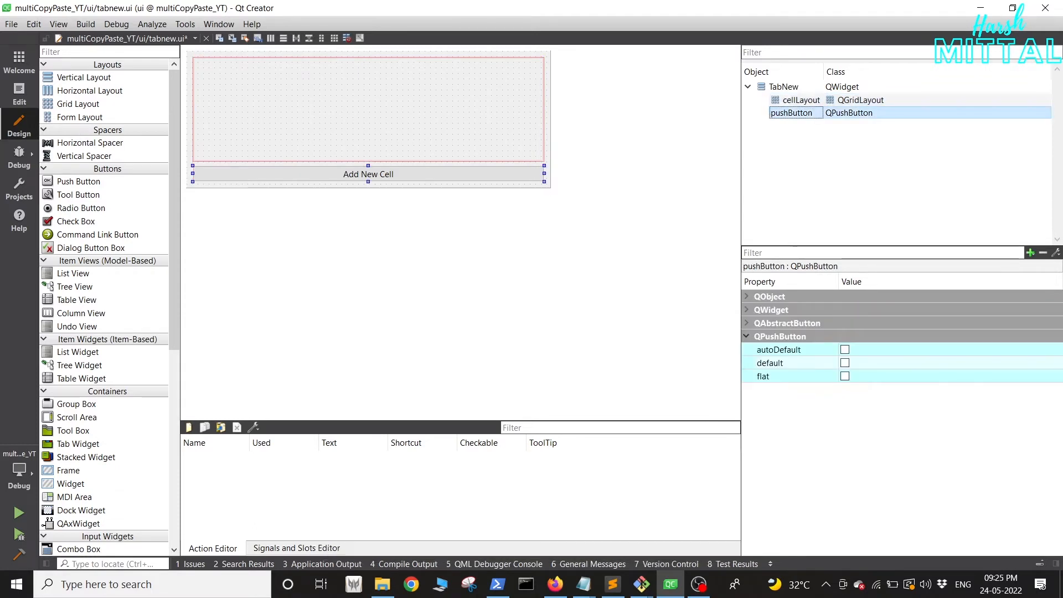
double_click(794, 113)
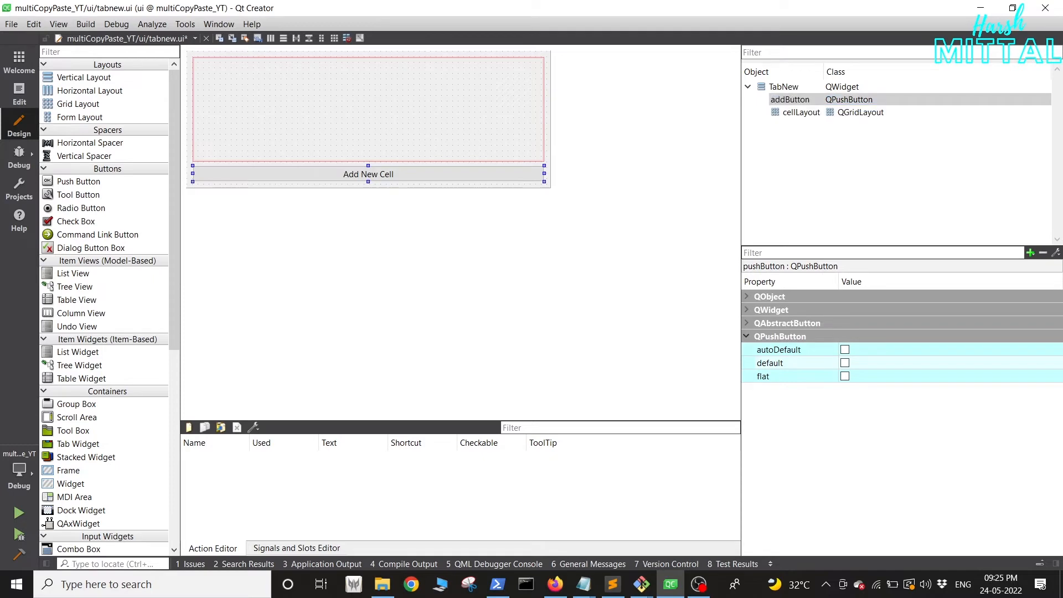
click(783, 87)
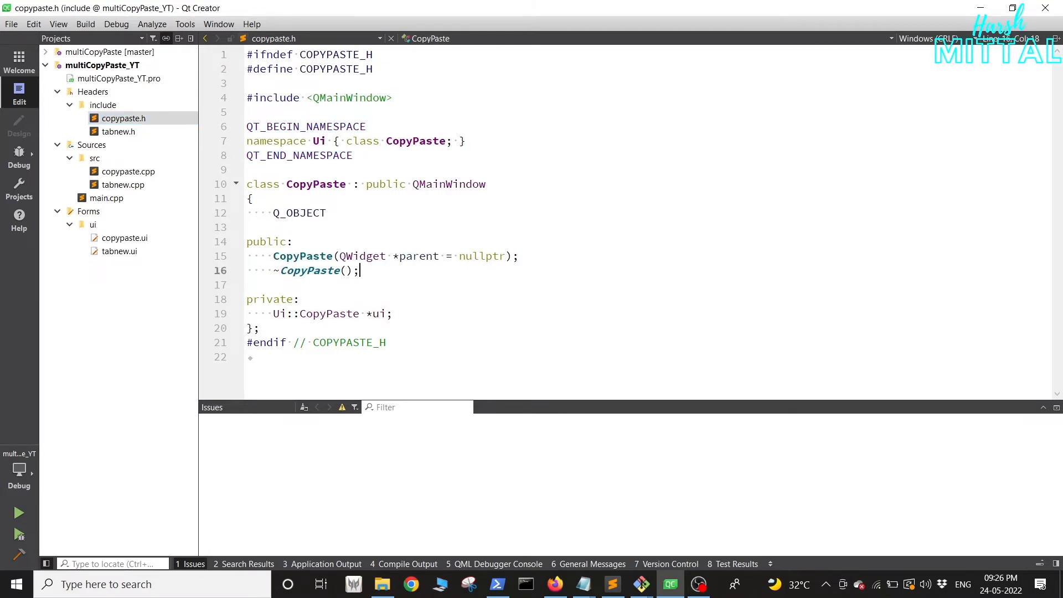
Step: Declare private void addTab(QString tabName); in copypaste.h and generate its definition via Refactor
text(void a)
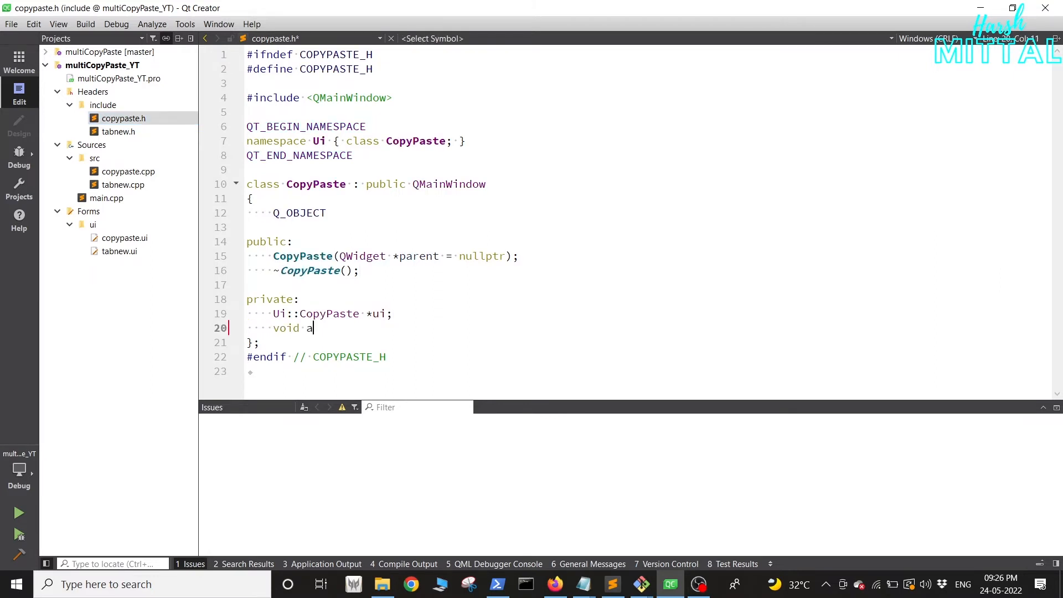
text(ddT)
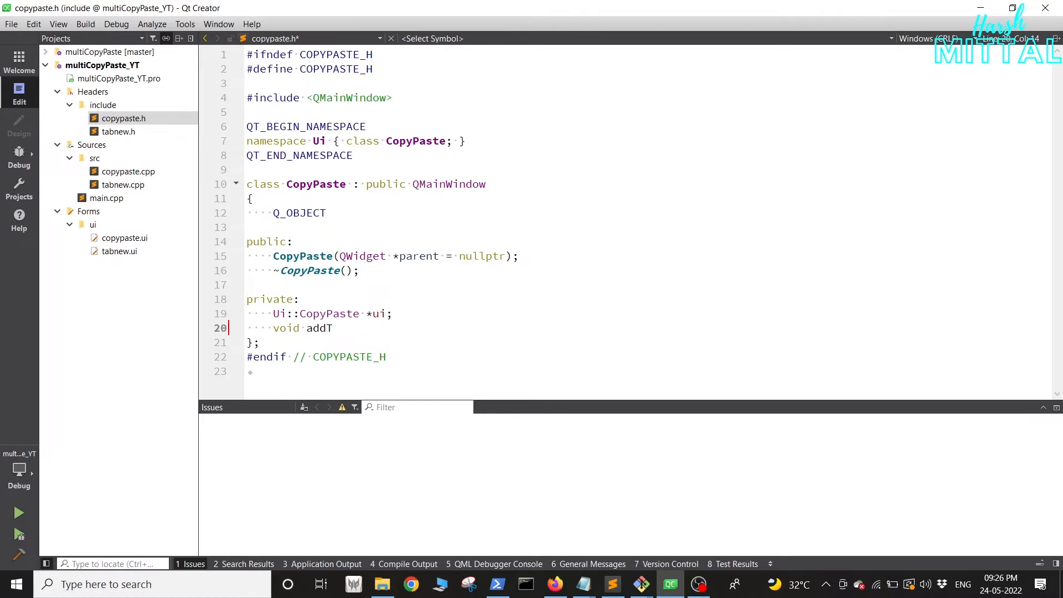
text(ab())
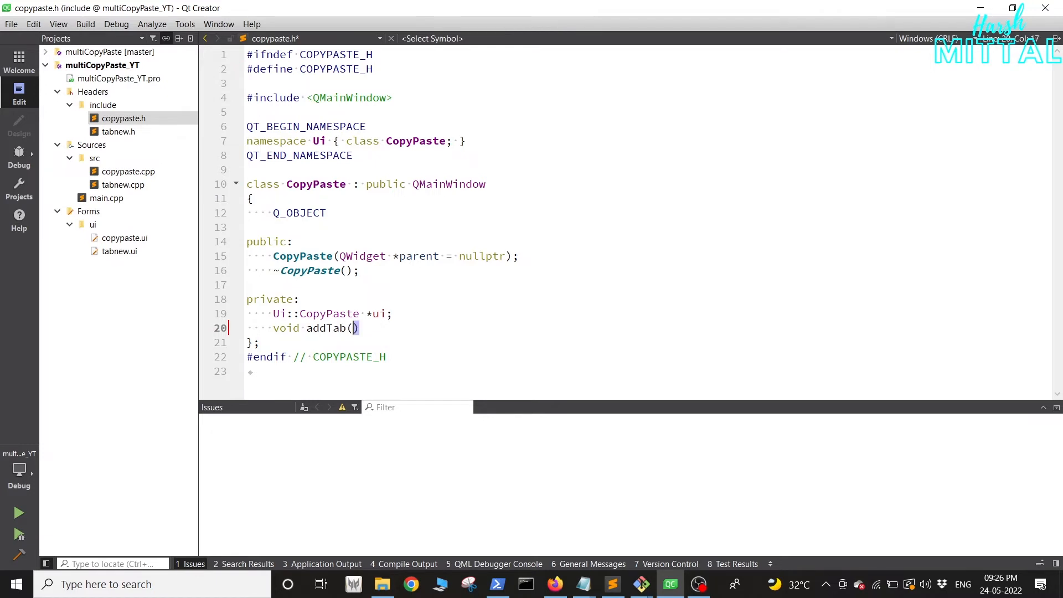
text(QString)
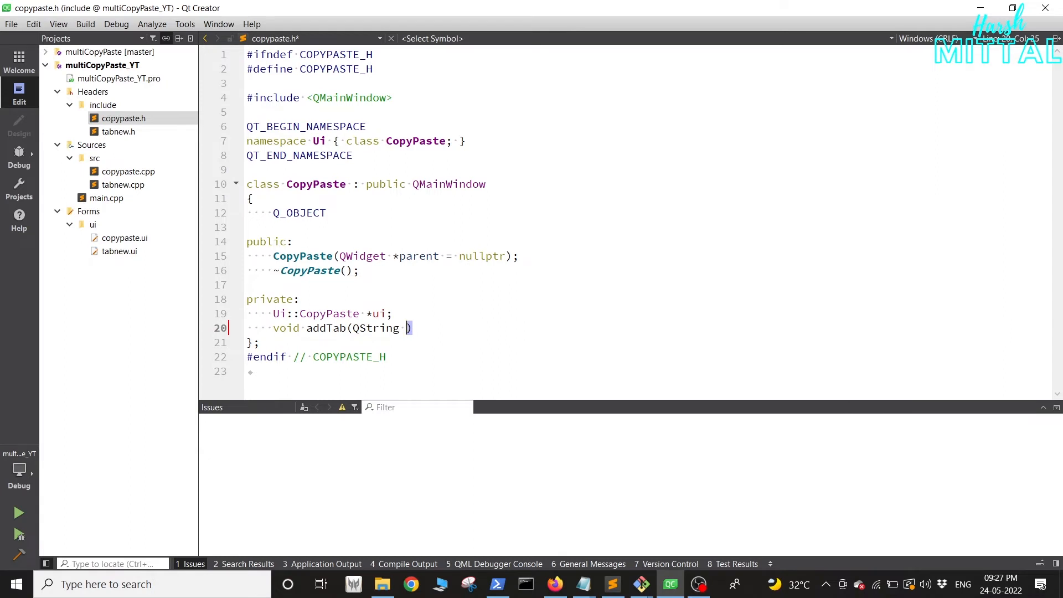
text(tabName)
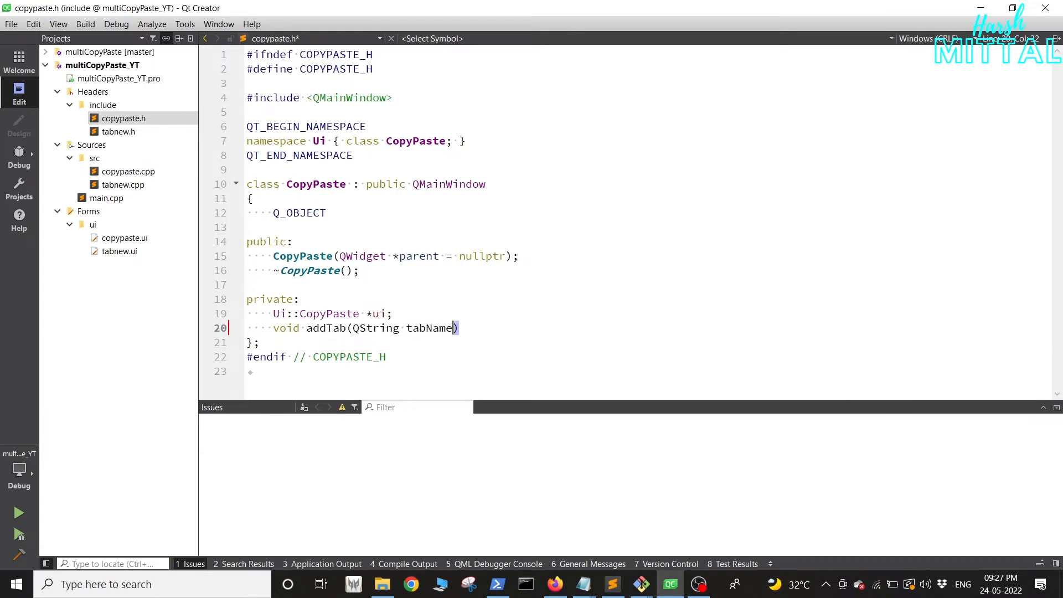
text(;)
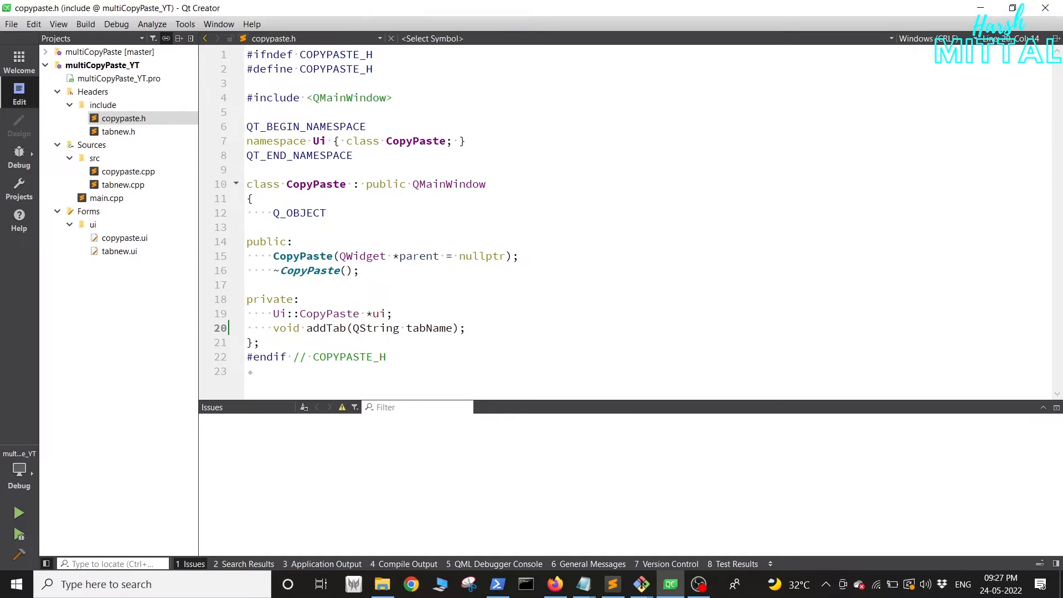
right_click(306, 327)
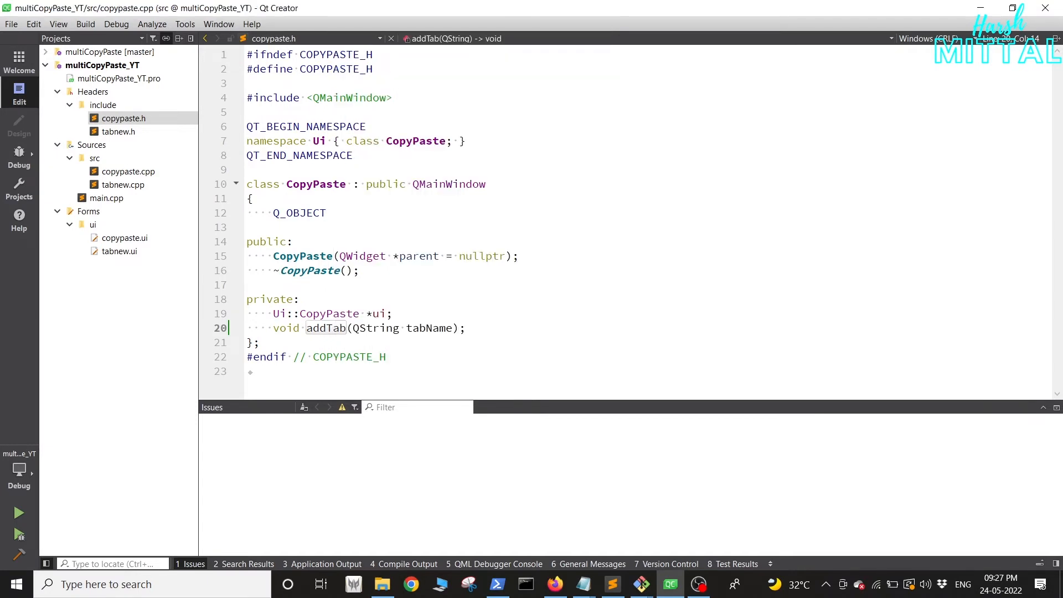
click(129, 171)
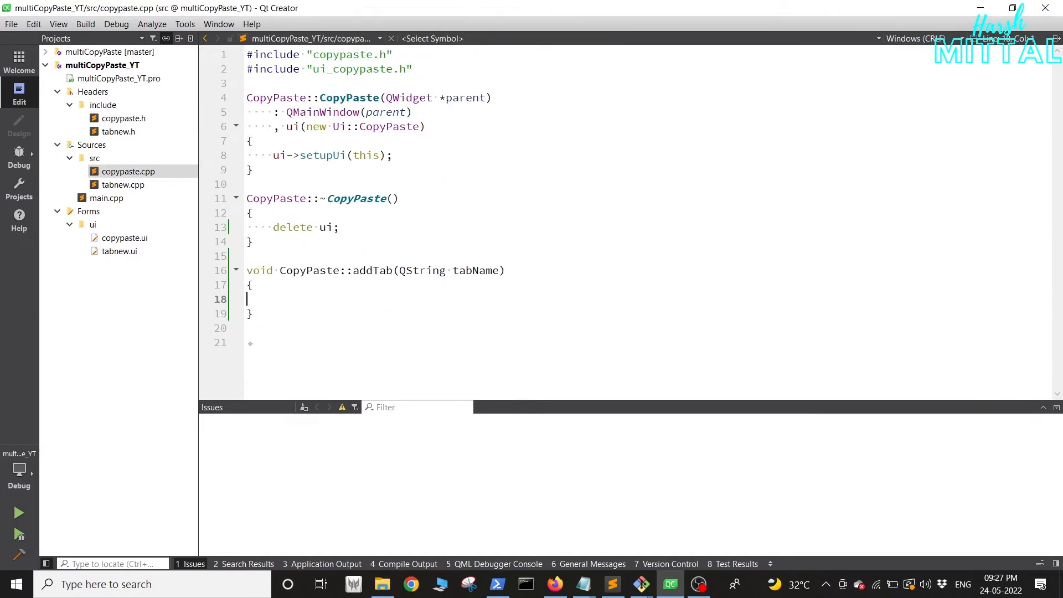
Step: Include <QString> and "tabnew.h" in the header and call addTab("Default") in the constructor
click(123, 119)
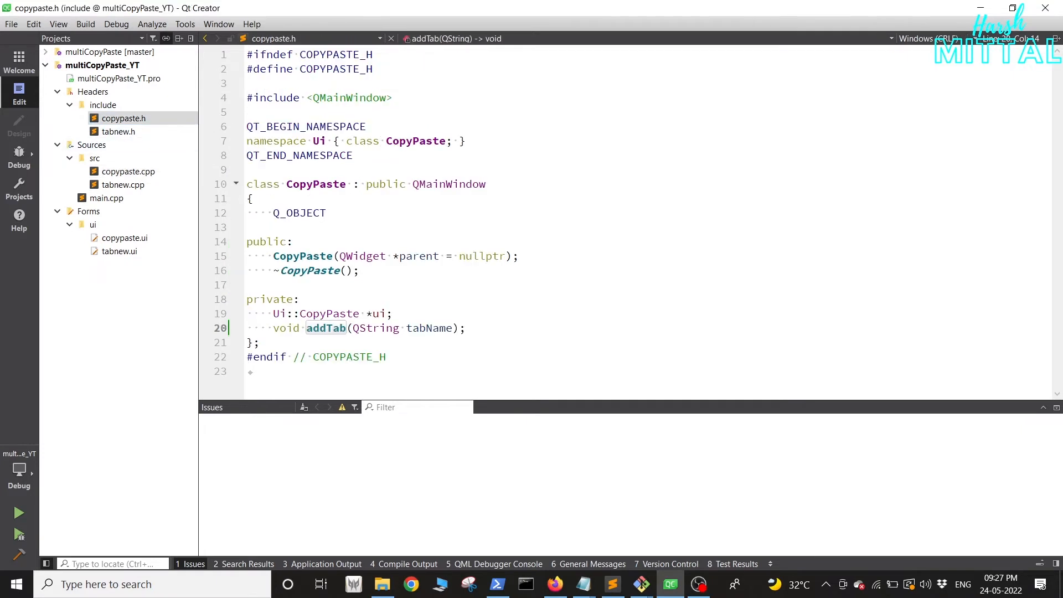
text(#include)
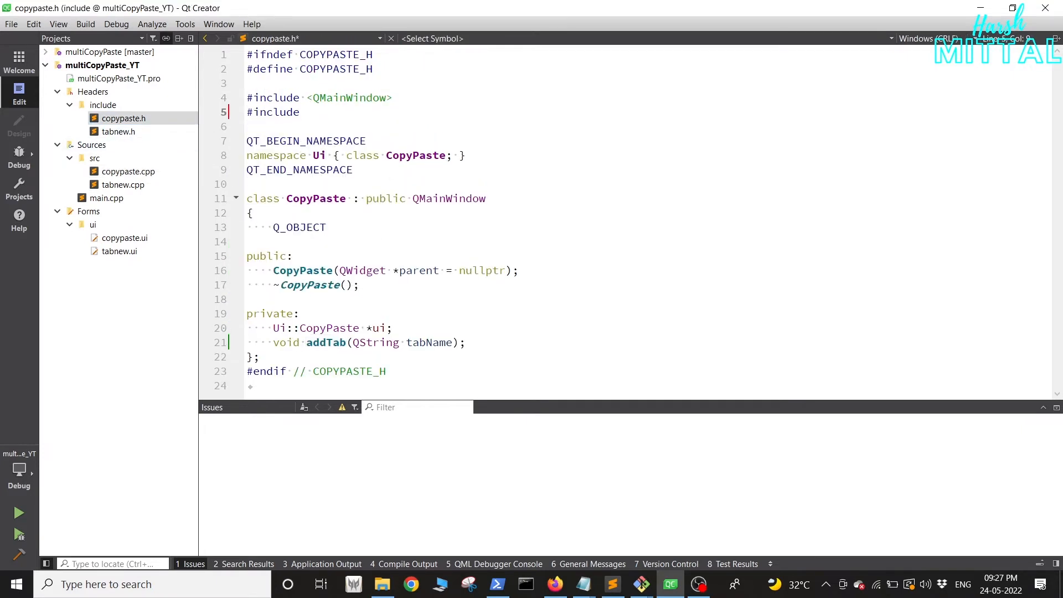
text(<QString>)
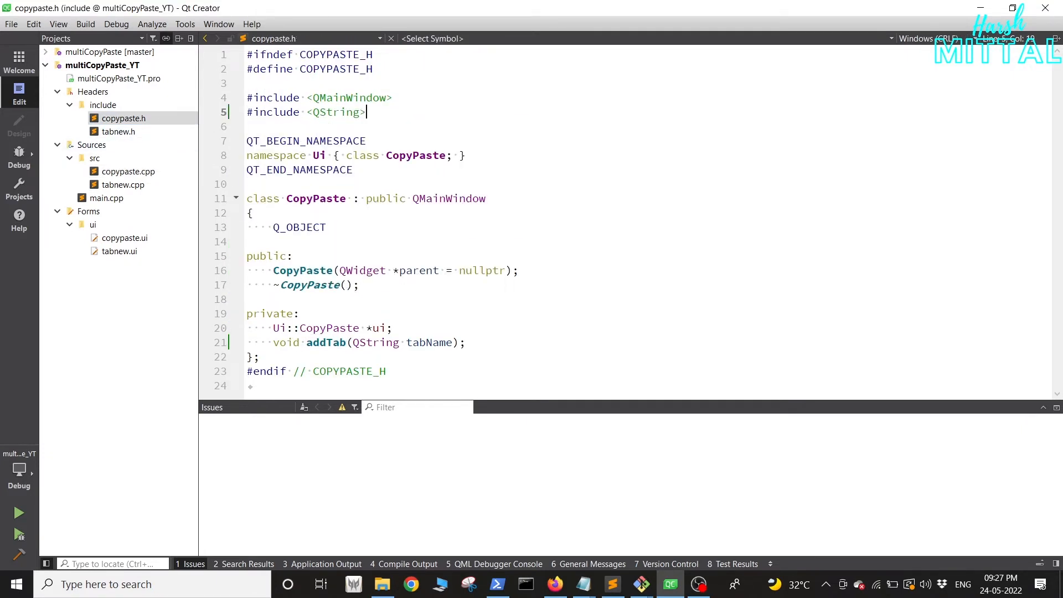
click(128, 170)
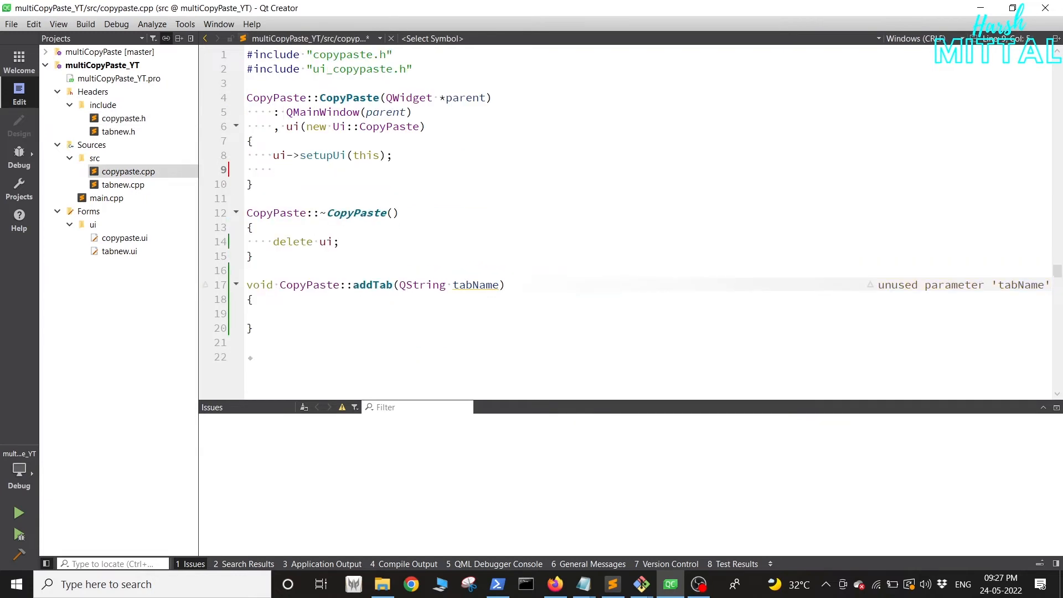
text(// Add Default Tab)
text(addTab(")
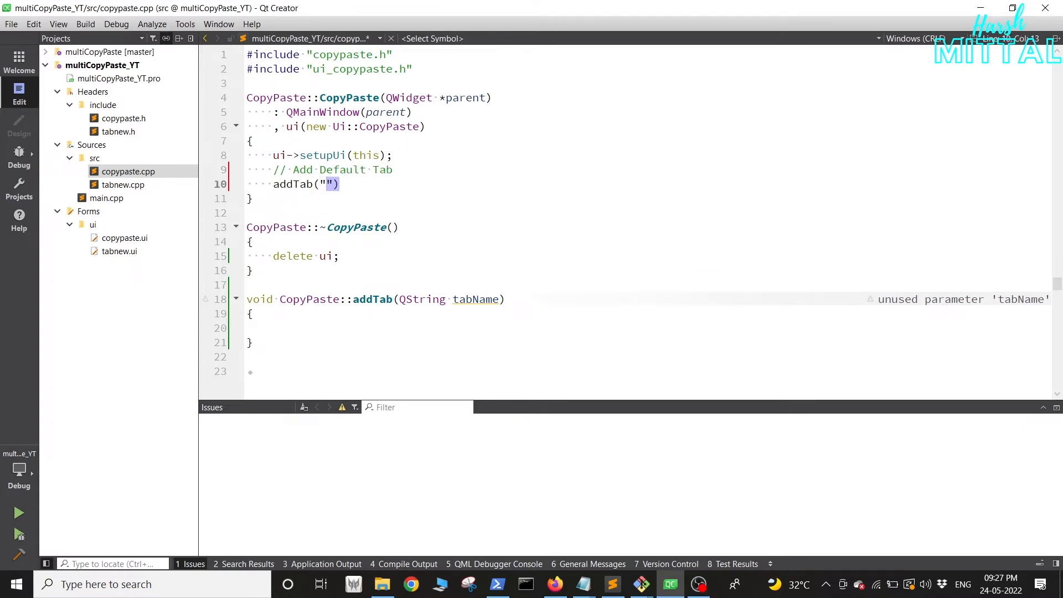
text(Default");)
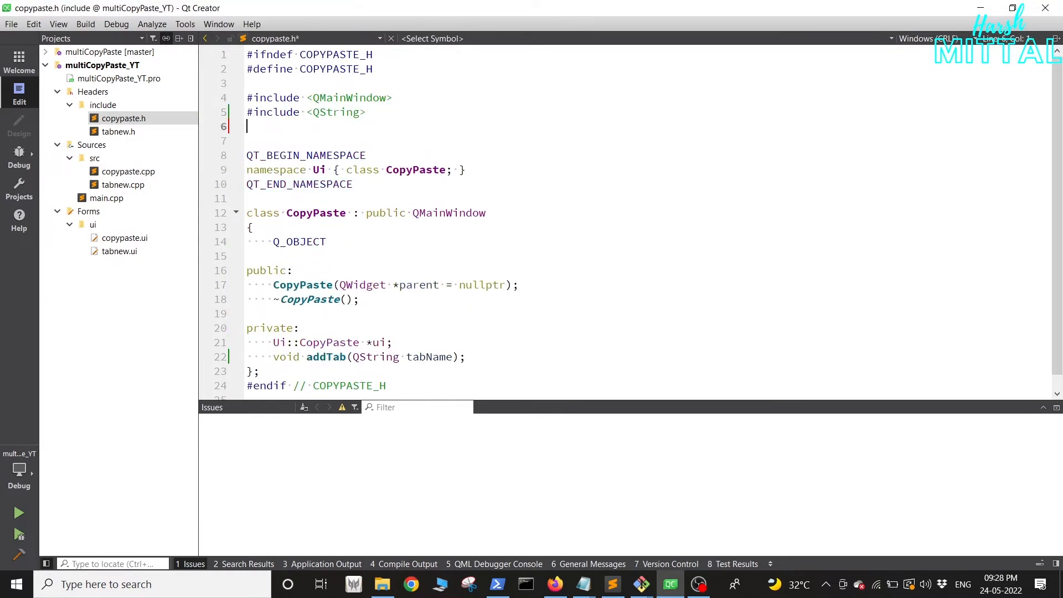
text(#include ")
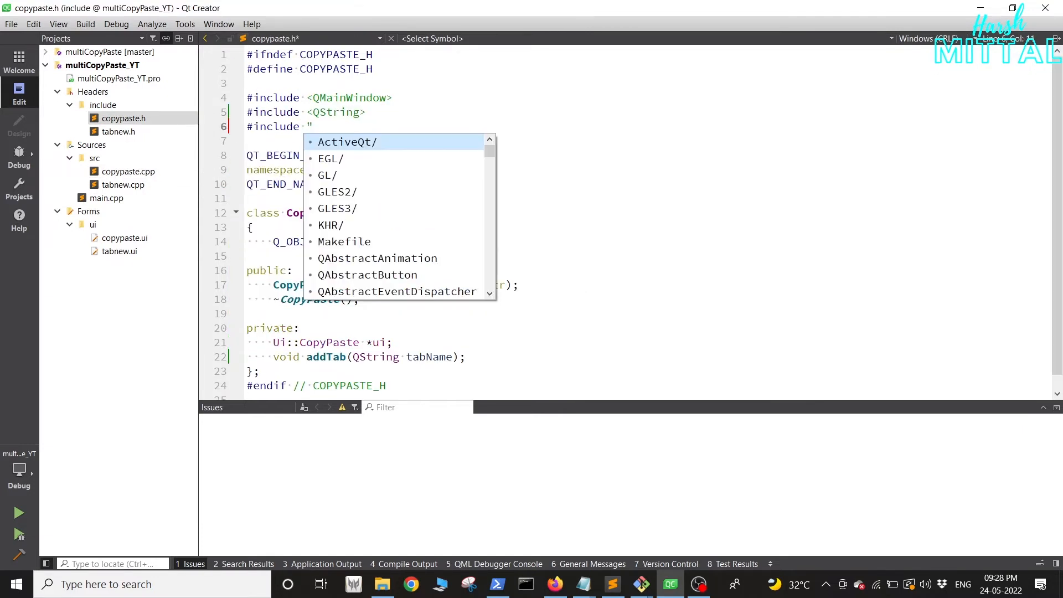
text(tabnew.h")
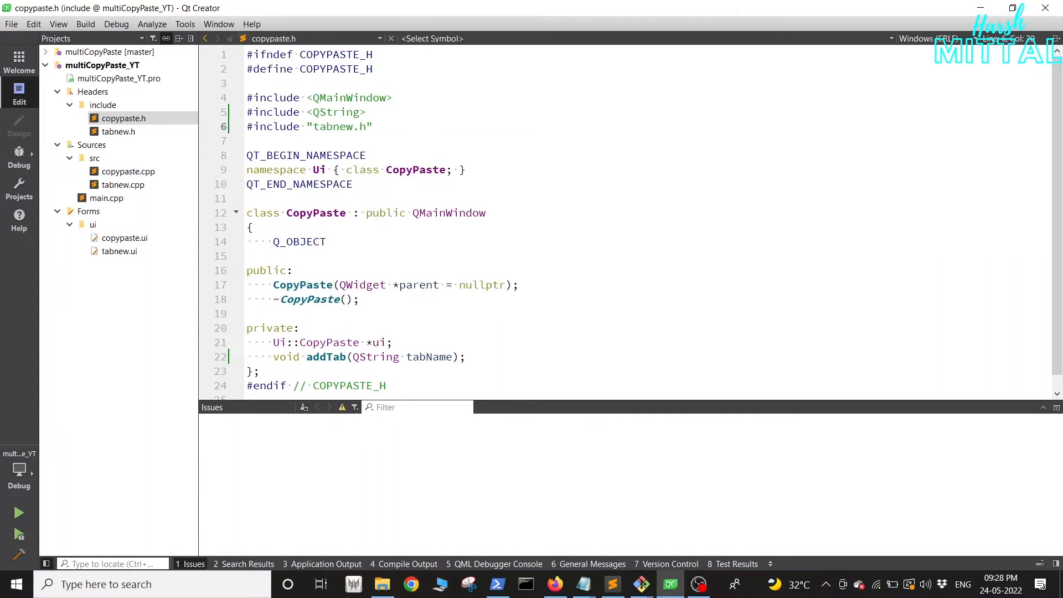
click(128, 171)
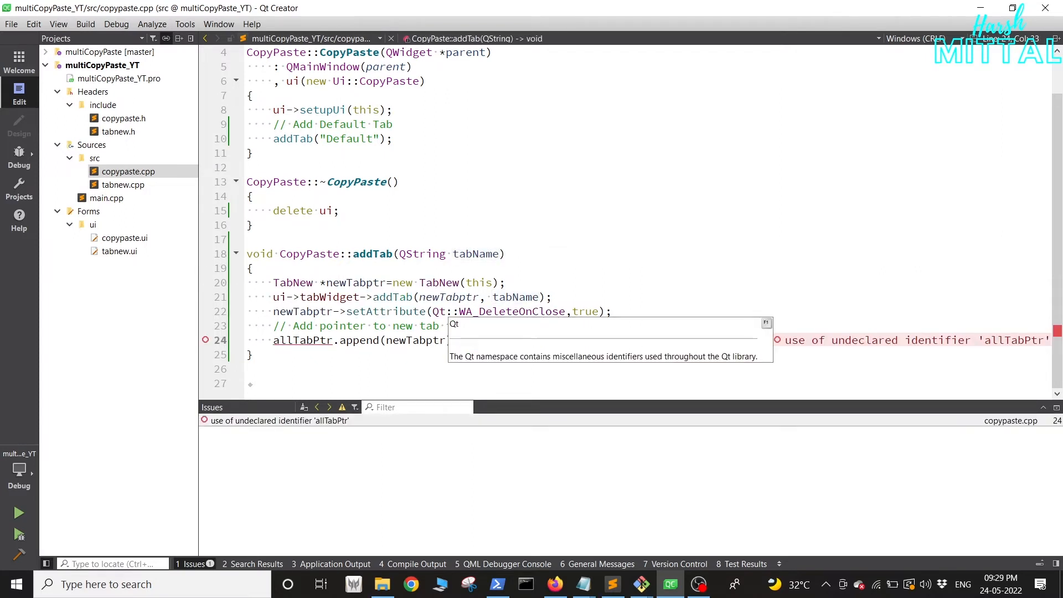
Step: Finish addTab storing the page in a vector and declare QVector<TabNew *> allTabPtr in copypaste.h
text(in a vector)
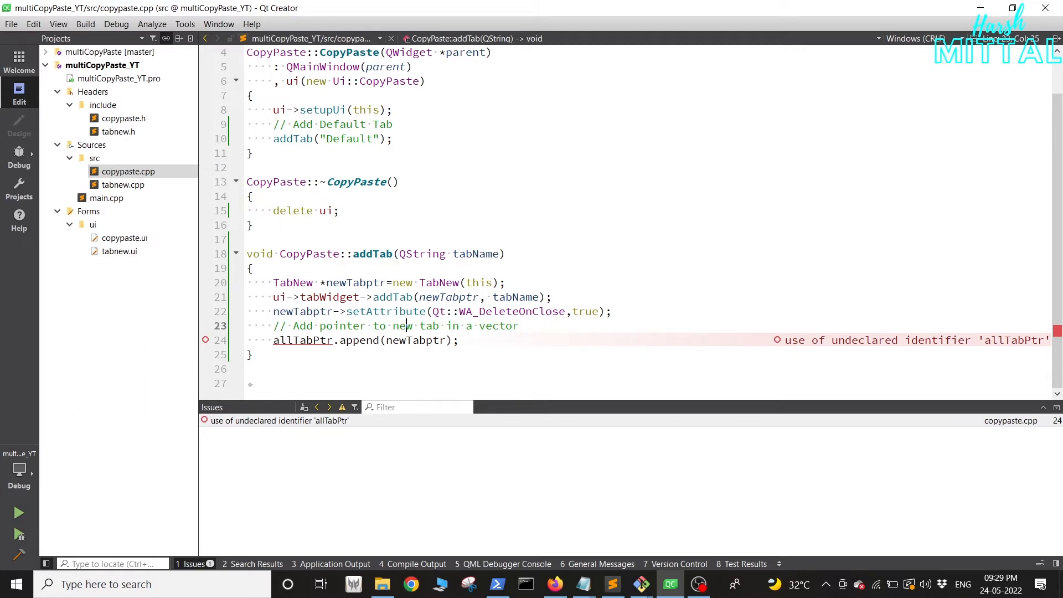
click(123, 119)
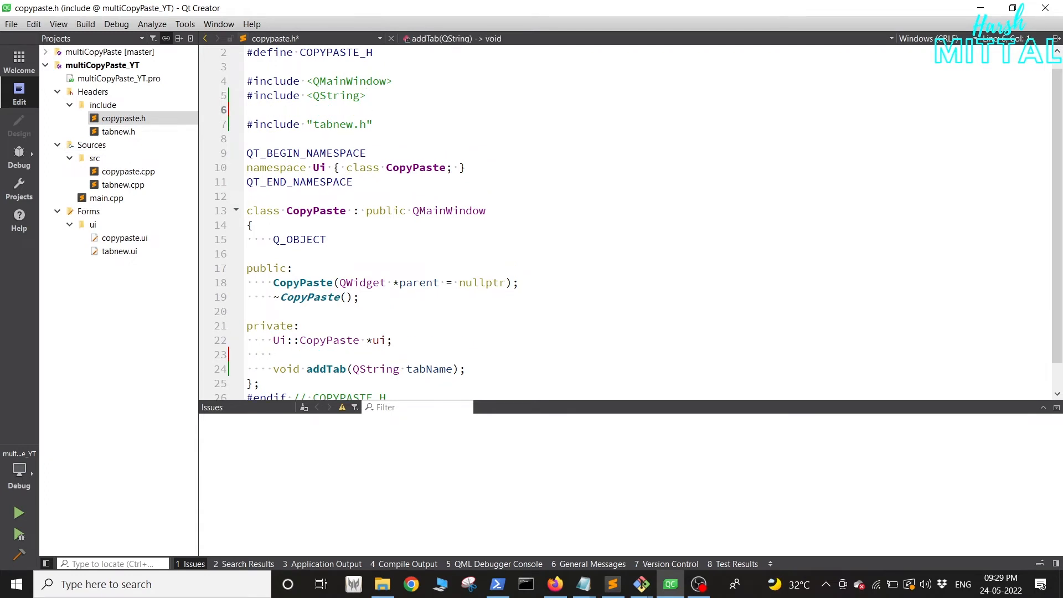
text(<QVector>)
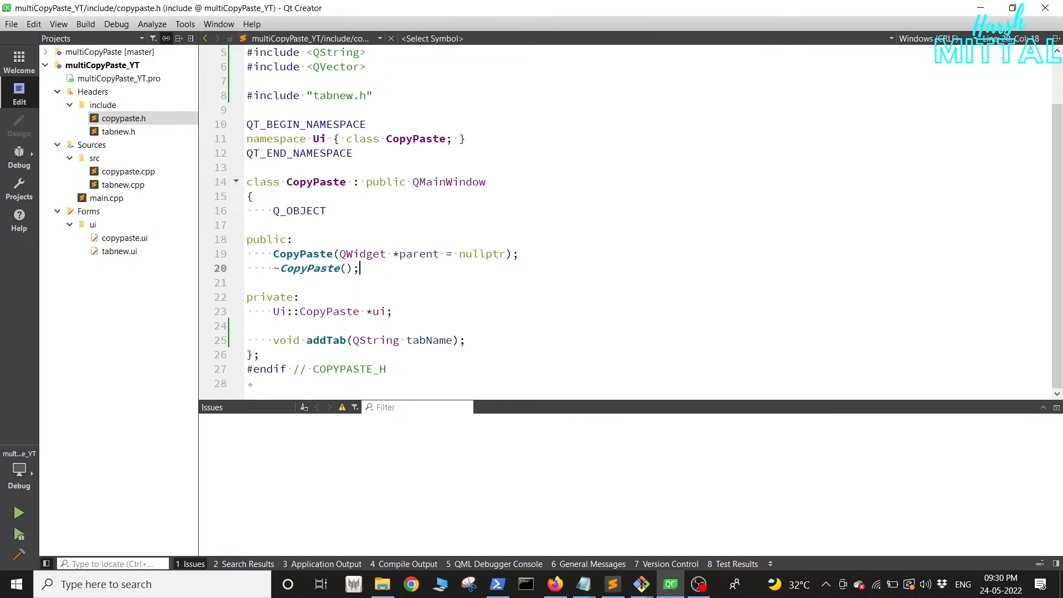
text(QVector<TabNew *> allTabPtr;)
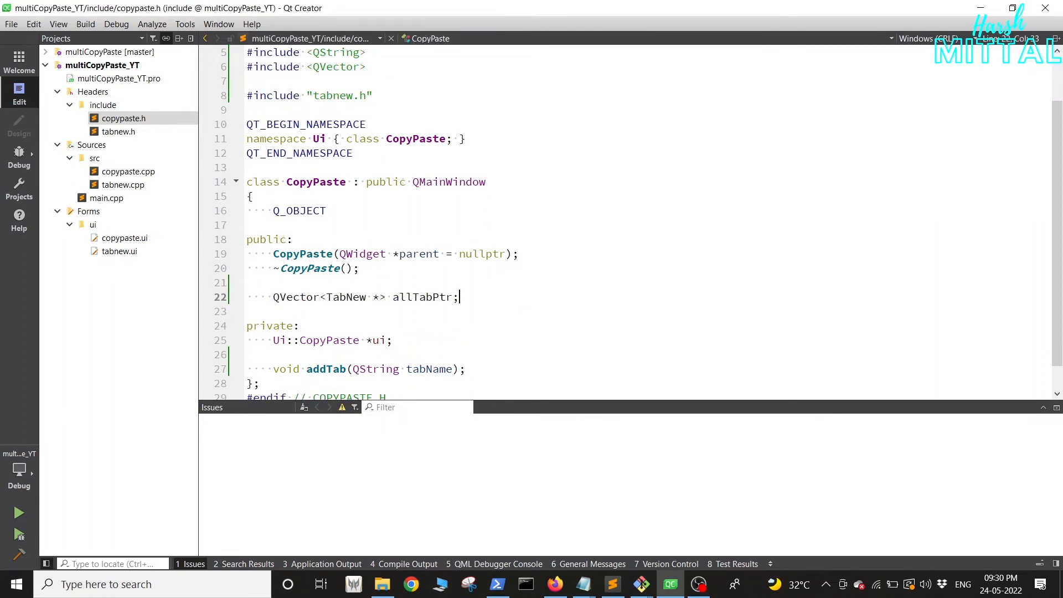
click(94, 158)
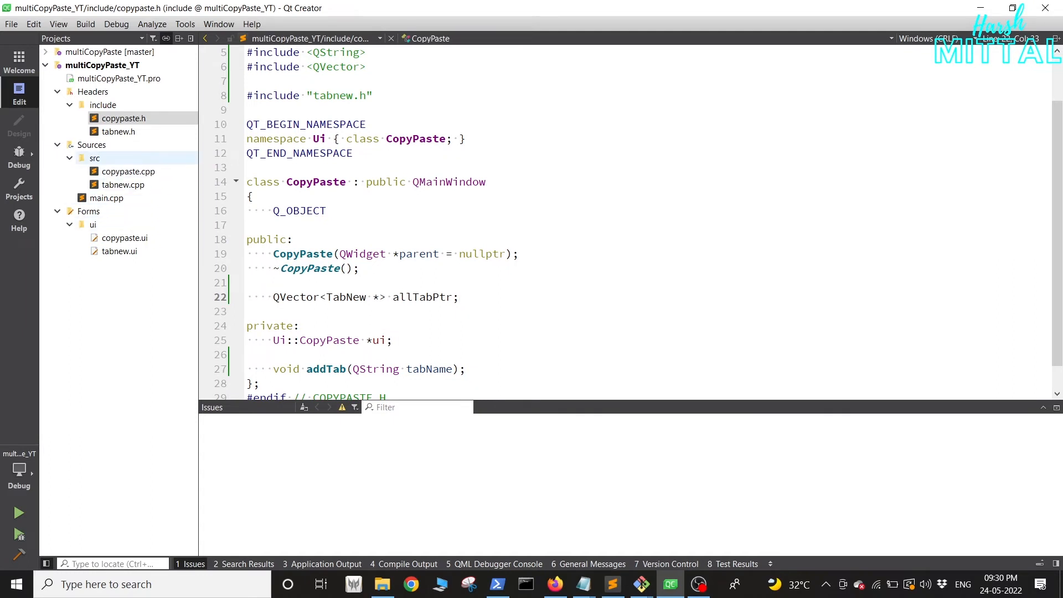
click(128, 171)
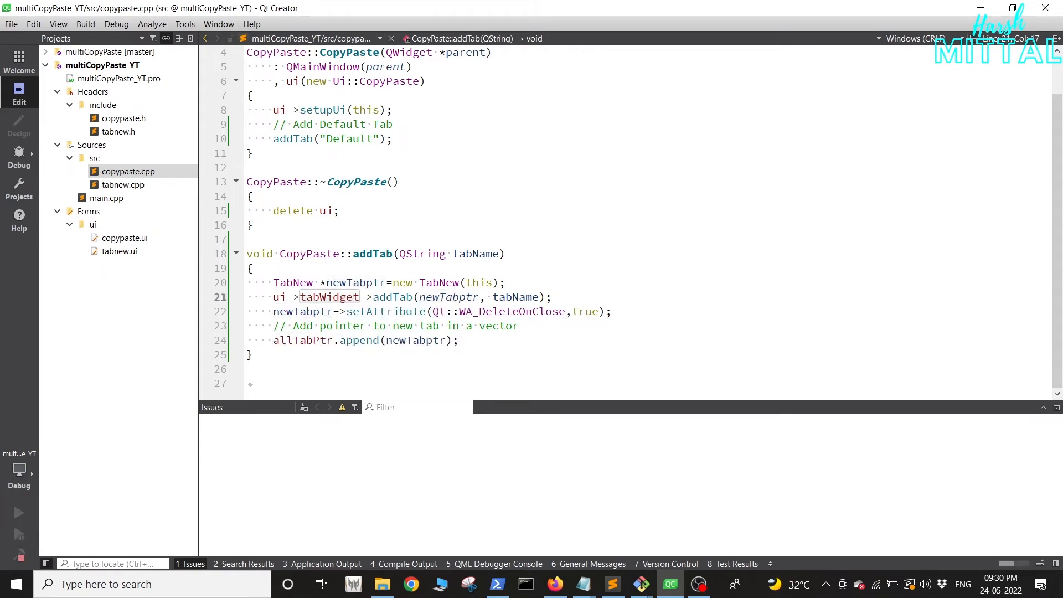
mouse_move(454, 297)
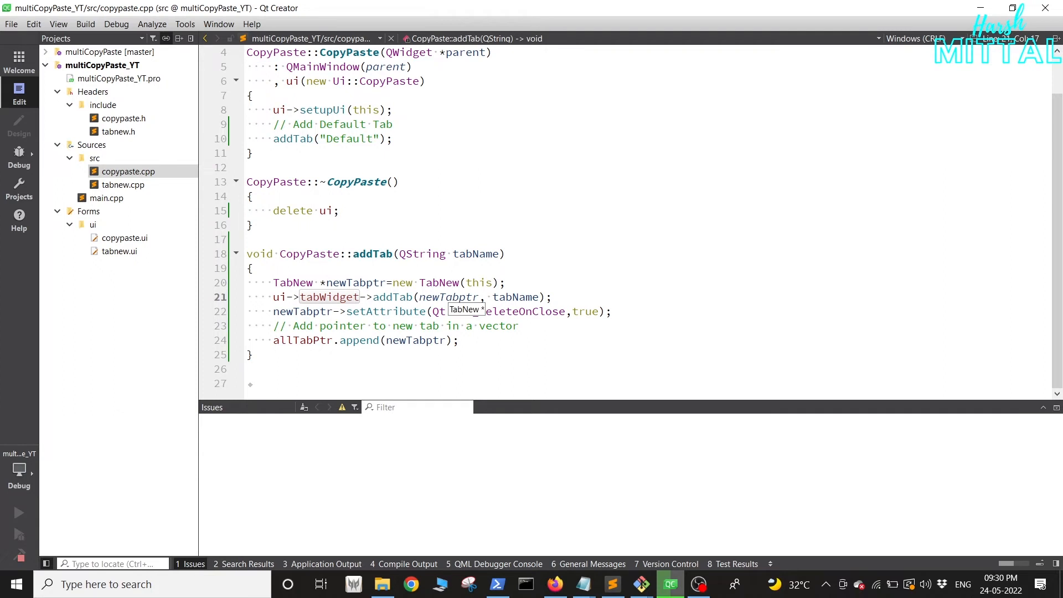
click(353, 297)
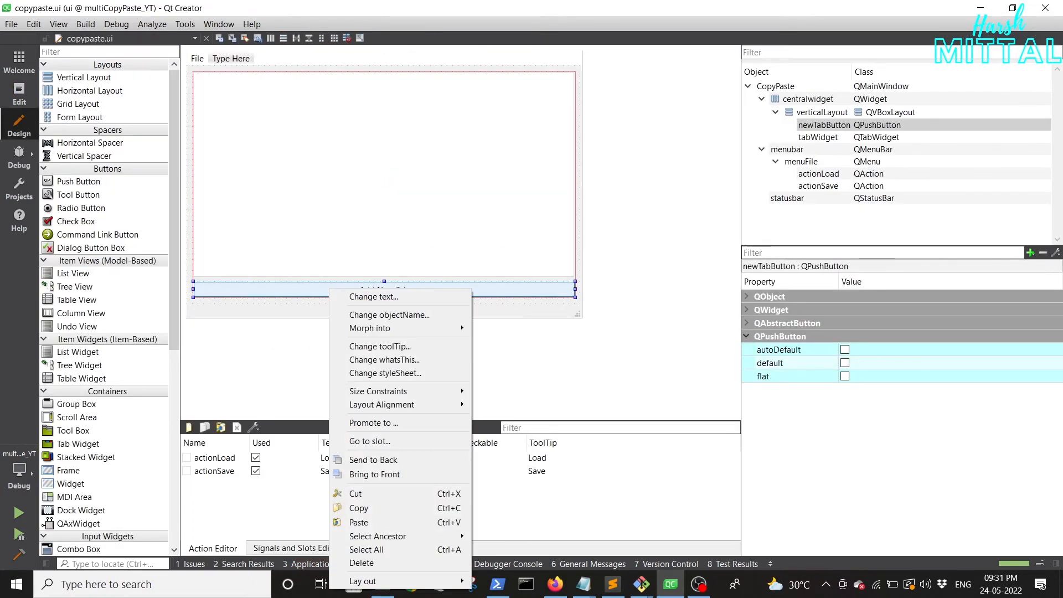
Step: Create on_newTabButton_clicked calling addTab(QString("Tab %0").arg(ui->tabWidget->count()+1))
click(368, 442)
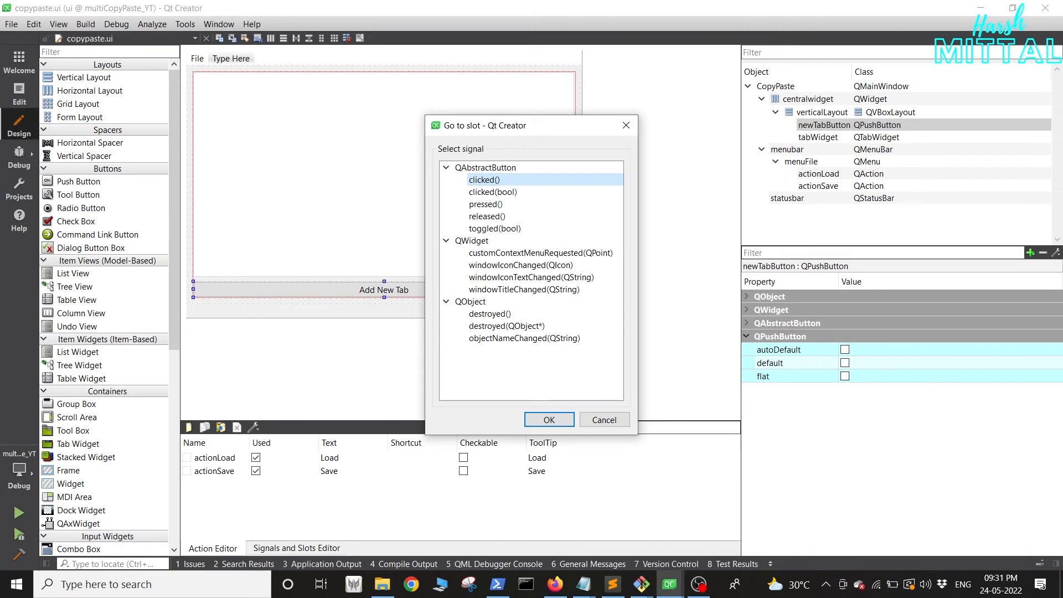
click(548, 418)
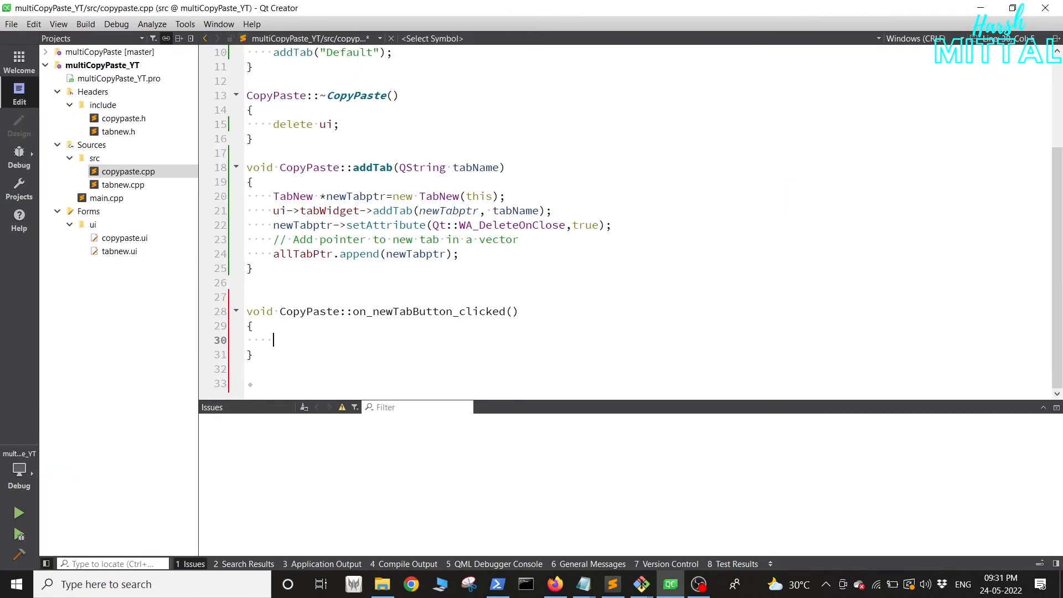
text(addNewTab(QString("Tab %0").arg(ui->tabWidget->count()+1));)
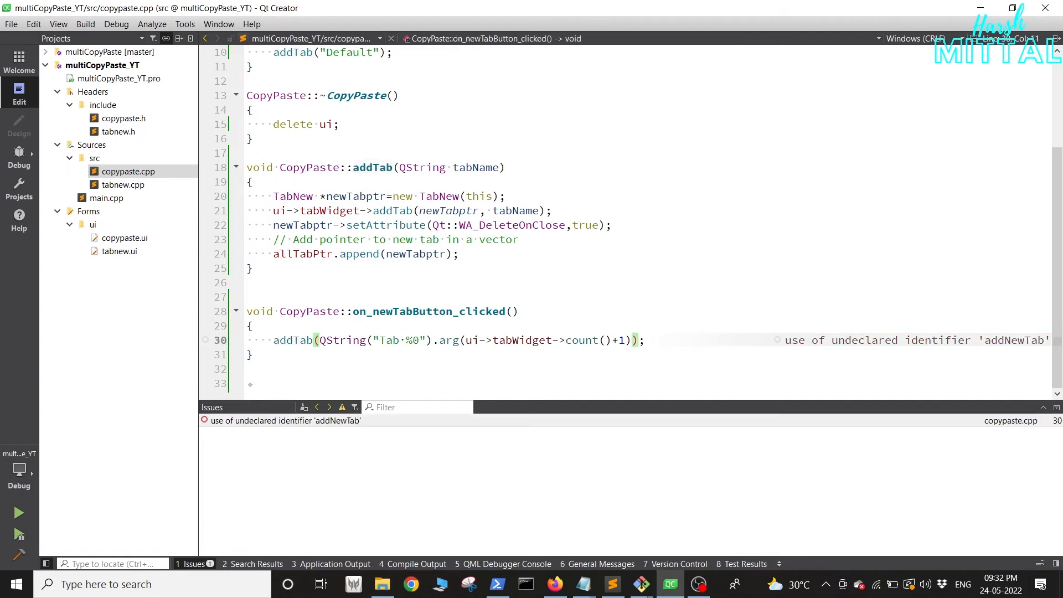
double_click(401, 340)
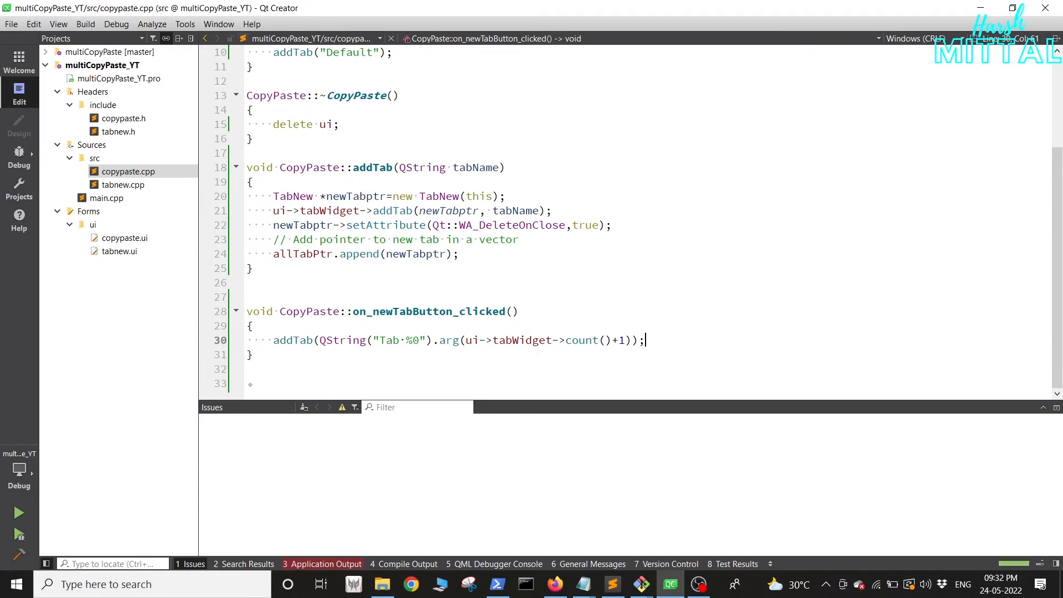
Step: Run the app, add Tab 2, Tab 3 and Tab 4, and switch to Tab 2
click(19, 513)
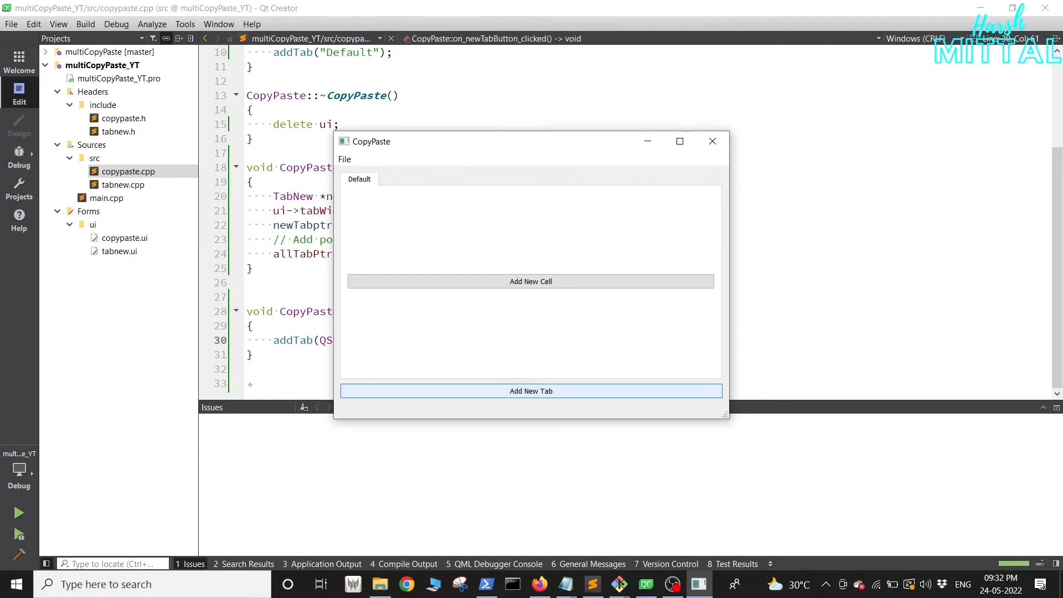
click(530, 391)
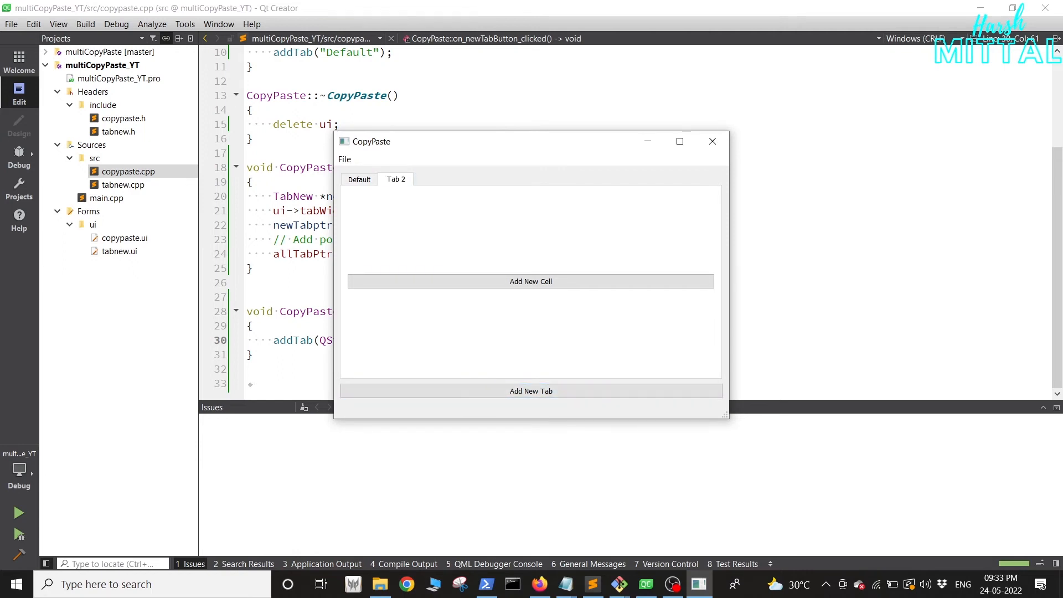
click(531, 391)
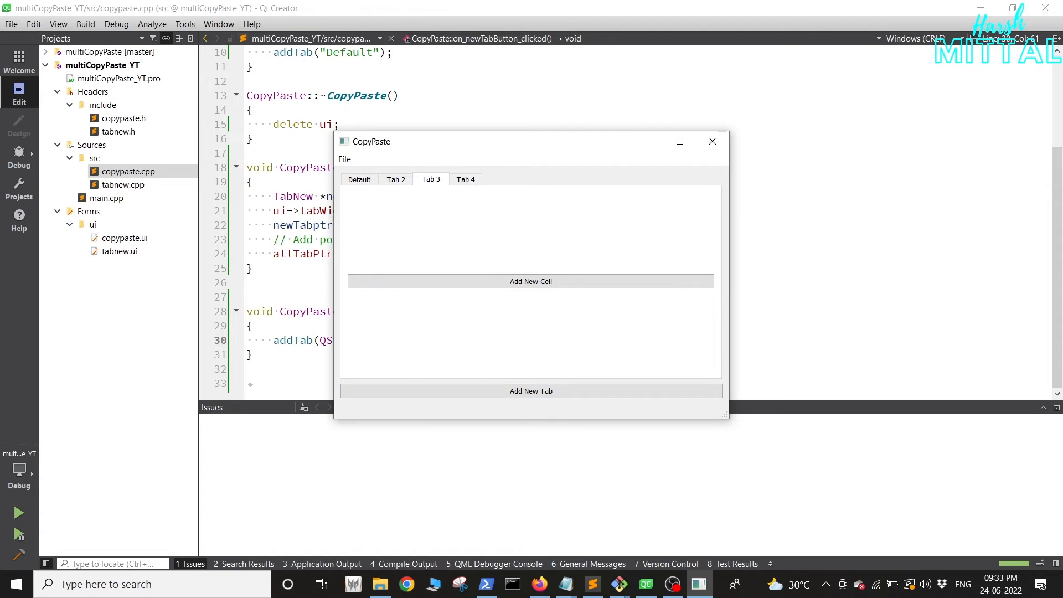
click(396, 179)
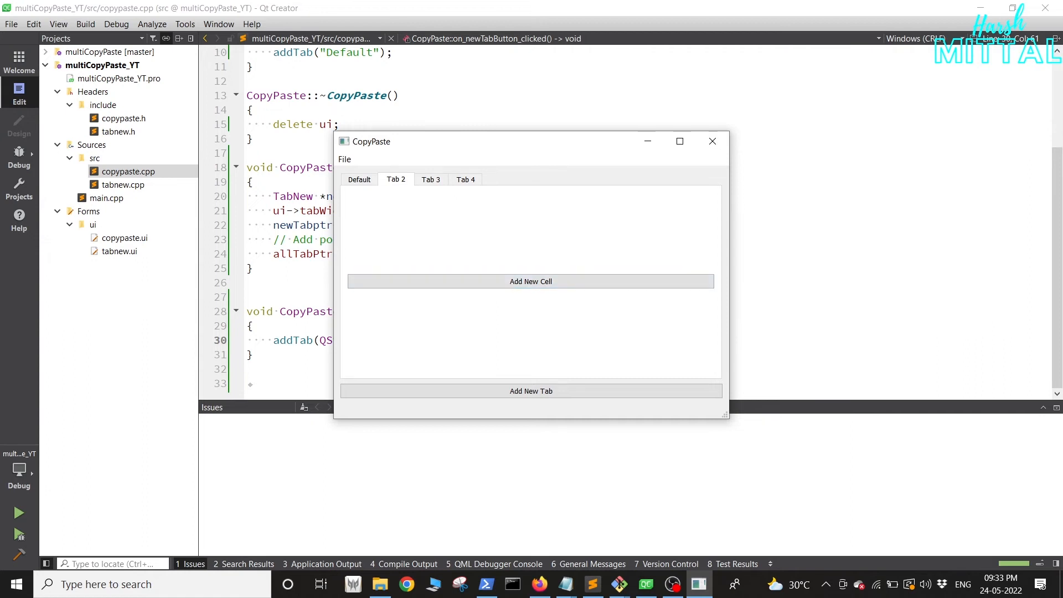
mouse_move(712, 141)
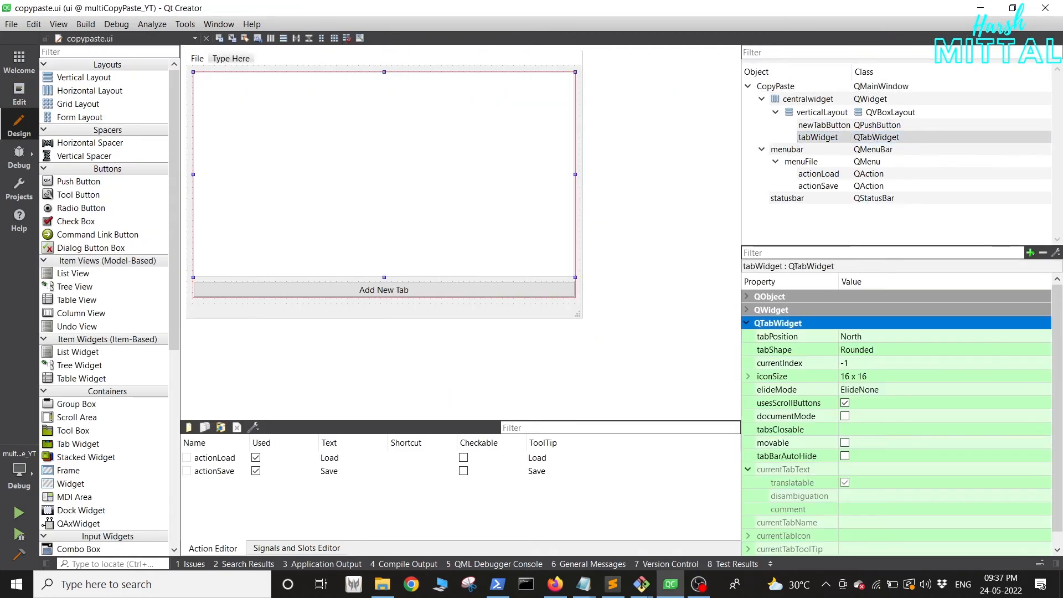
Step: Enable the tabsClosable property on tabWidget in Design mode
click(781, 429)
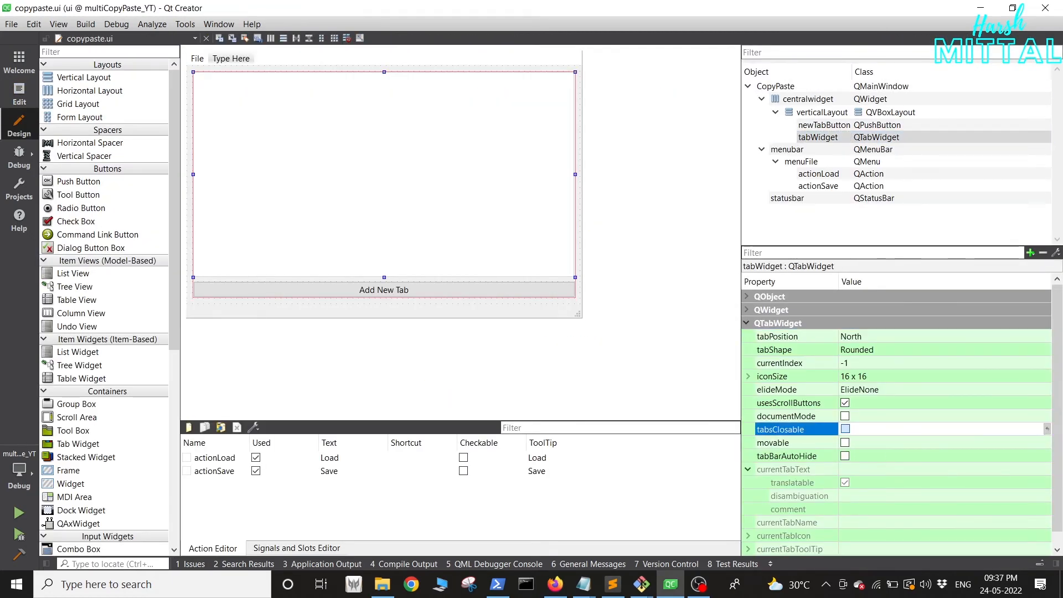
click(845, 429)
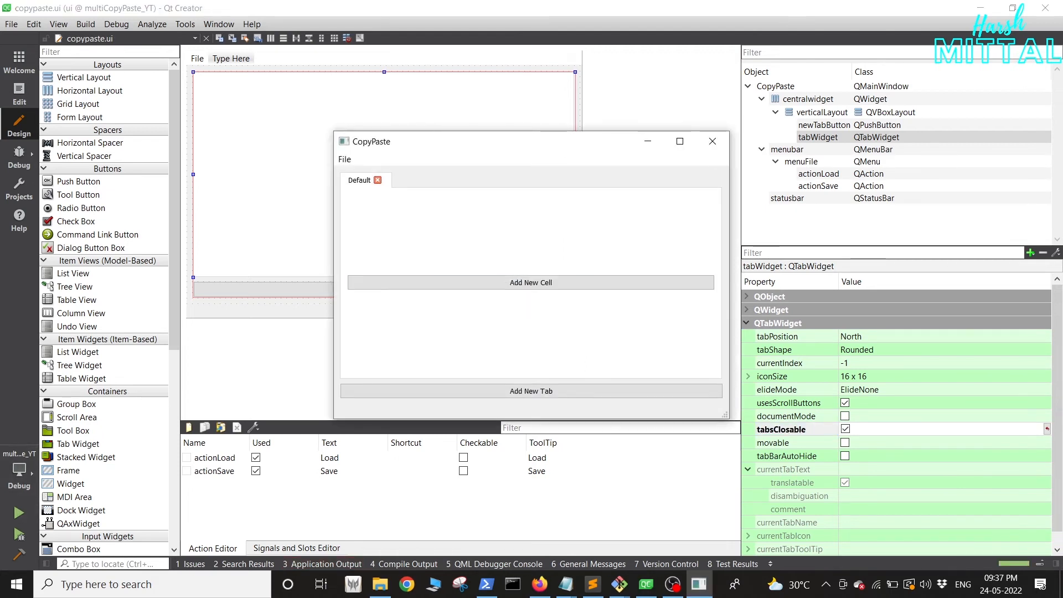
click(531, 392)
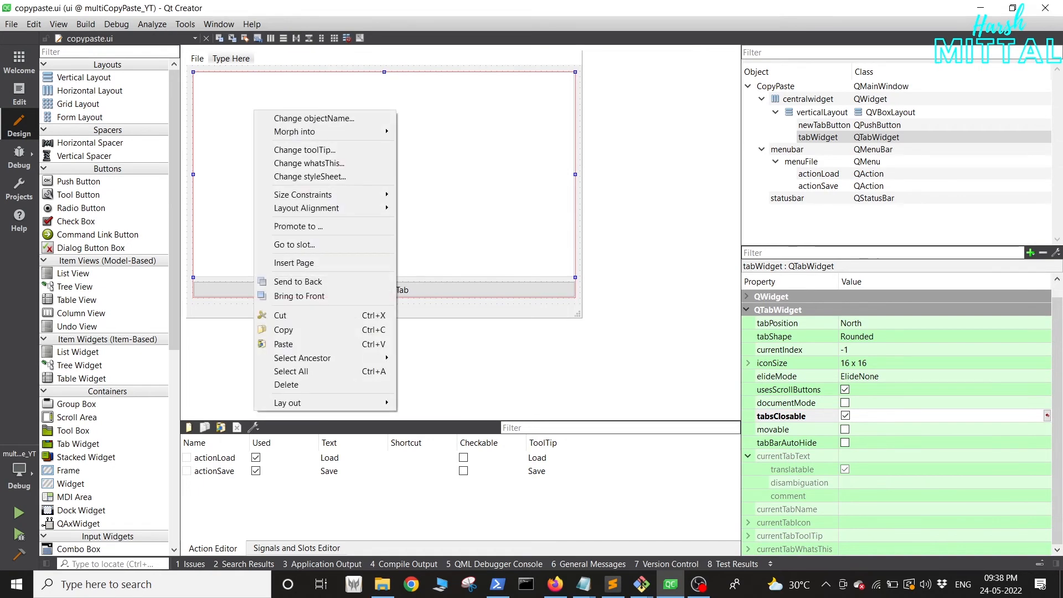
Step: Create an on_tabWidget_tabCloseRequested(int) slot via Go to slot
click(295, 244)
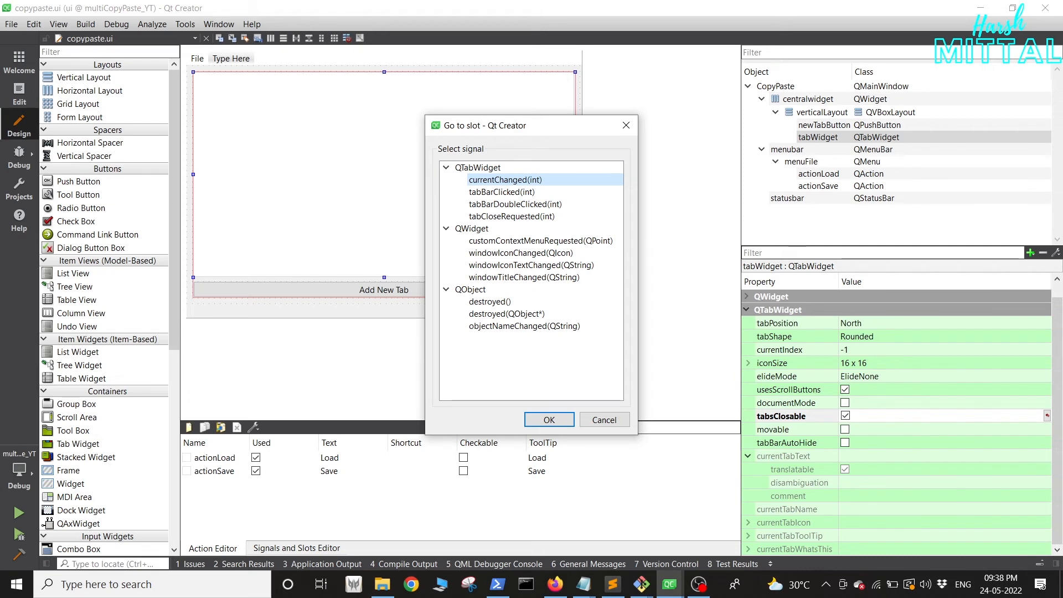
click(512, 216)
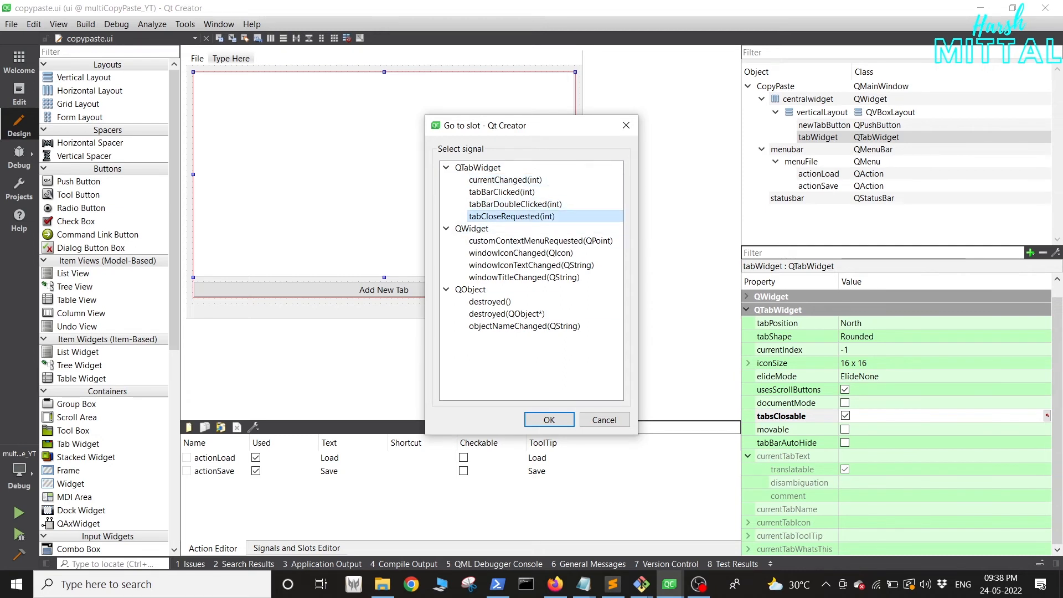
click(548, 418)
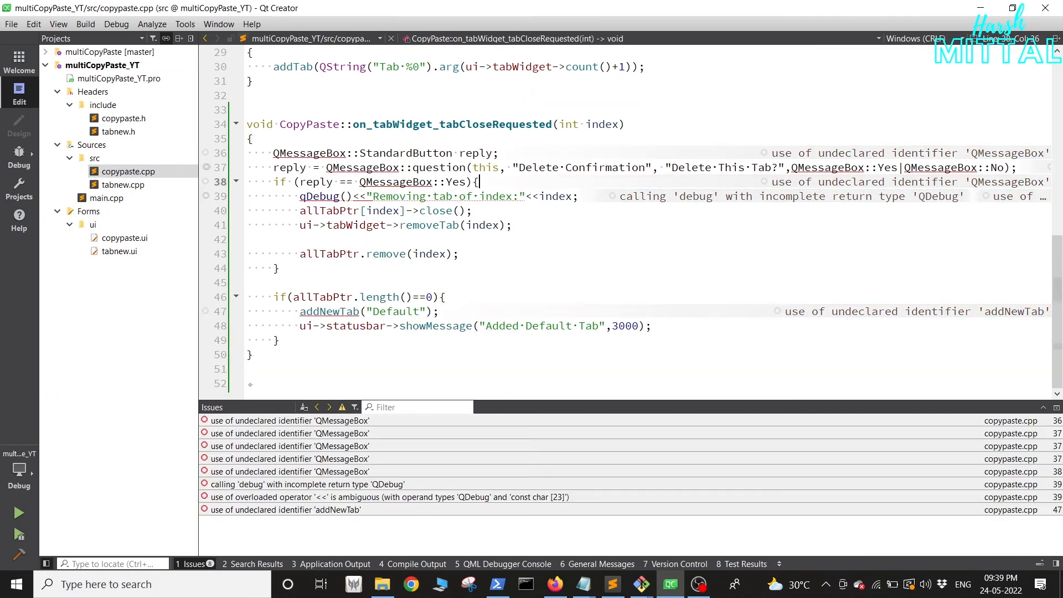
Step: Add #include <QDebug> to copypaste.h beside the QMessageBox include
click(125, 118)
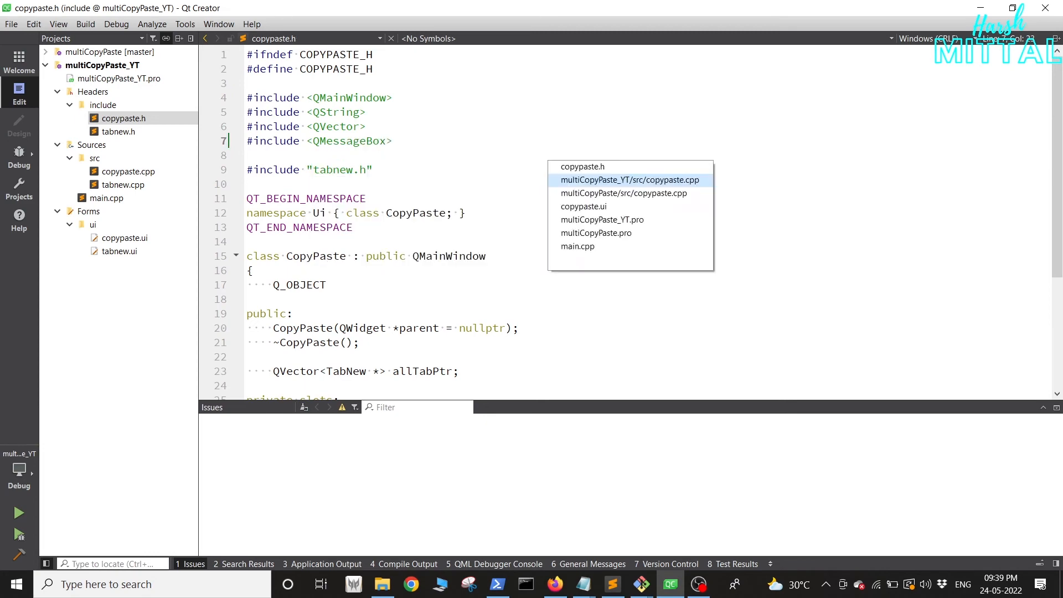
click(629, 179)
text(#in)
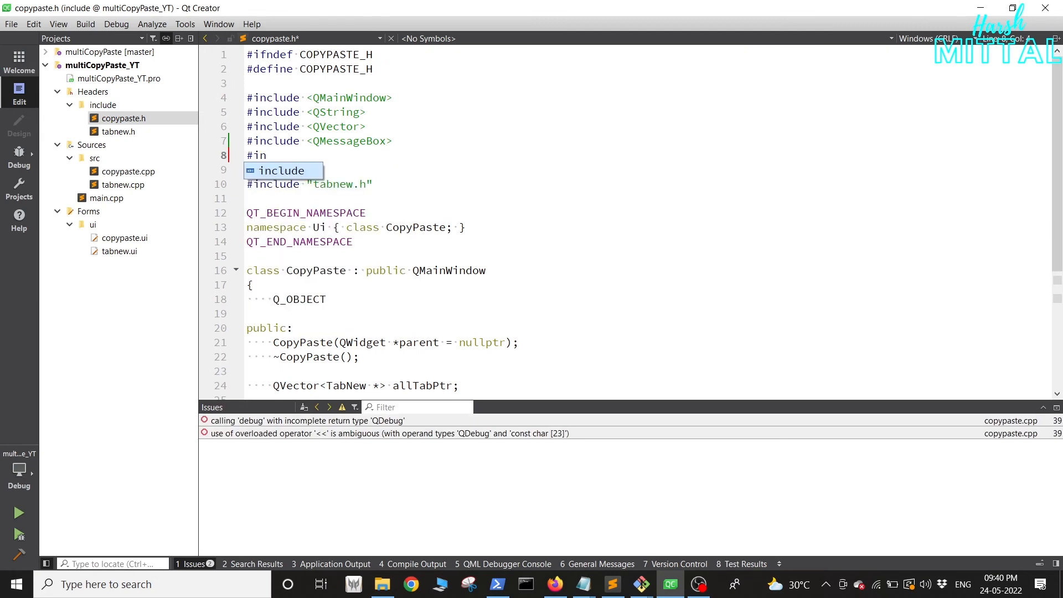
text(clude <QDebug>)
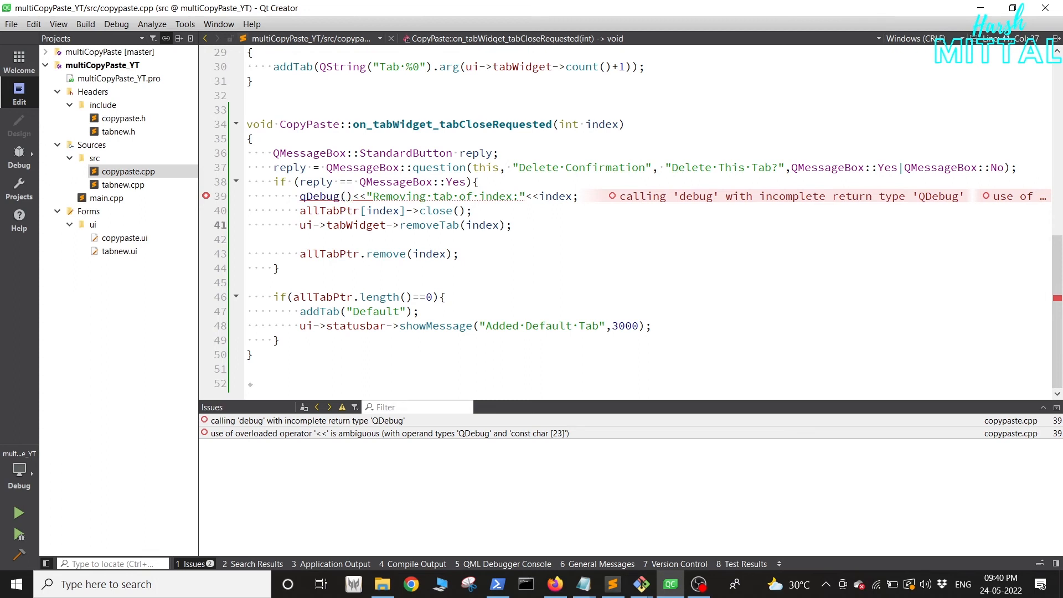
click(307, 211)
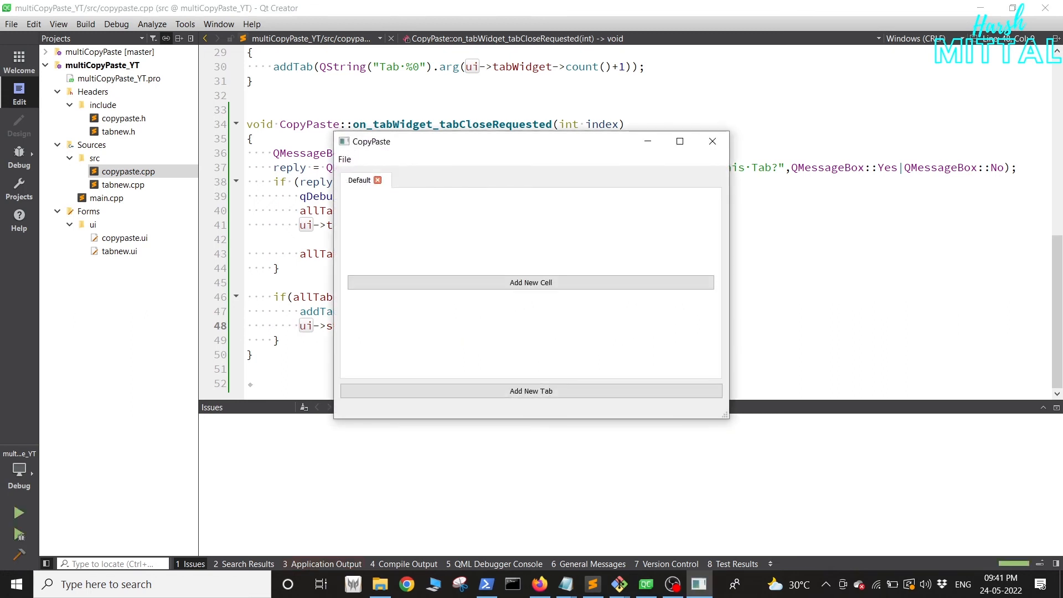
Step: Add Tab 2 in the running app and select it to check it is closable
click(530, 392)
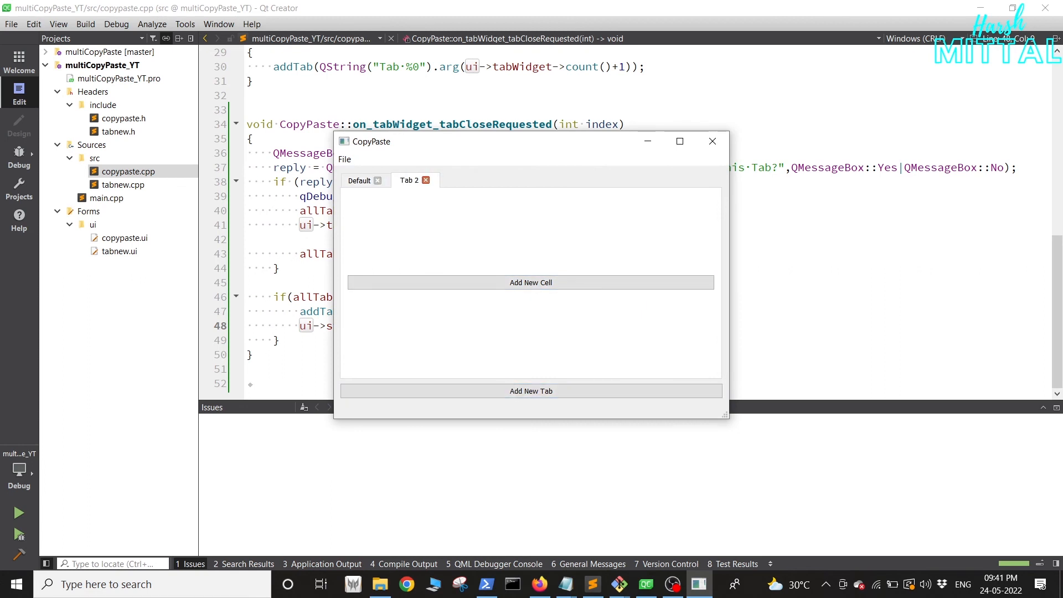
click(427, 181)
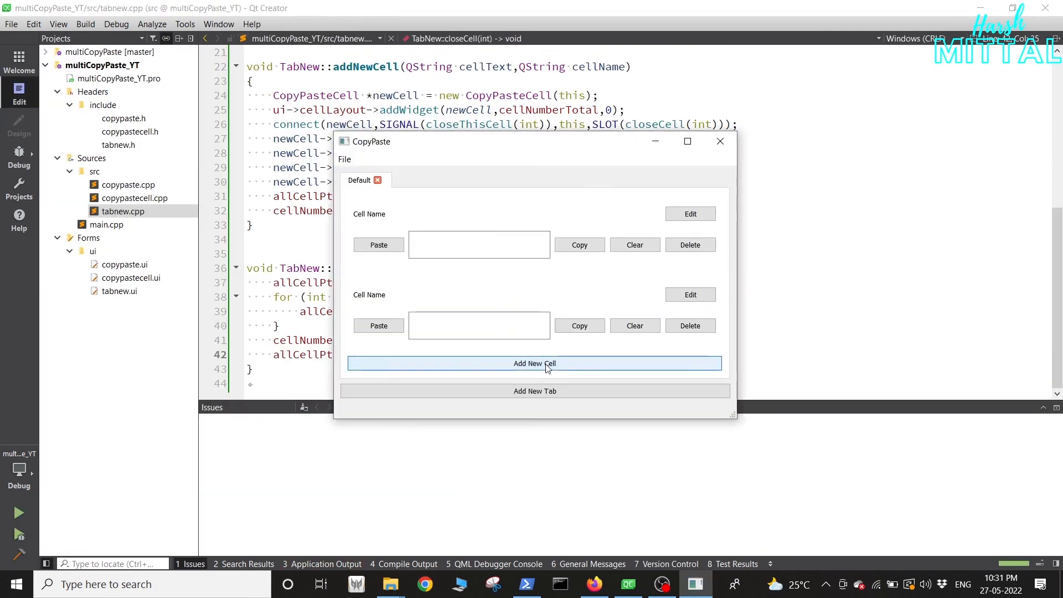
Step: Add a new Tab 2 in the running app and switch to its empty page
click(535, 364)
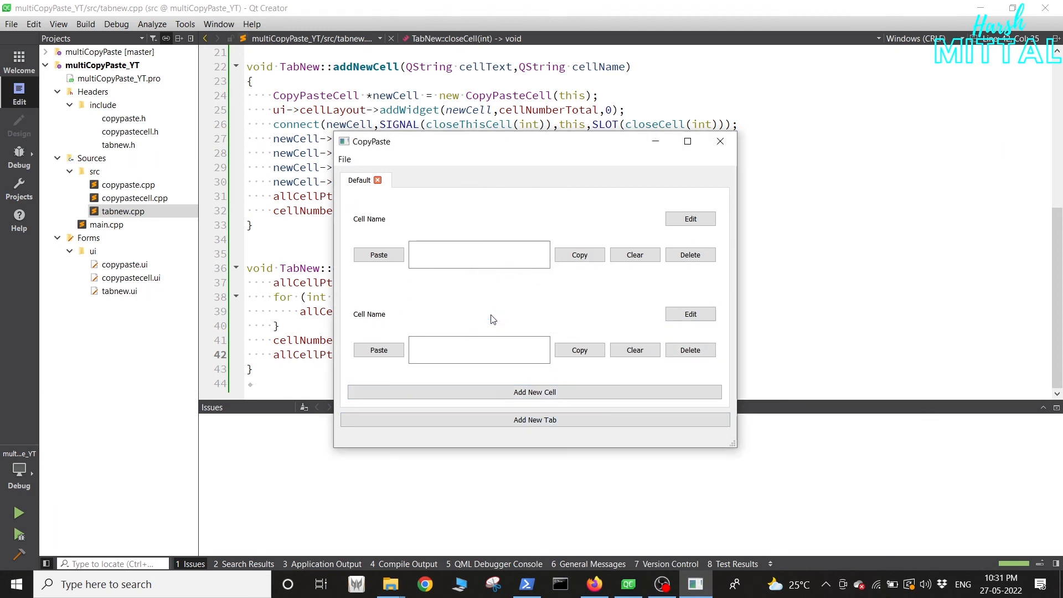
click(534, 420)
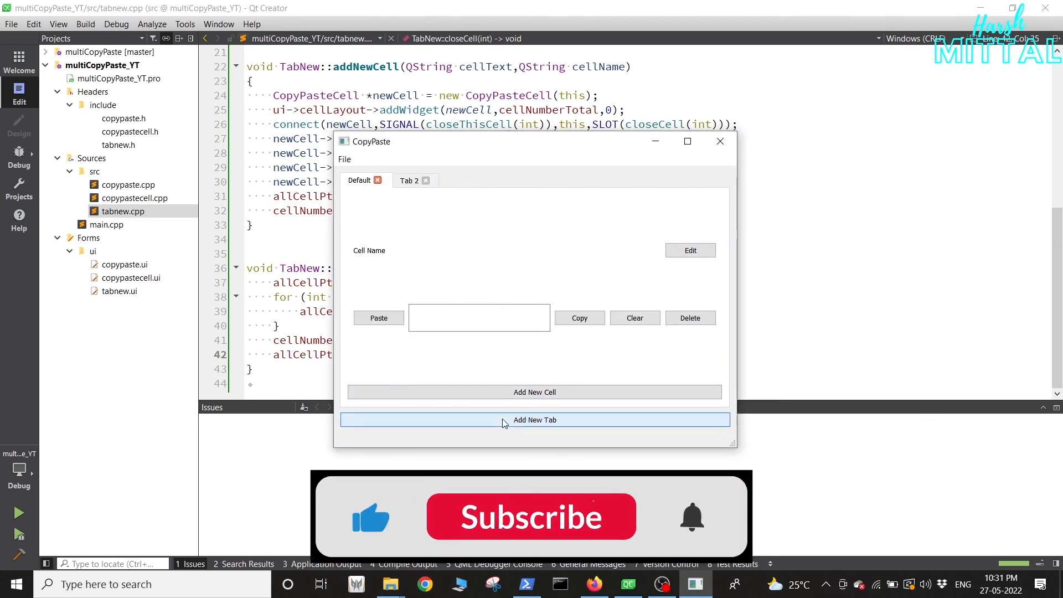
click(409, 180)
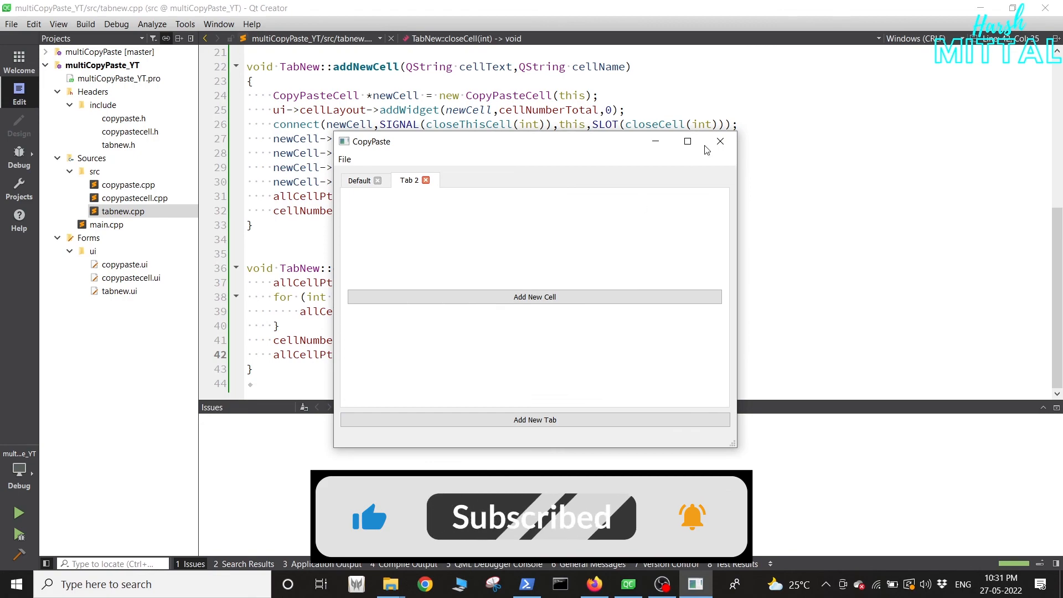